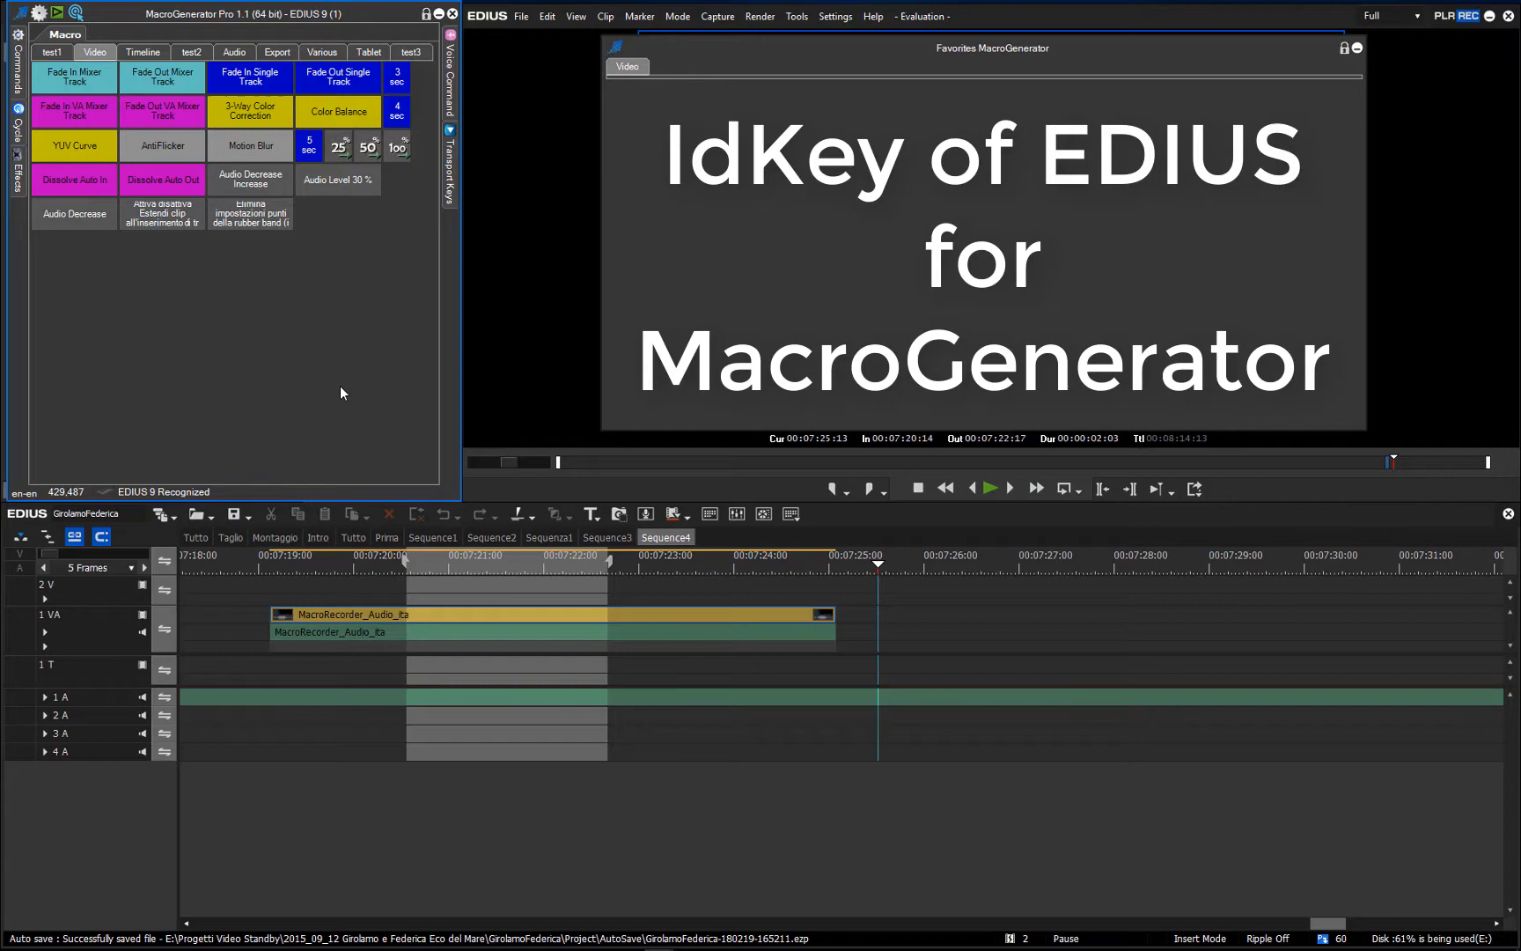
- Open the EDIUS idKey list from Settings and scroll through its shortcut assignments
click(73, 76)
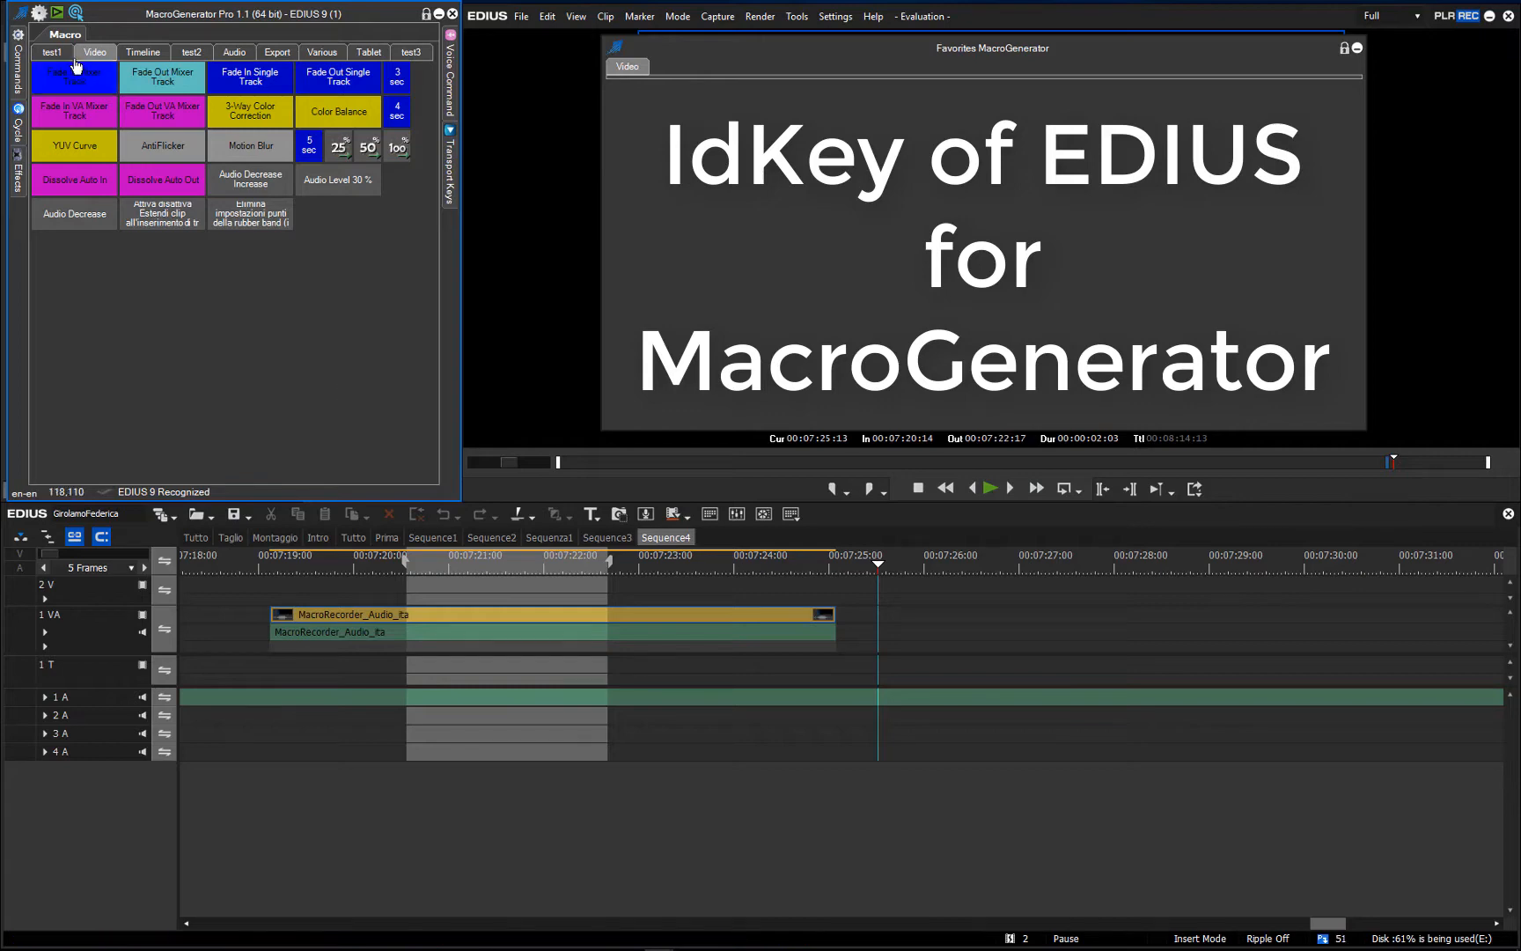
click(37, 15)
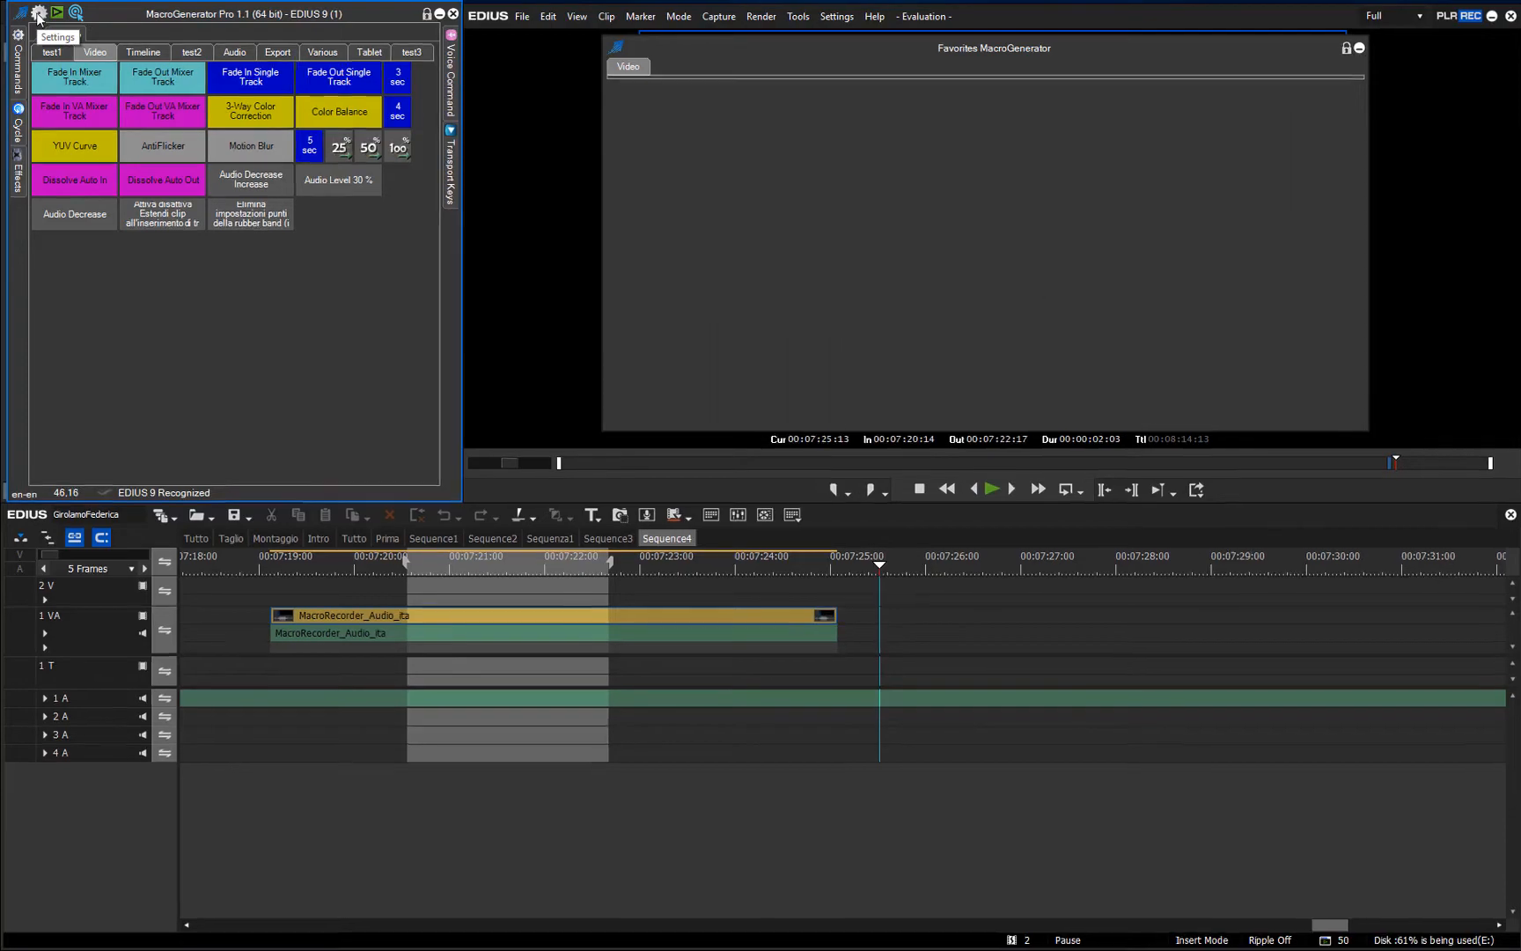
click(37, 16)
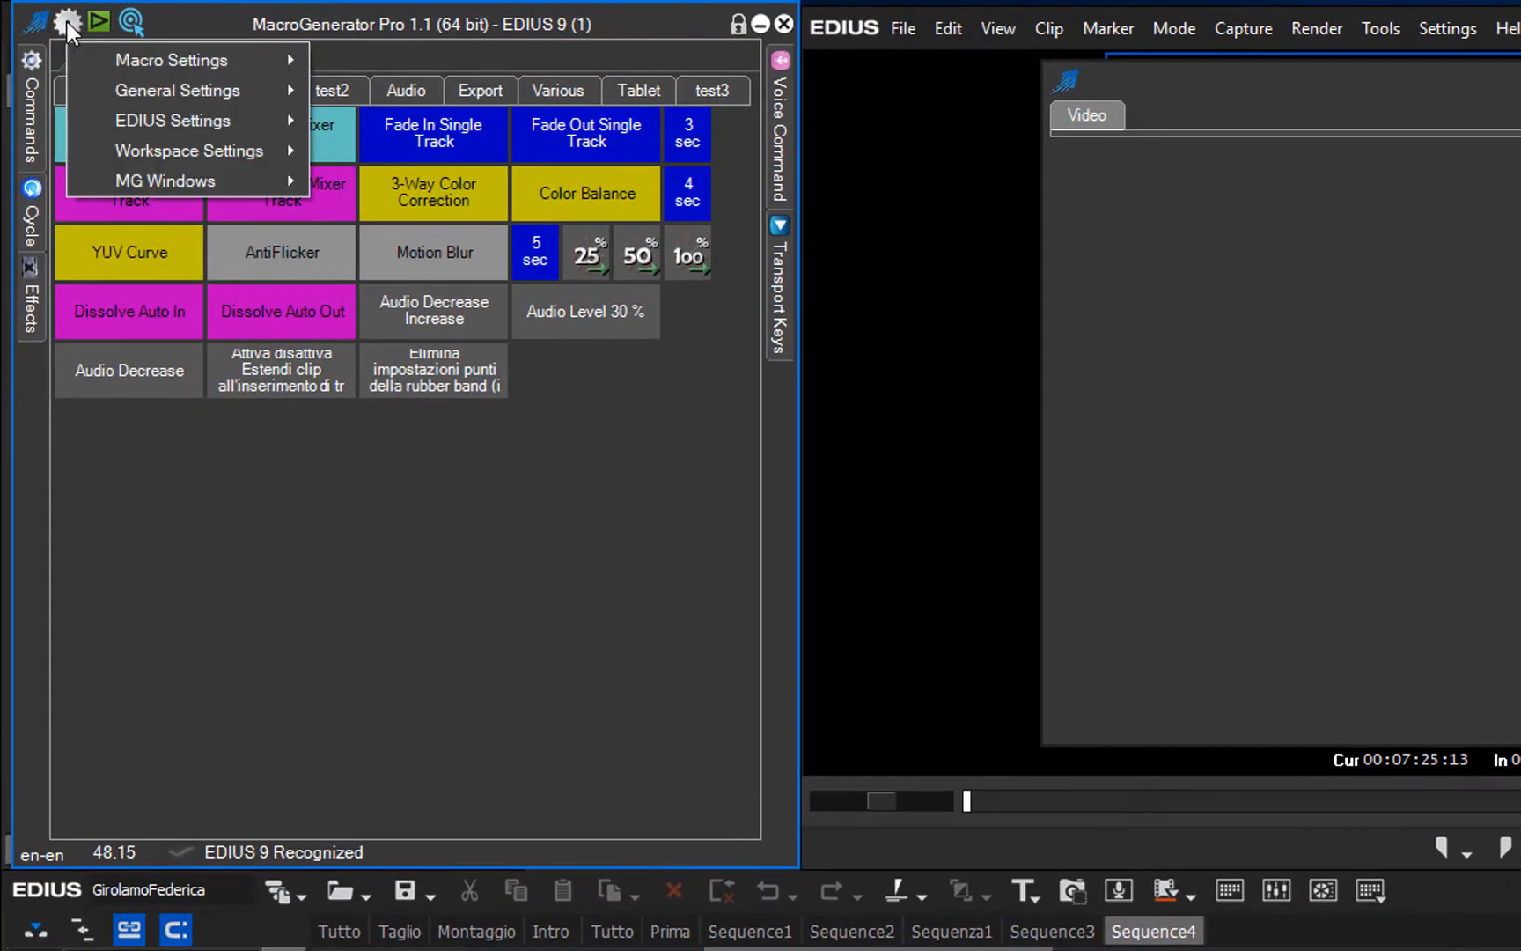
mouse_move(173, 119)
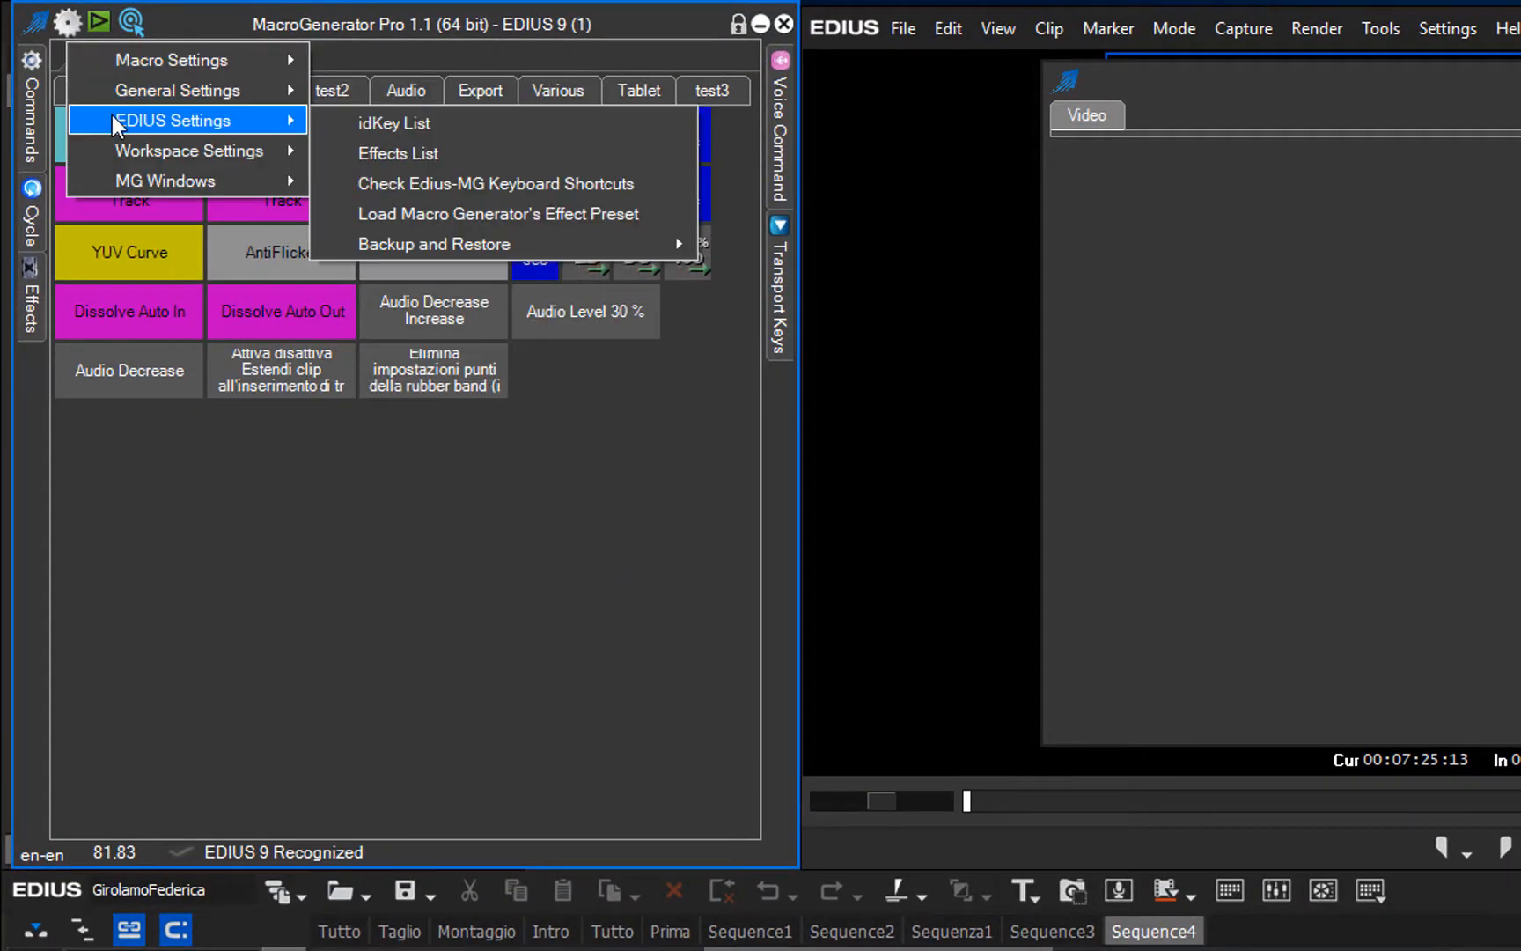
mouse_move(259, 131)
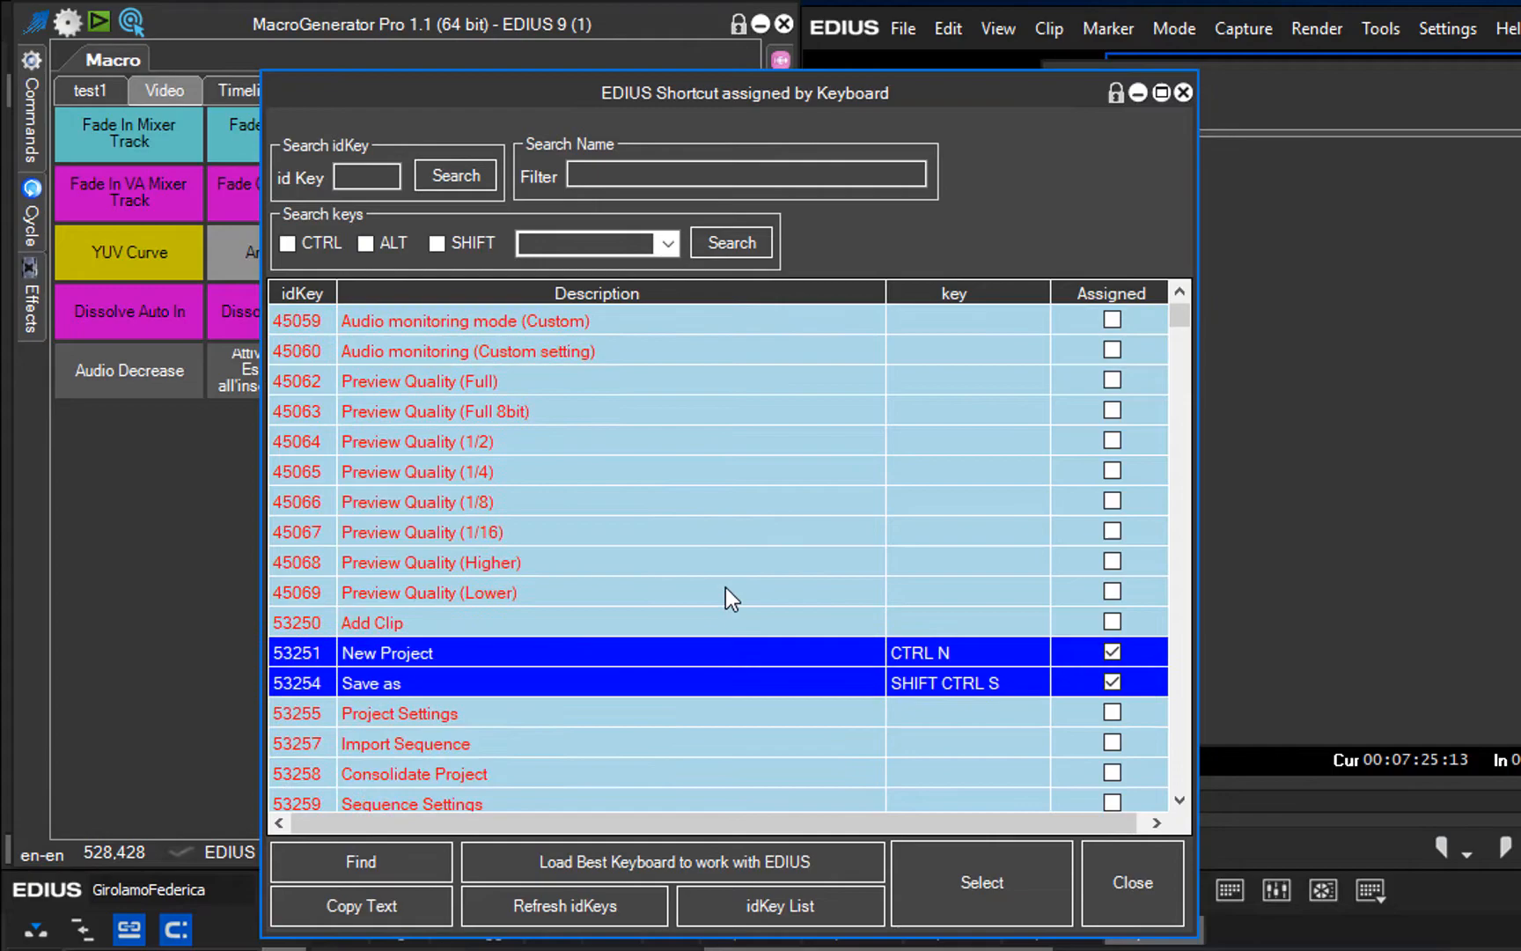
scroll(down, 3)
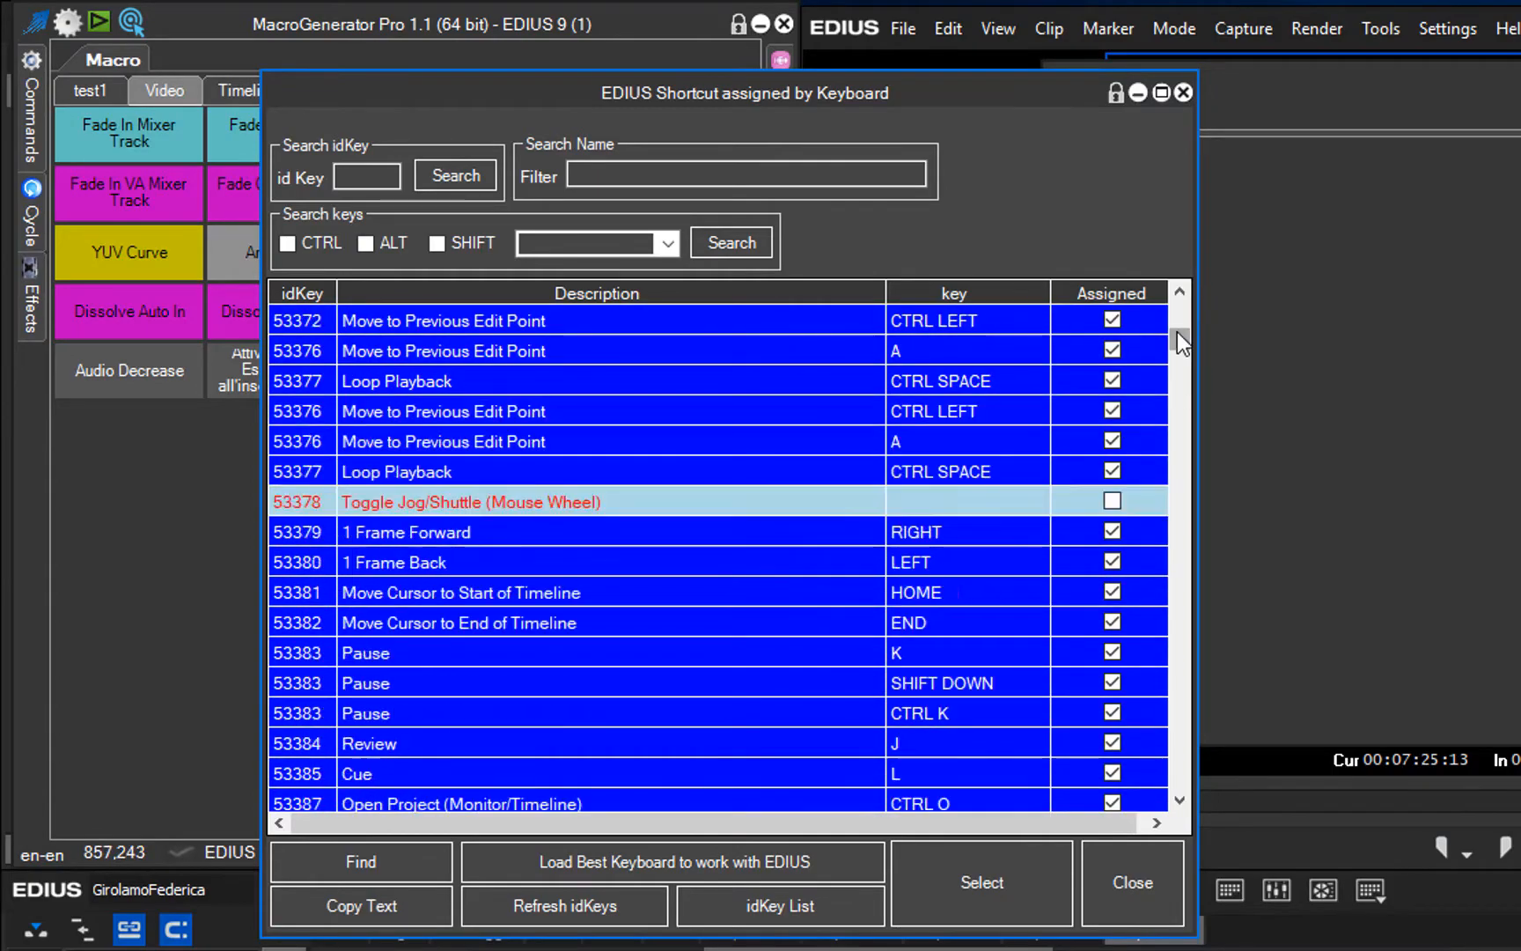
scroll(down, 3)
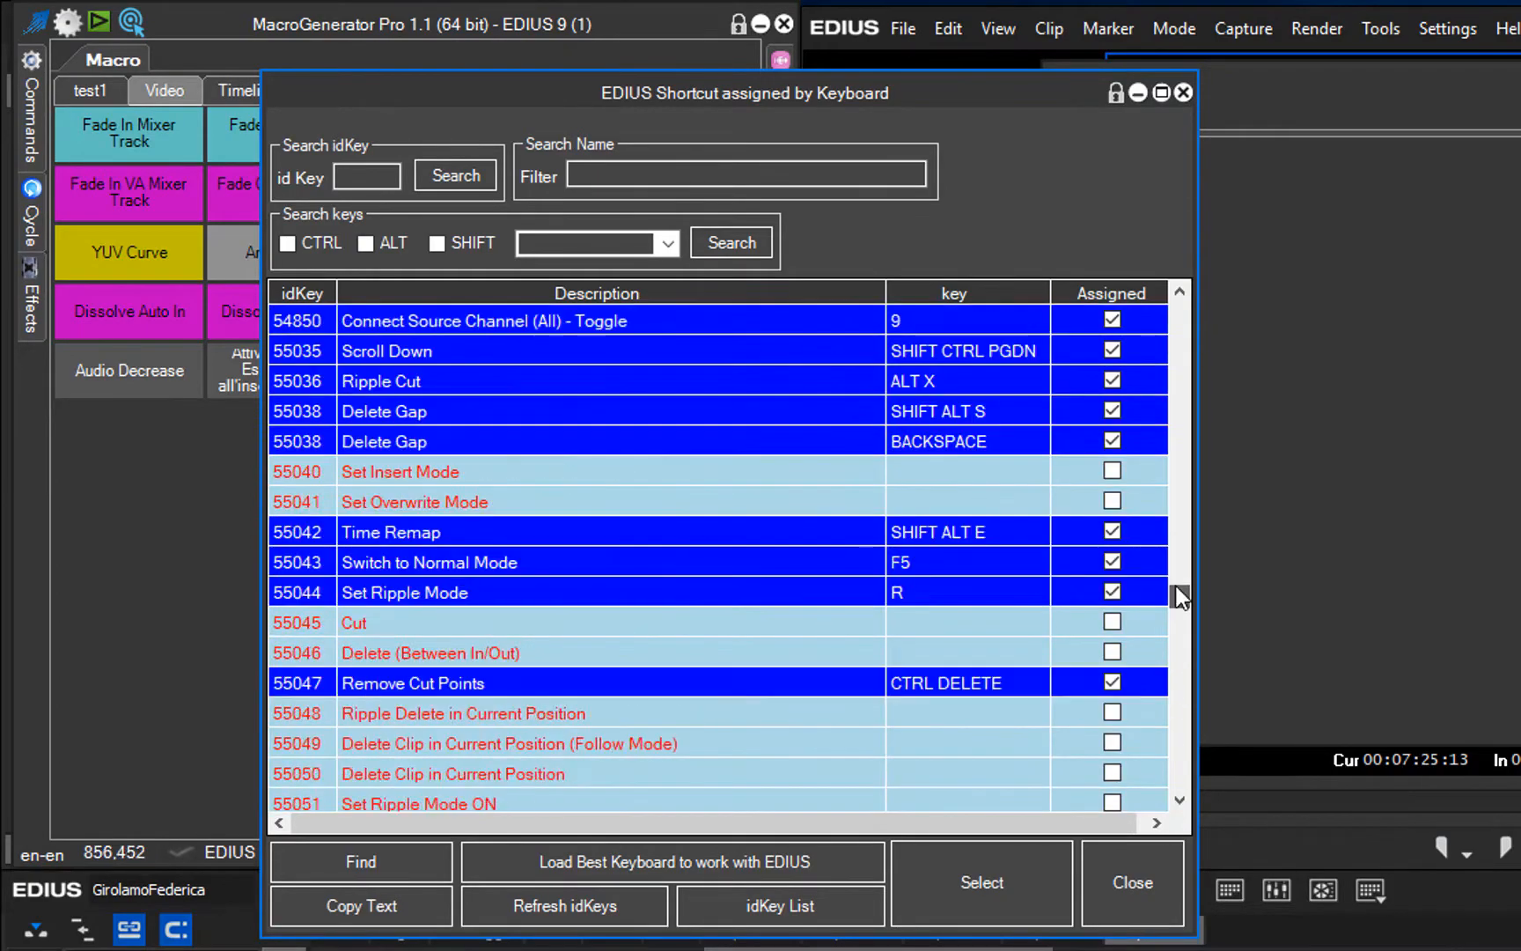
scroll(up, 3)
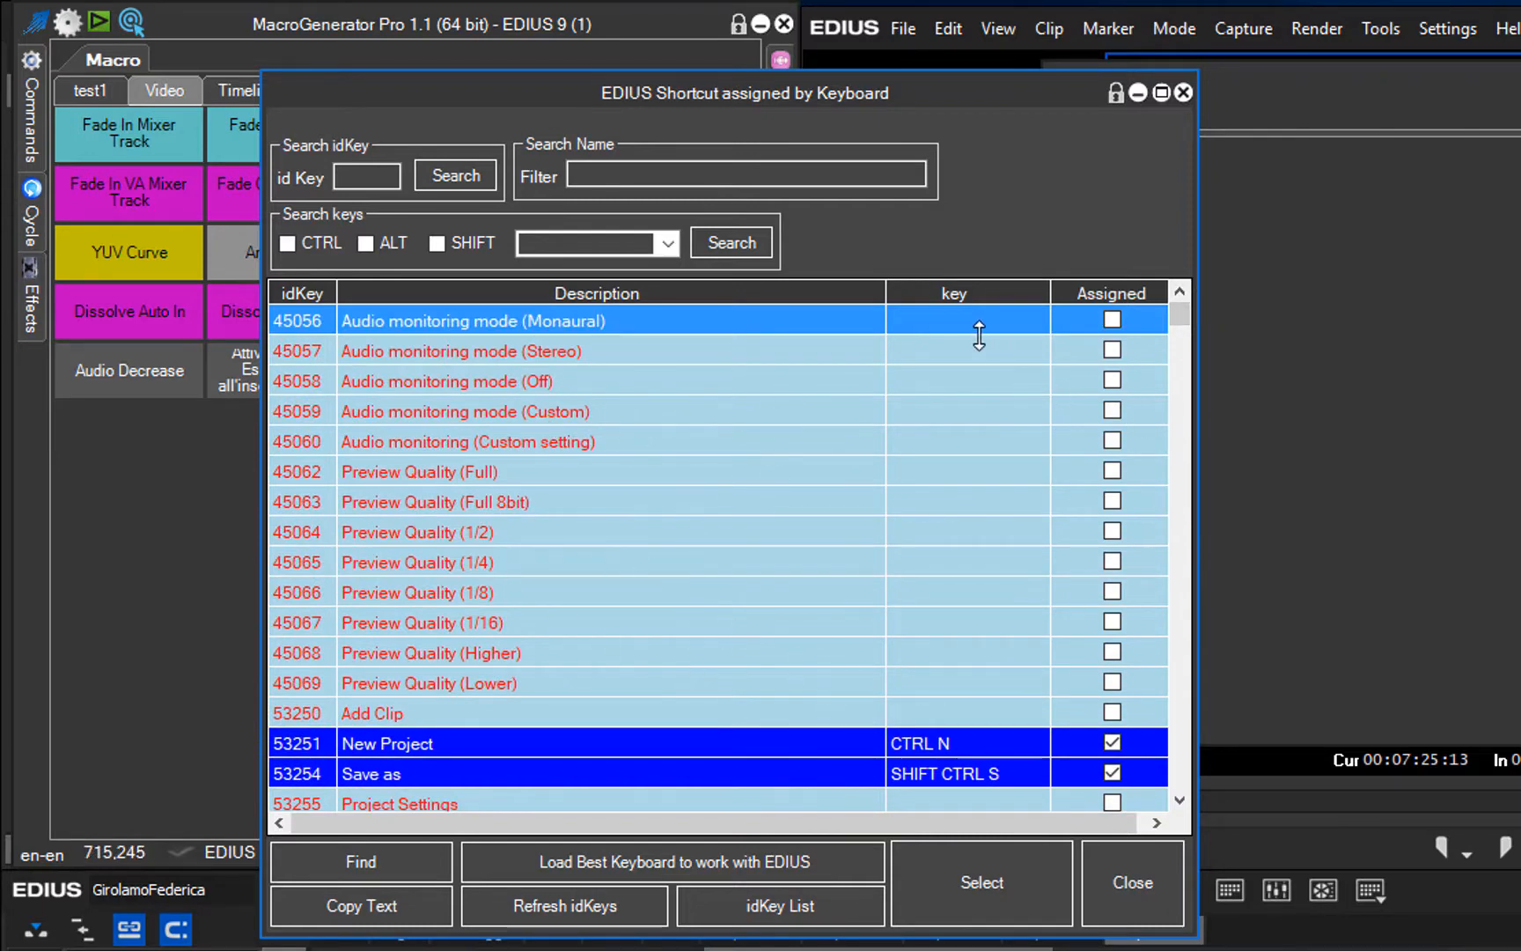
scroll(down, 3)
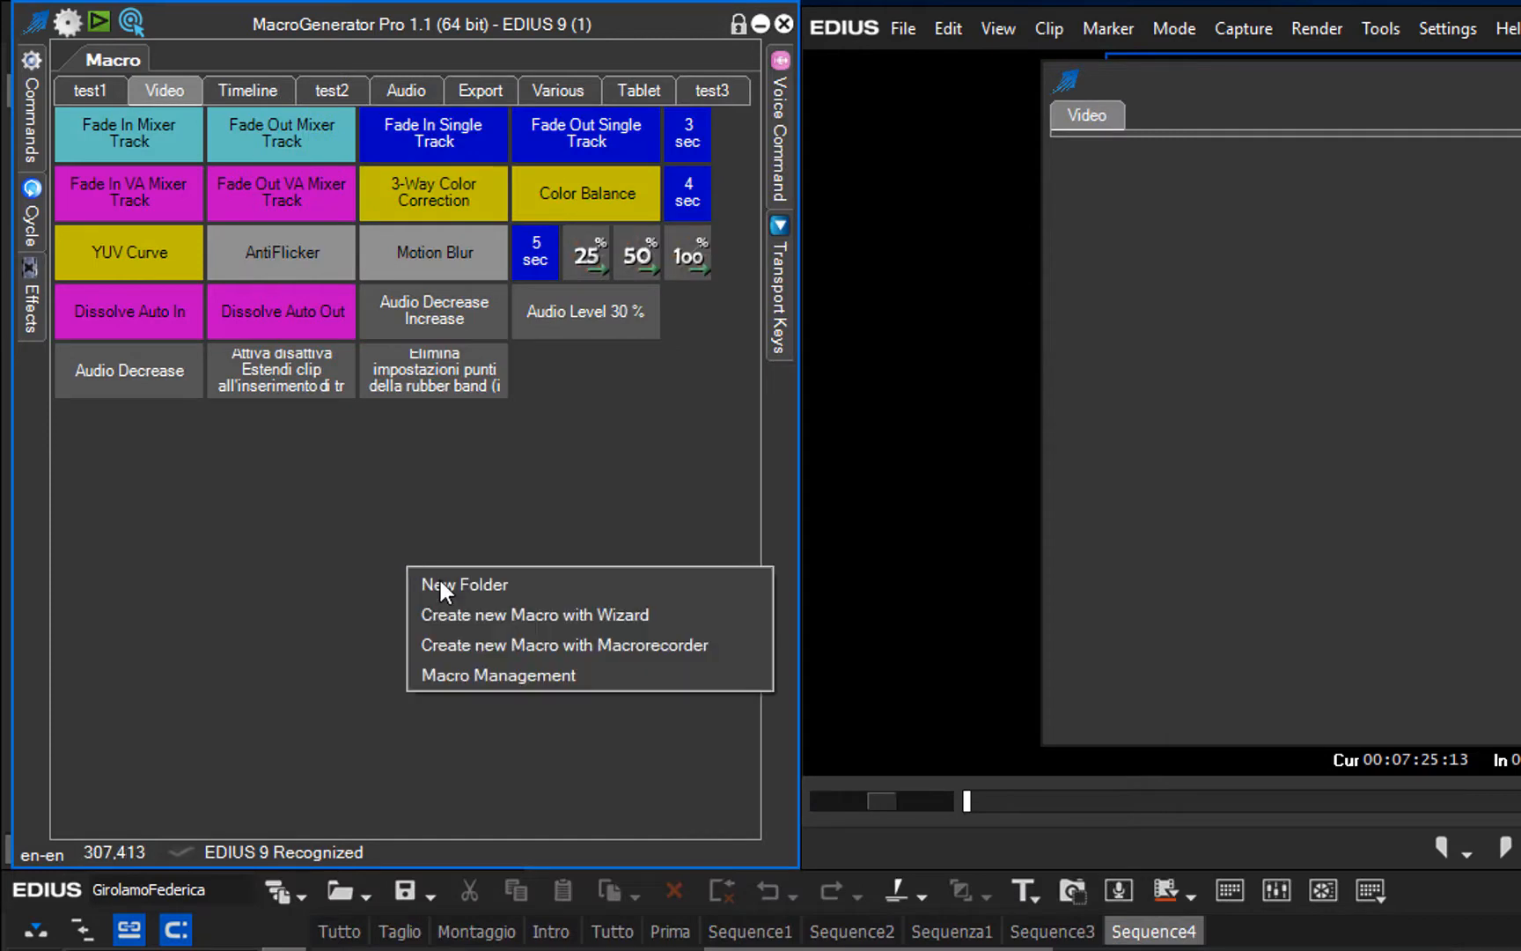
- Build a wizard IDKEY macro for Proxy Mode (54373), found by filtering 'proxy', and save it
click(534, 615)
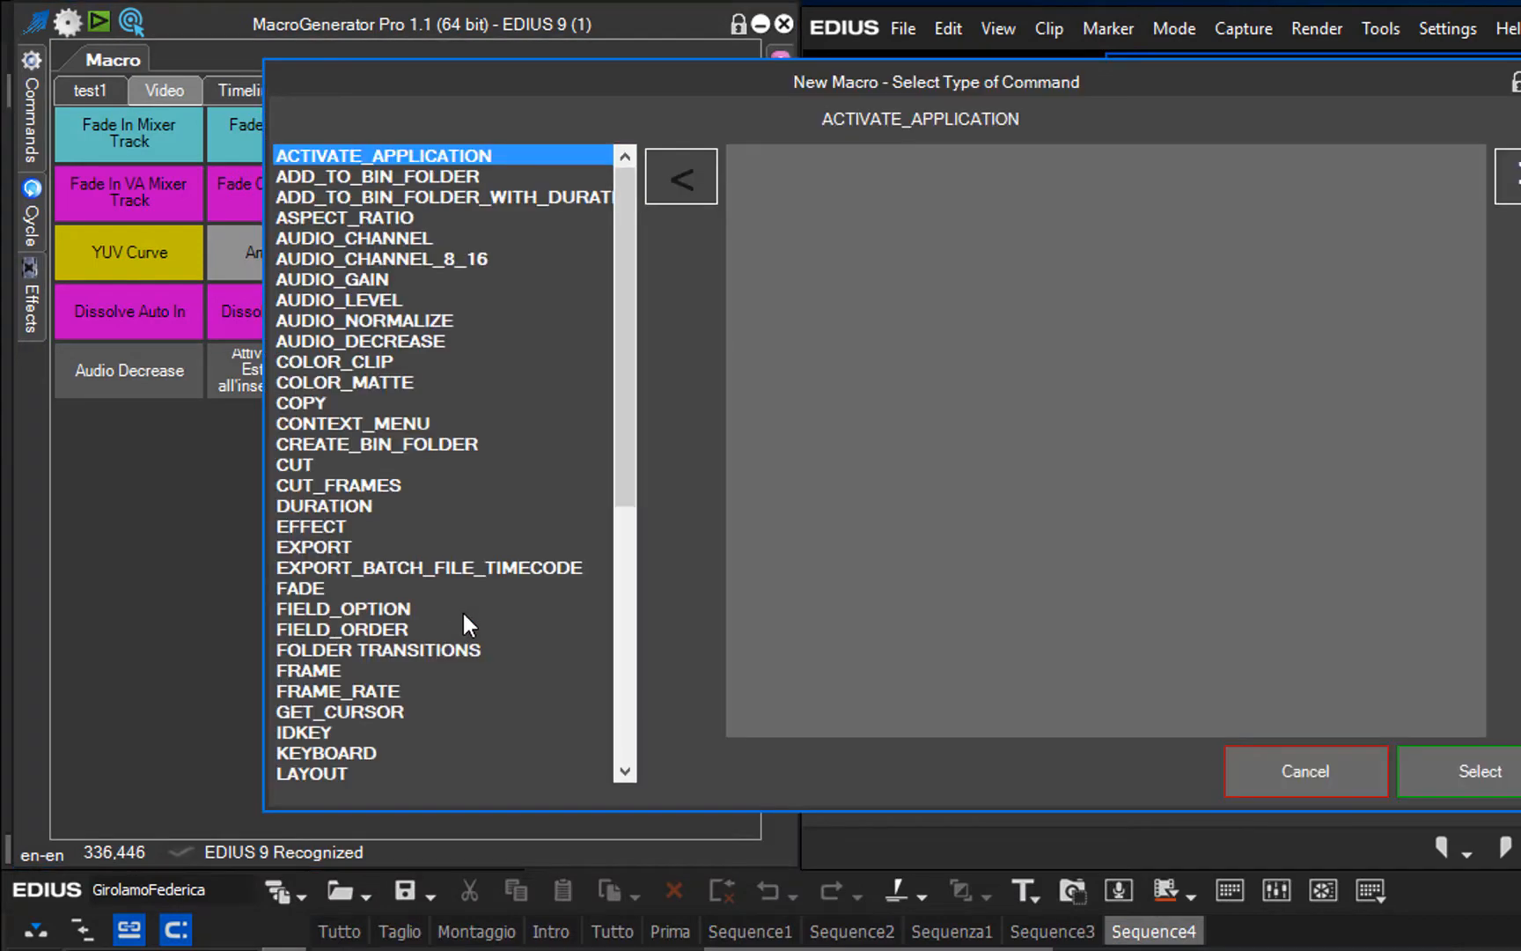
mouse_move(322, 741)
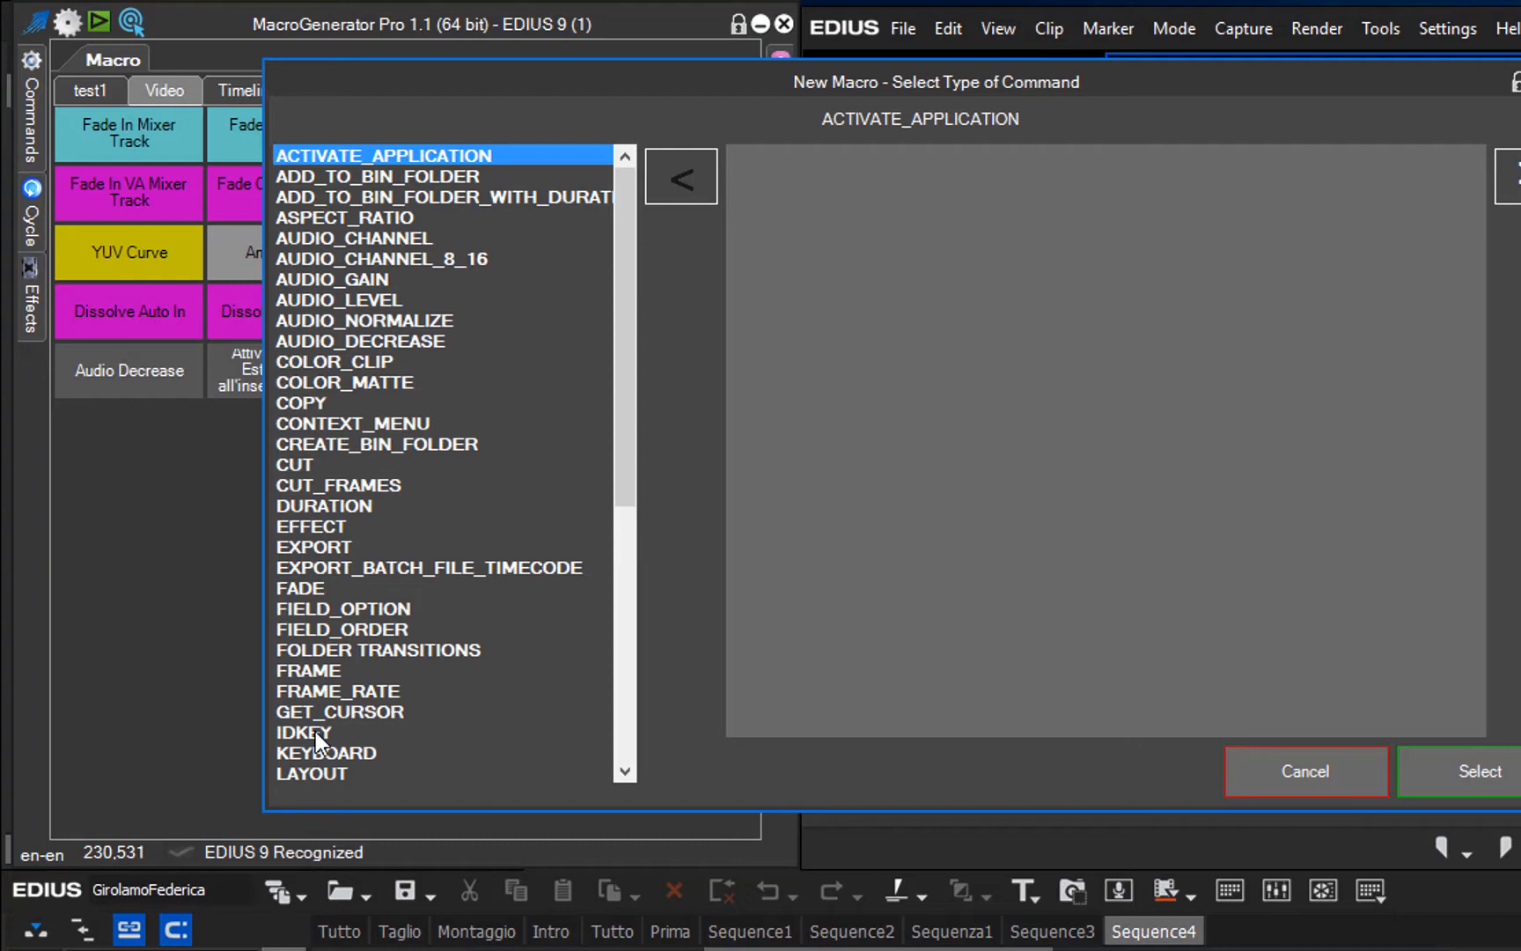
click(303, 731)
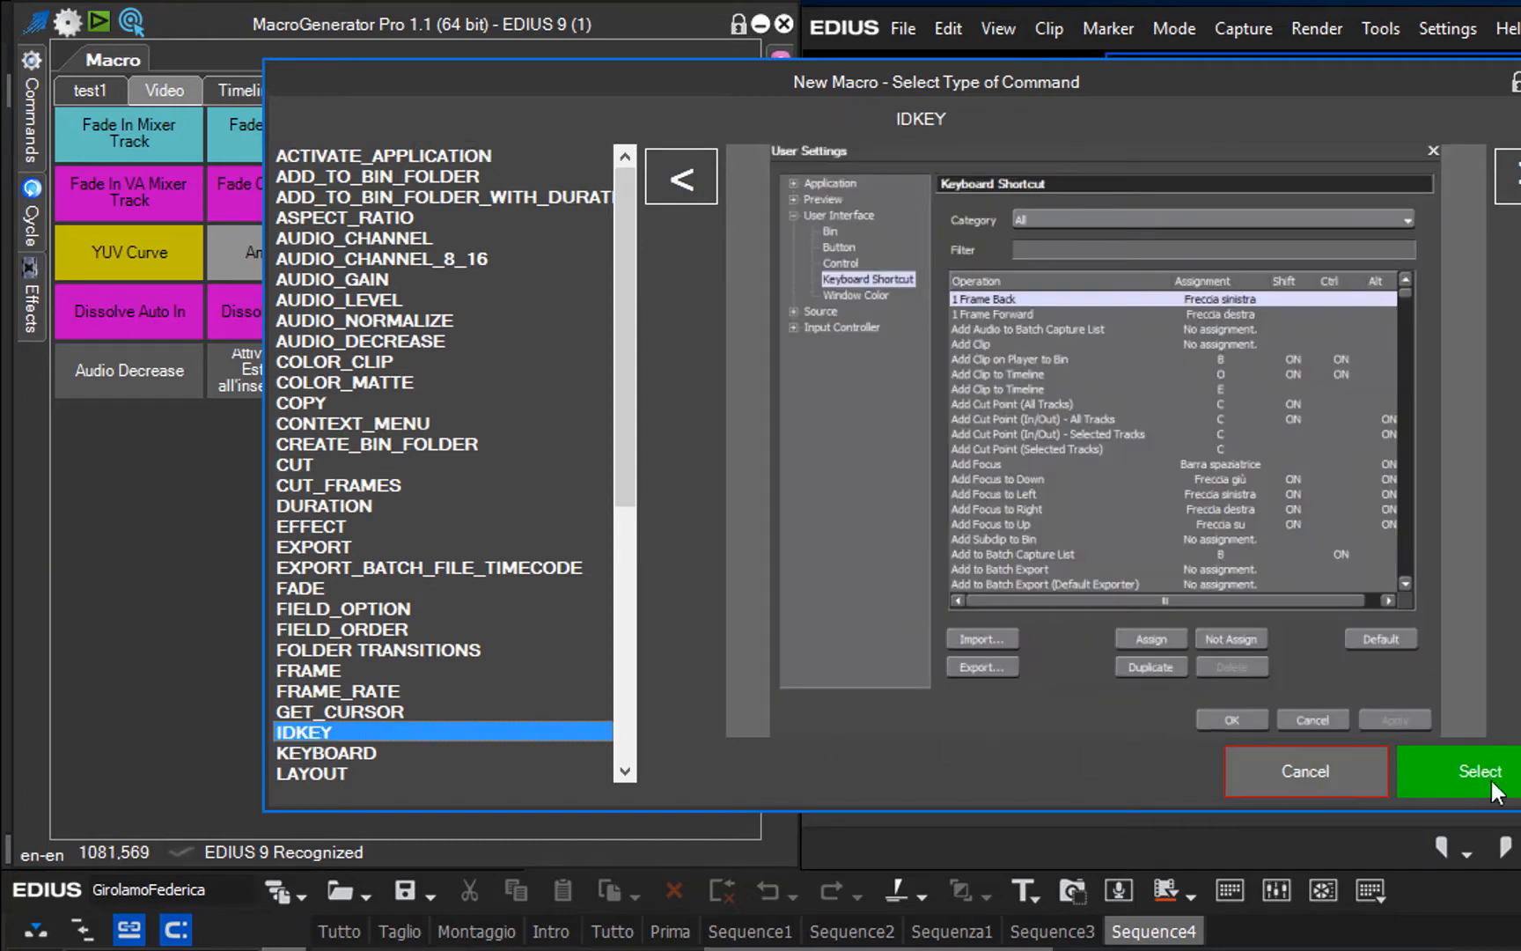
click(1478, 770)
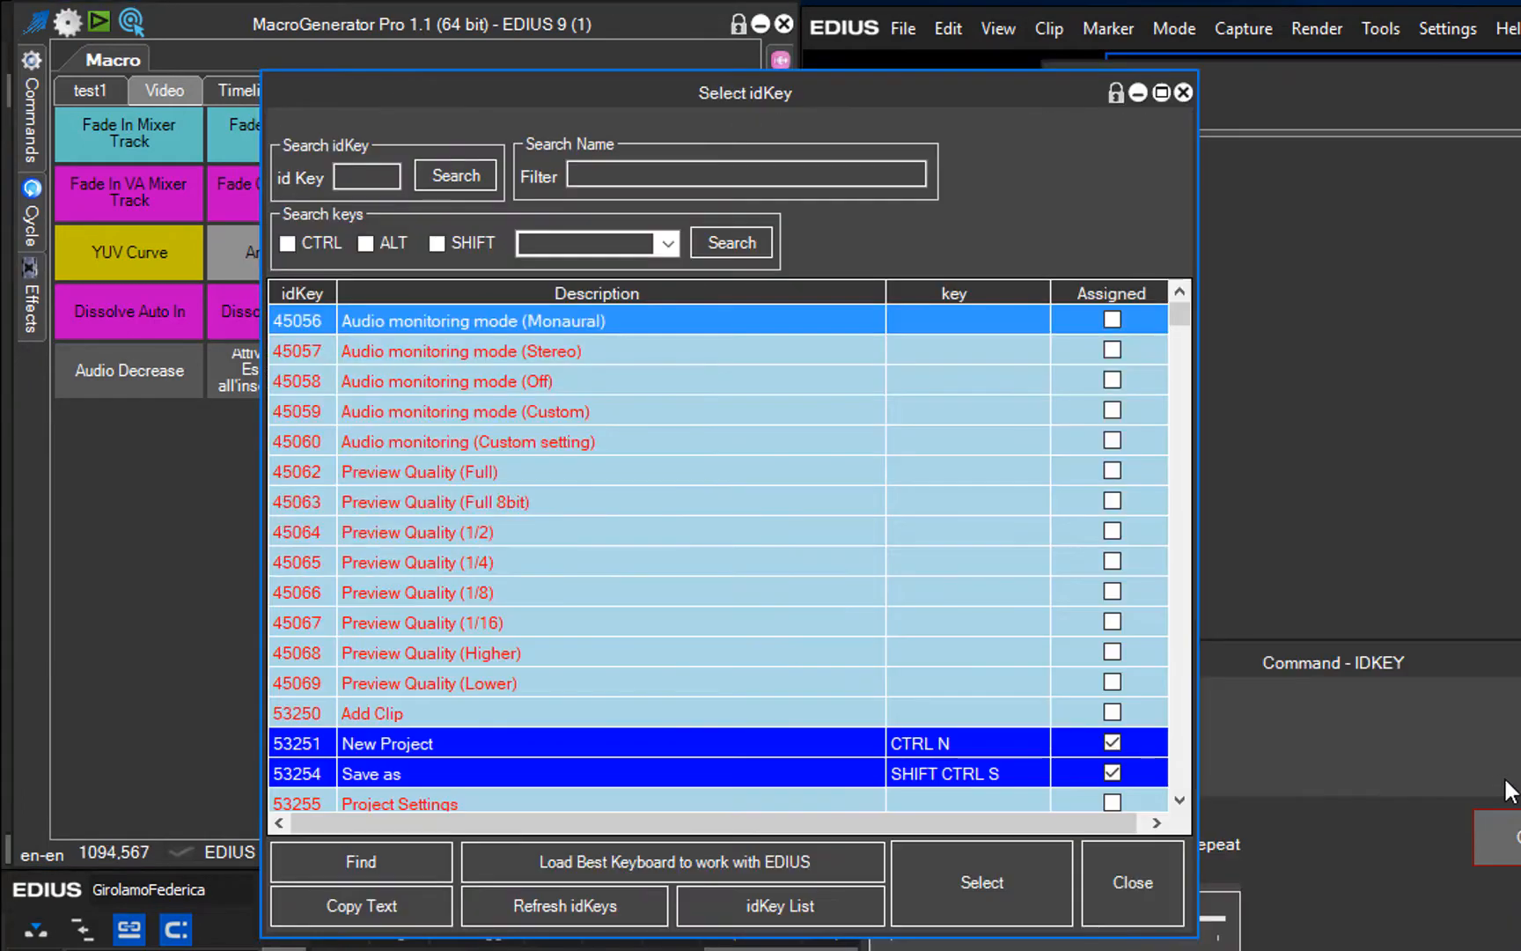
click(747, 175)
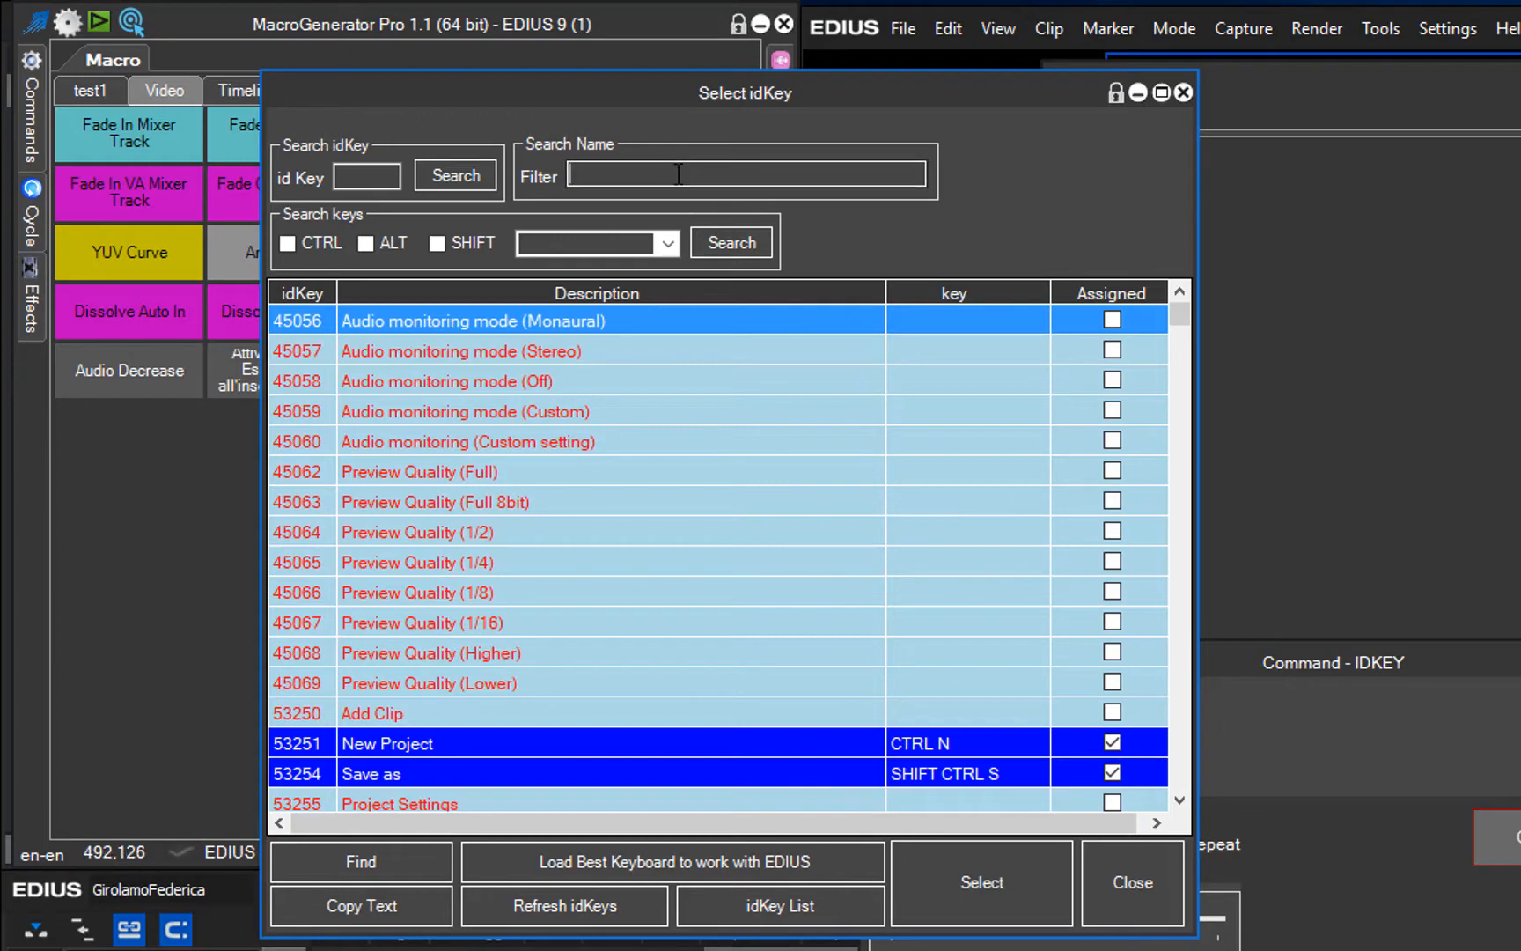
text(pro)
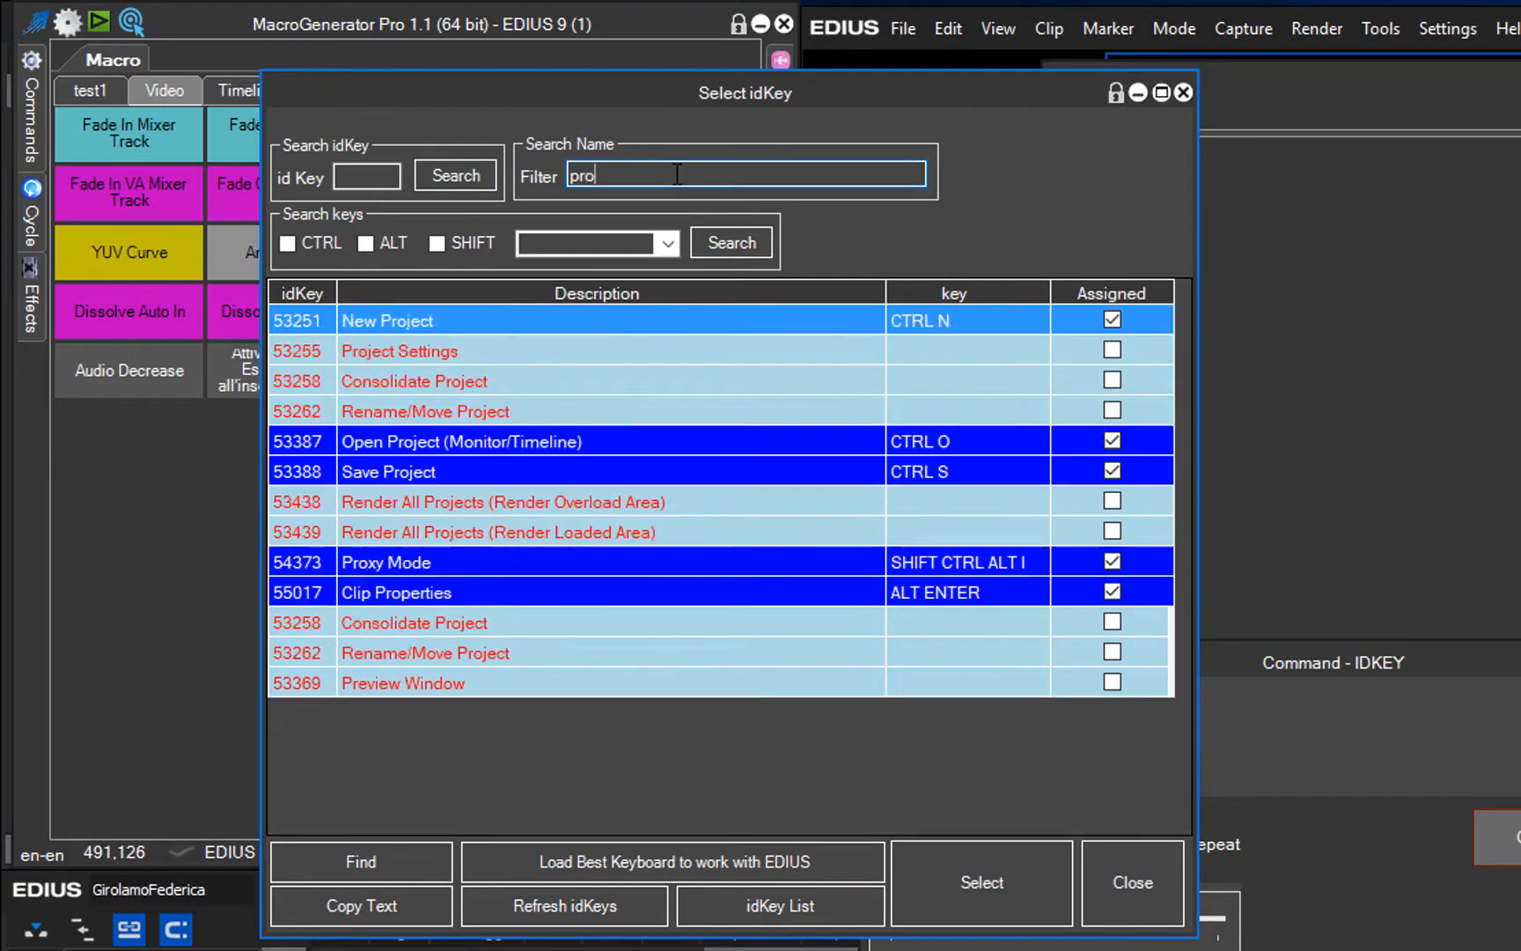
text(xy)
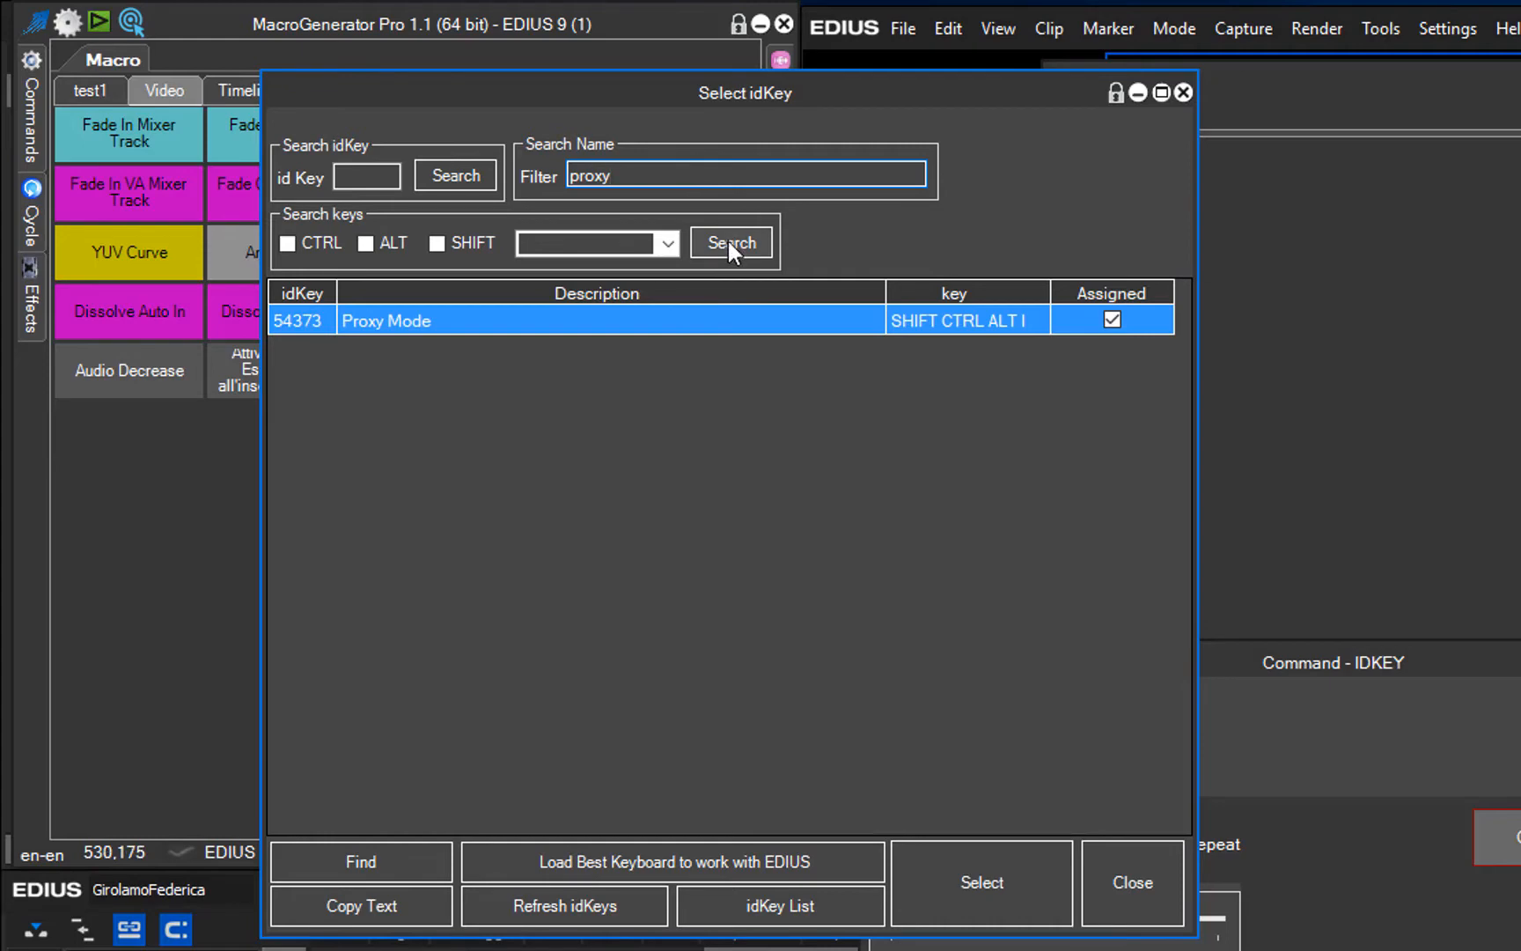
mouse_move(432, 339)
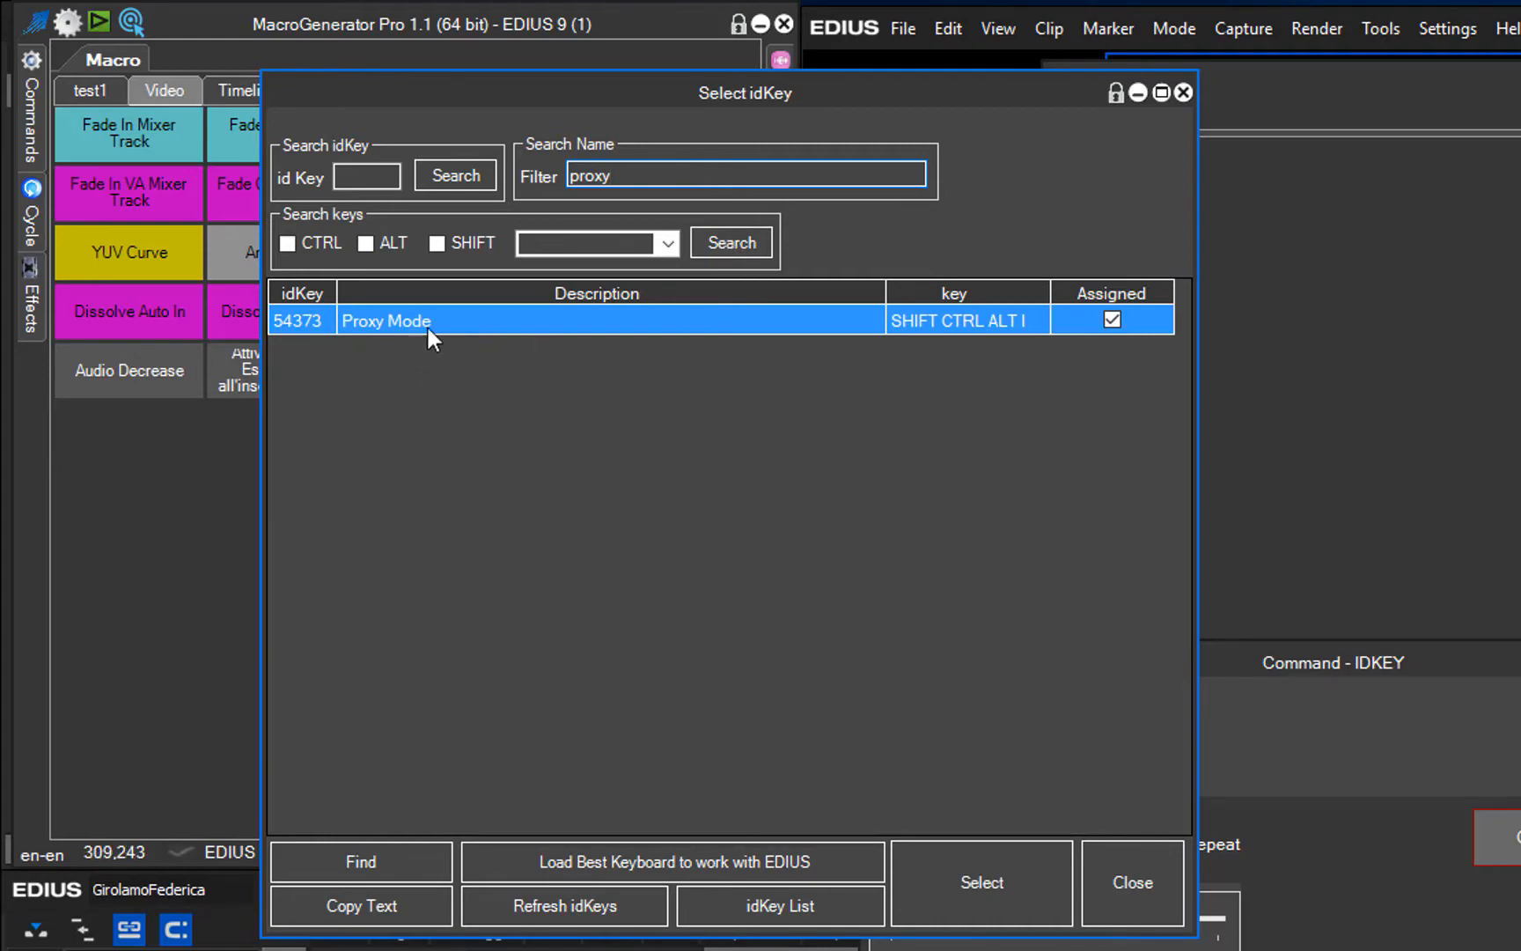
mouse_move(524, 429)
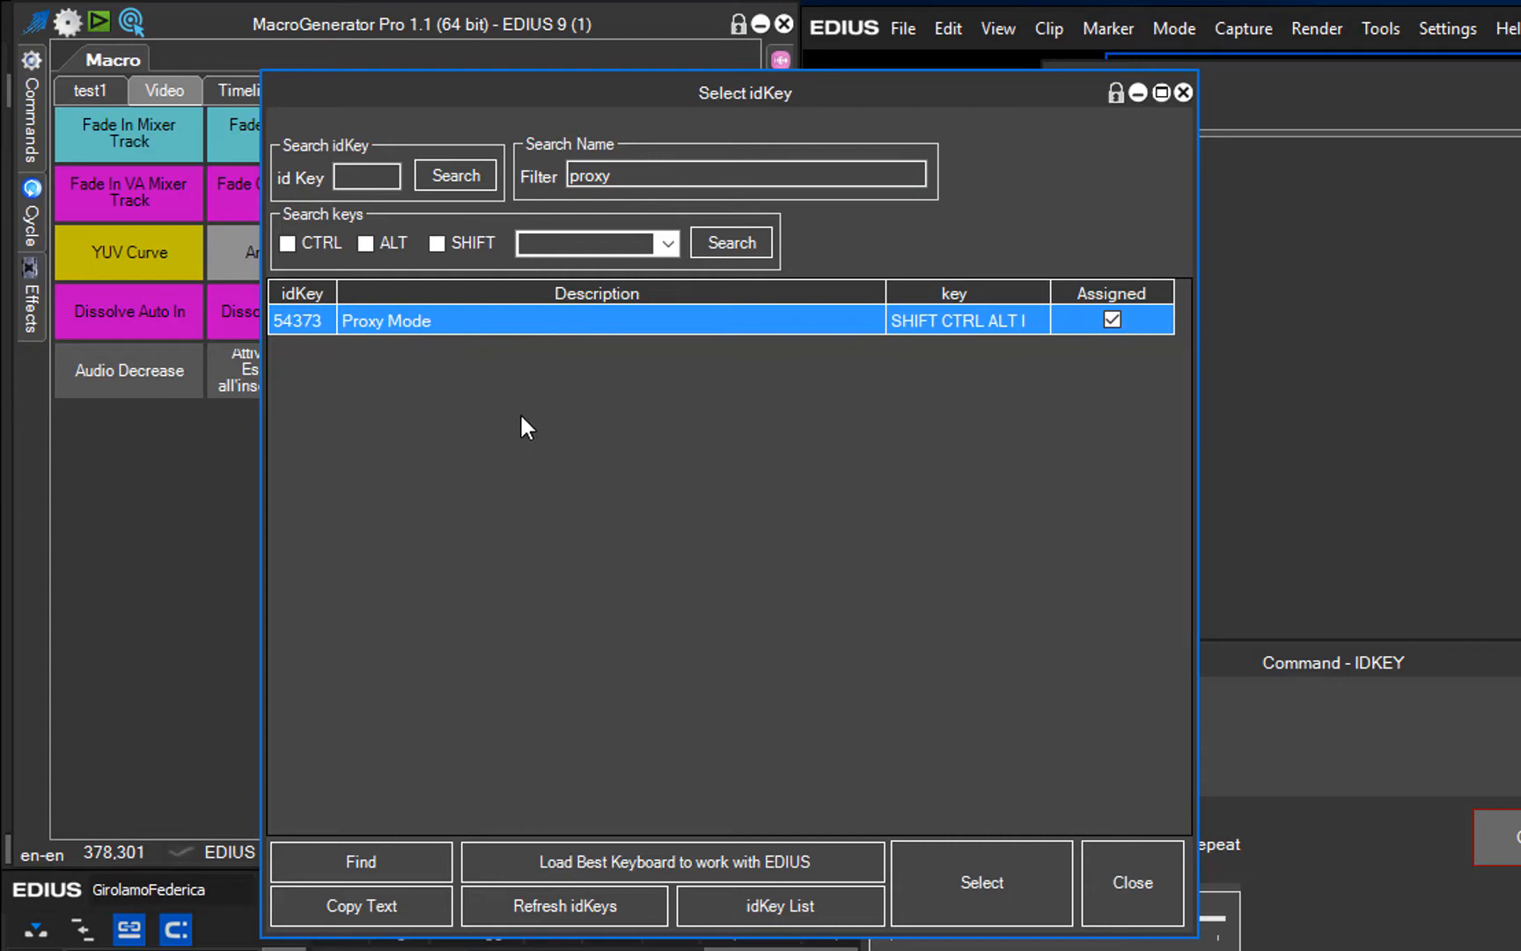
mouse_move(864, 294)
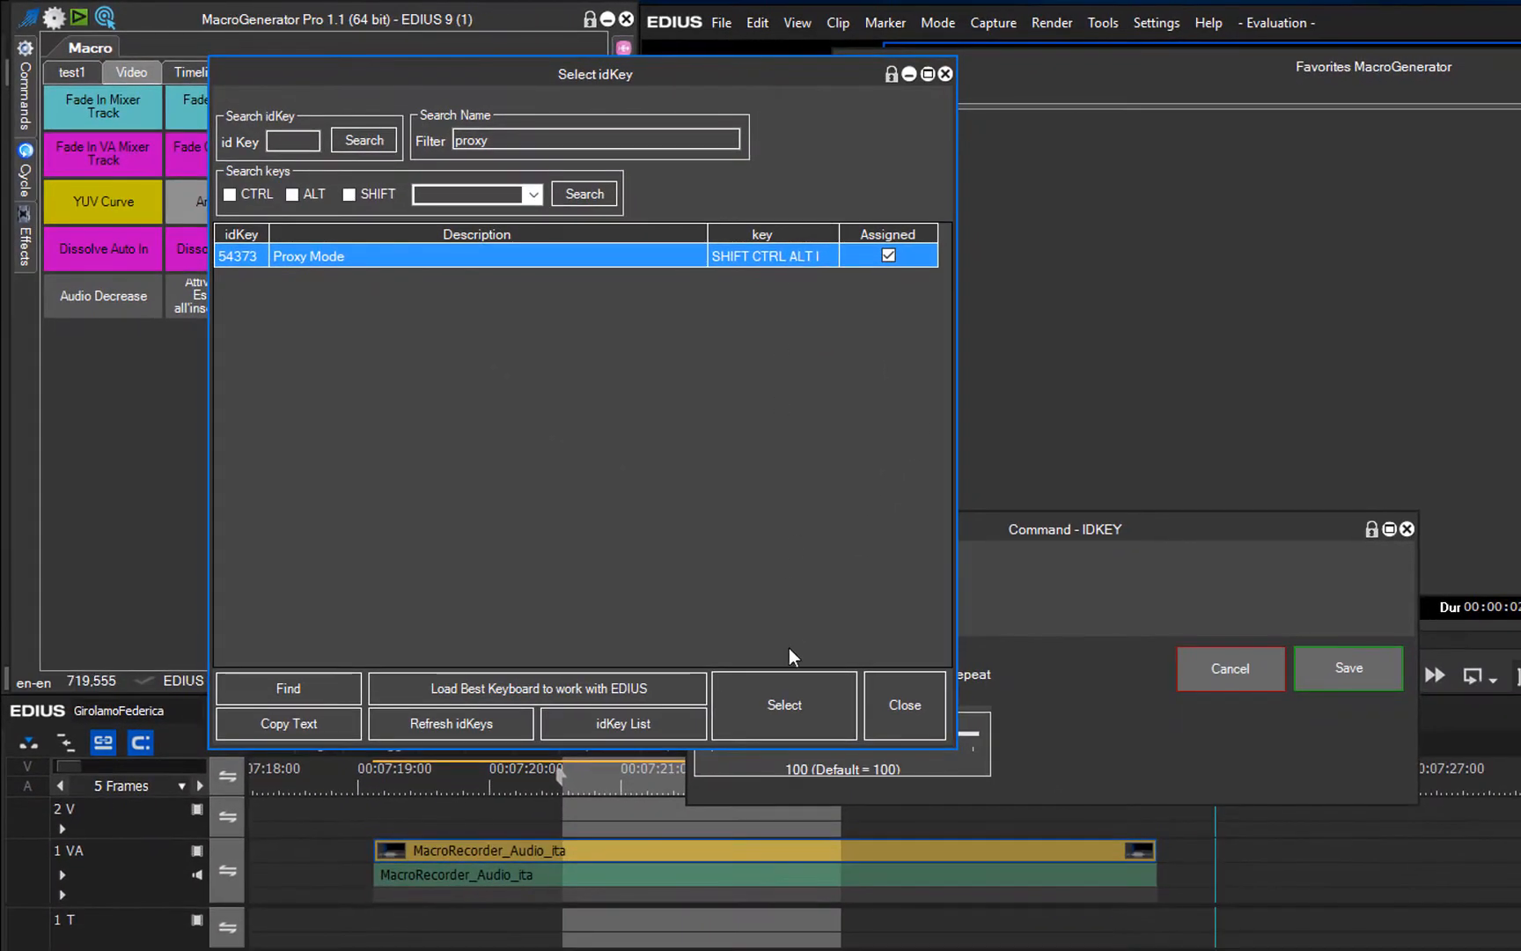
click(783, 705)
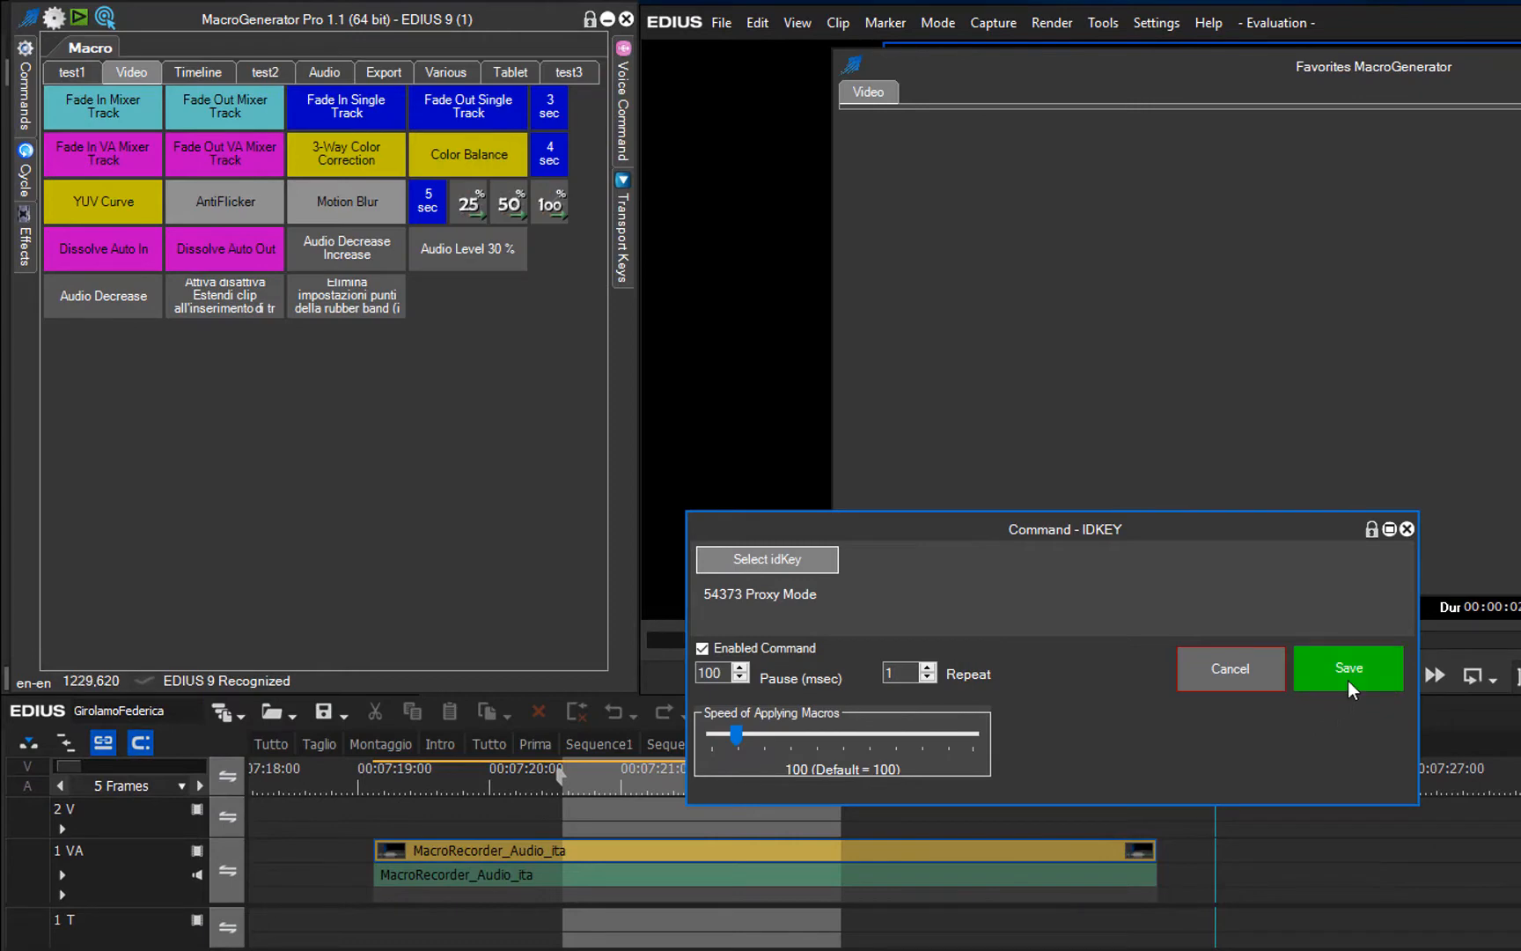
click(1347, 668)
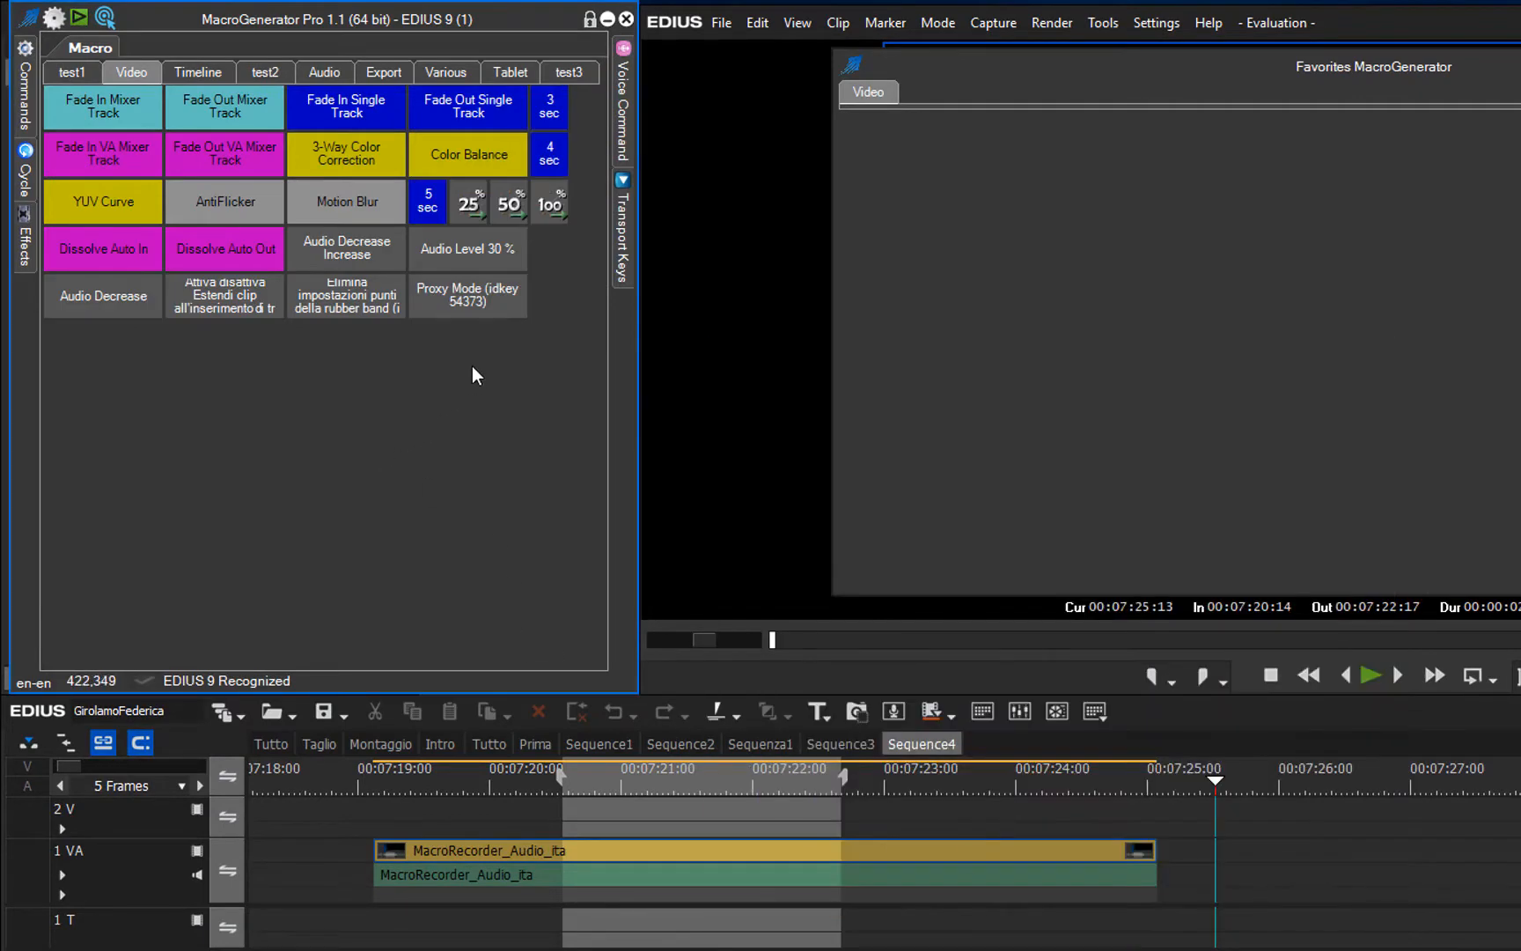
mouse_move(512, 322)
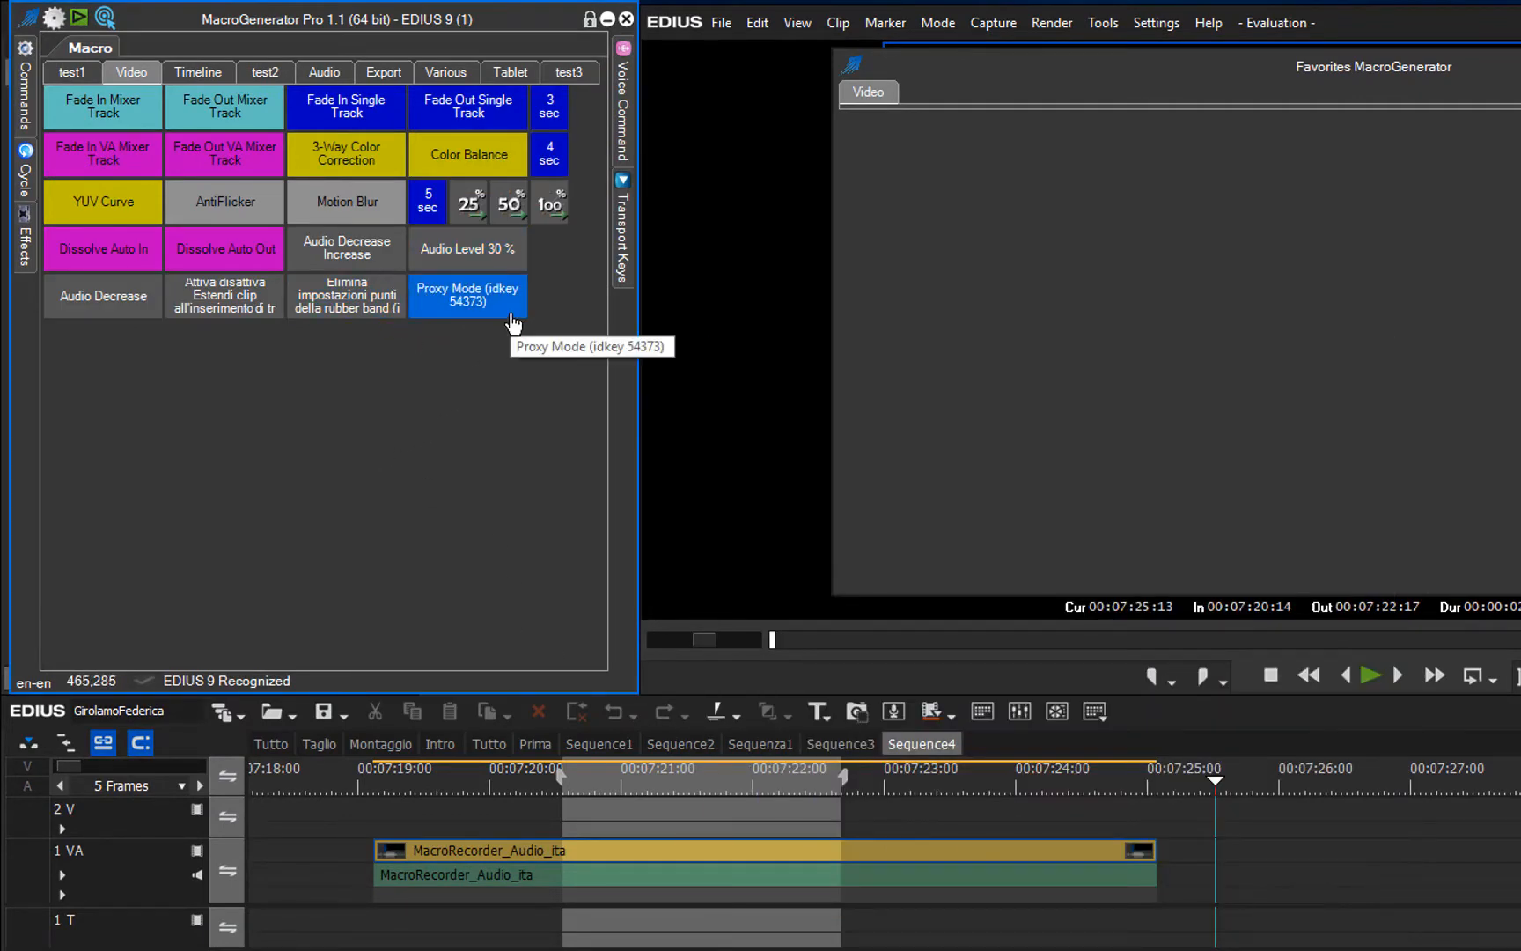
mouse_move(497, 378)
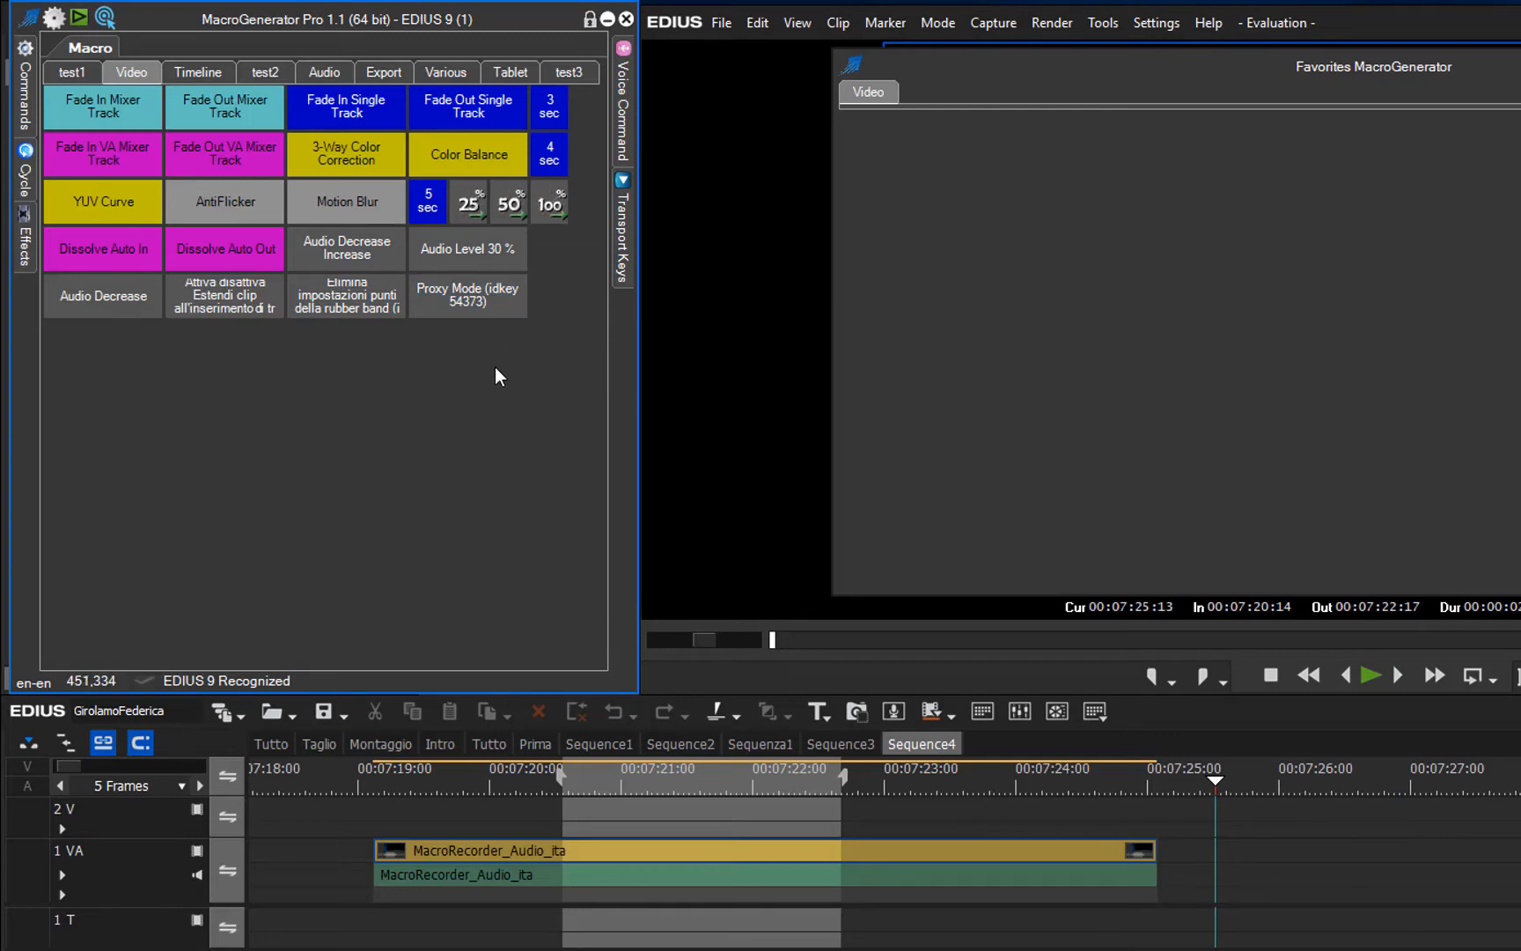
mouse_move(468, 294)
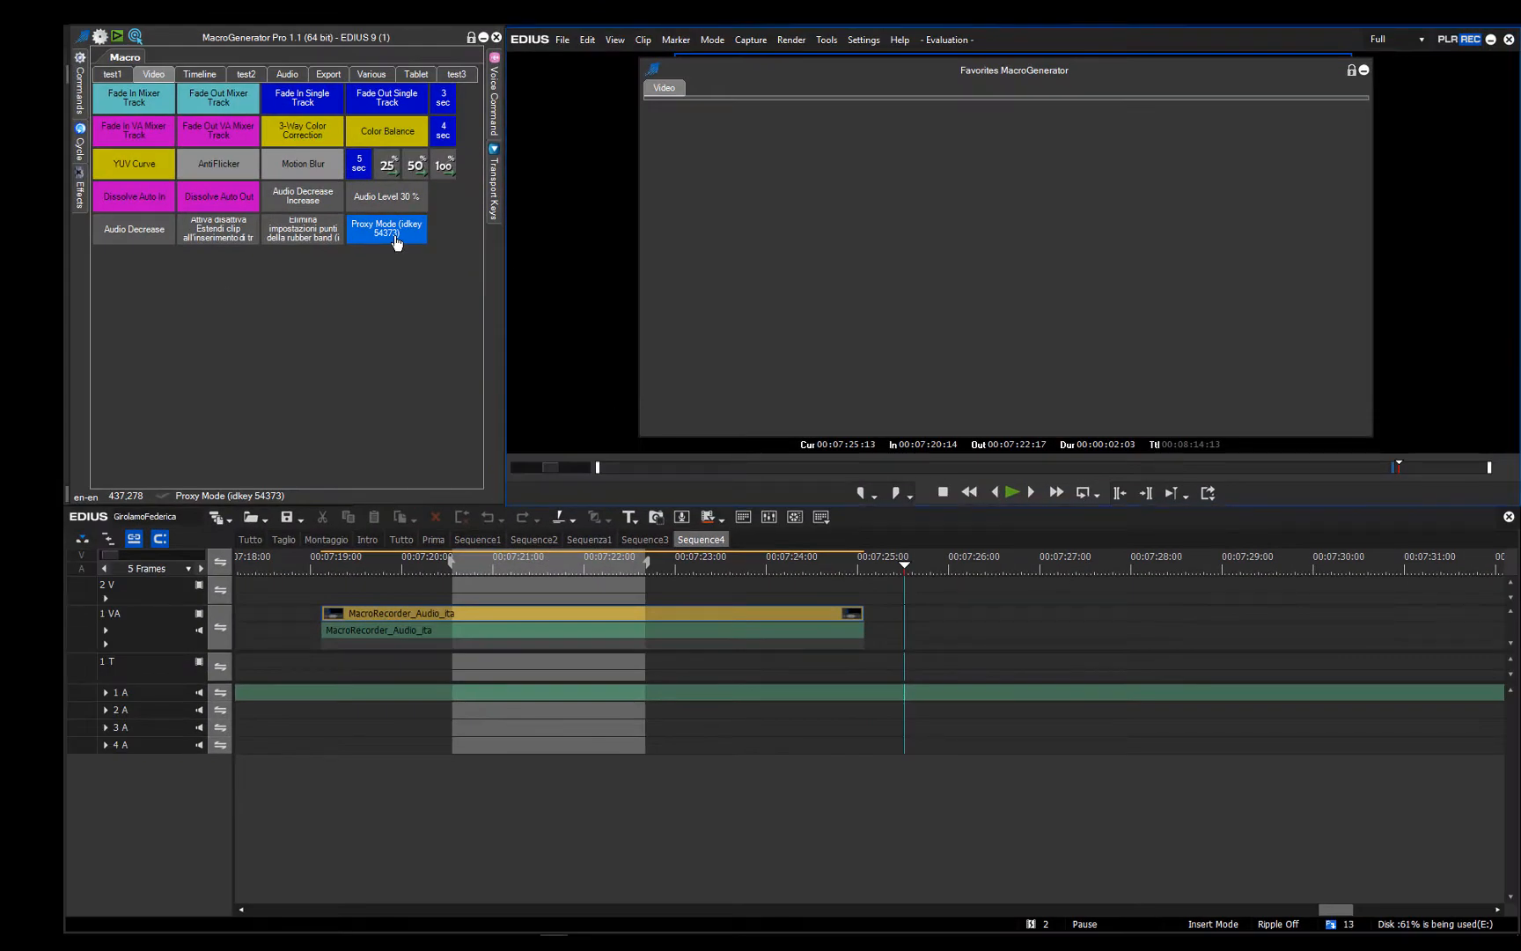
- Run the Proxy Mode button so EDIUS switches to half-resolution proxy playback
click(386, 229)
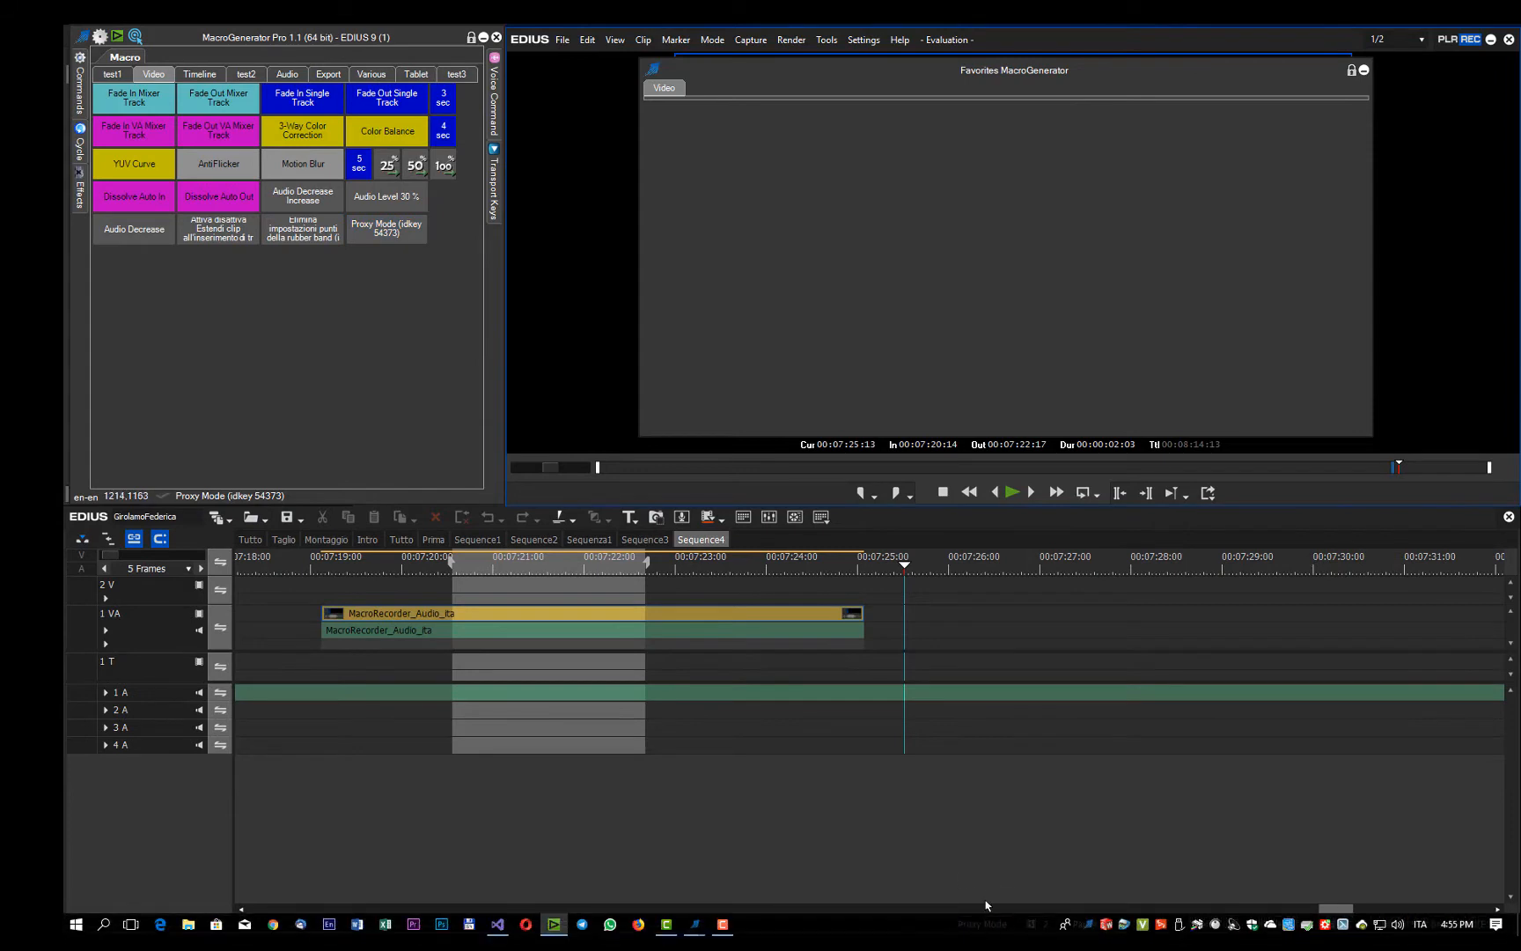
mouse_move(421, 348)
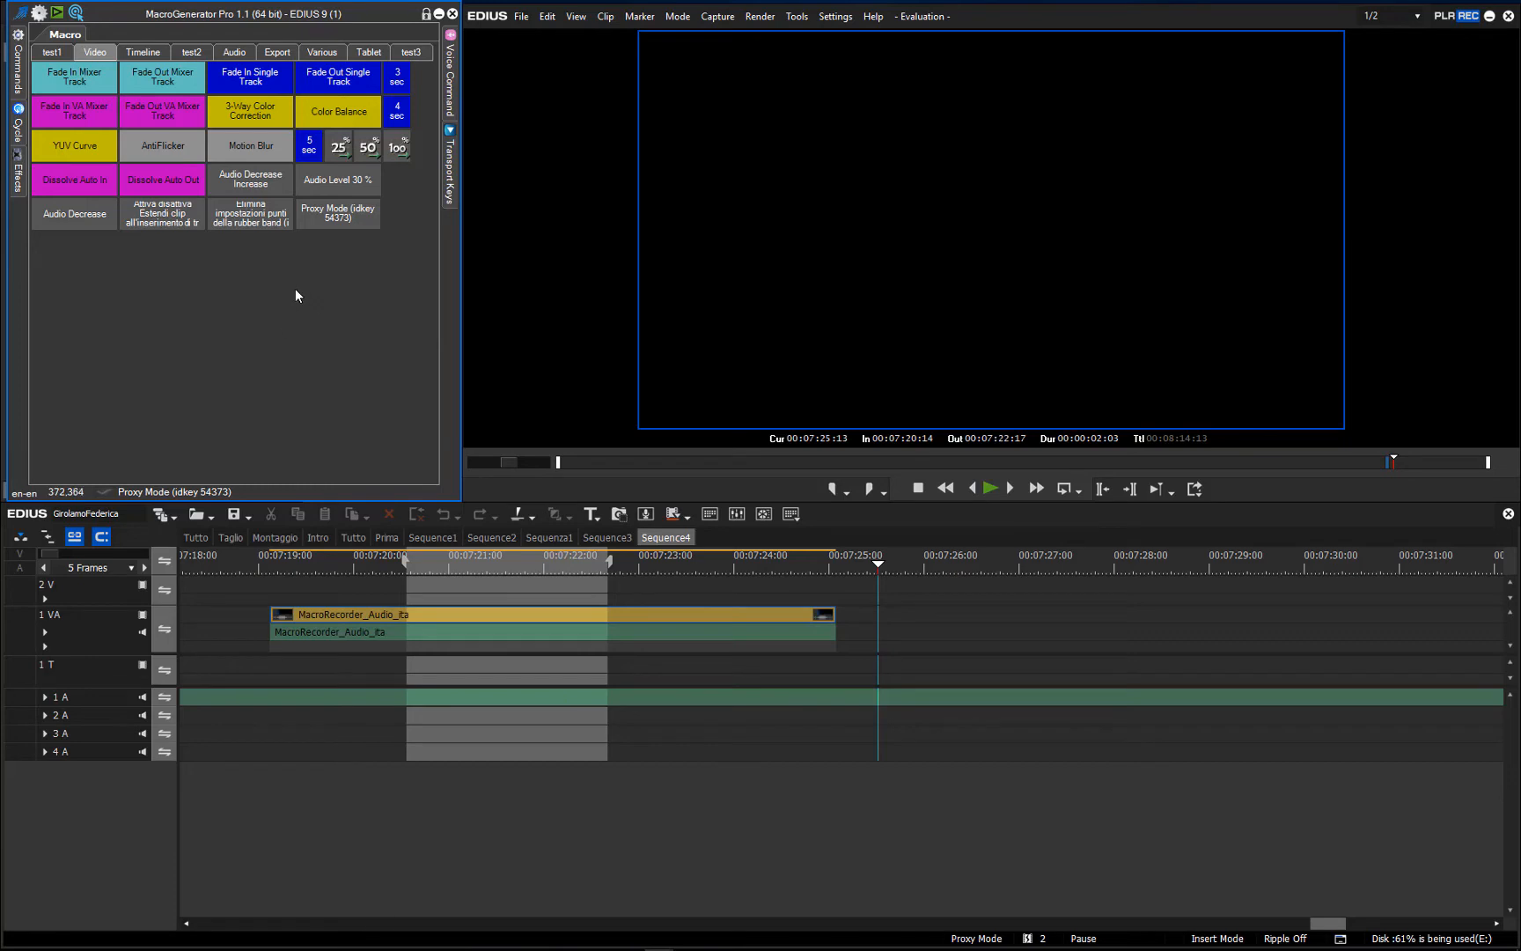
mouse_move(226, 285)
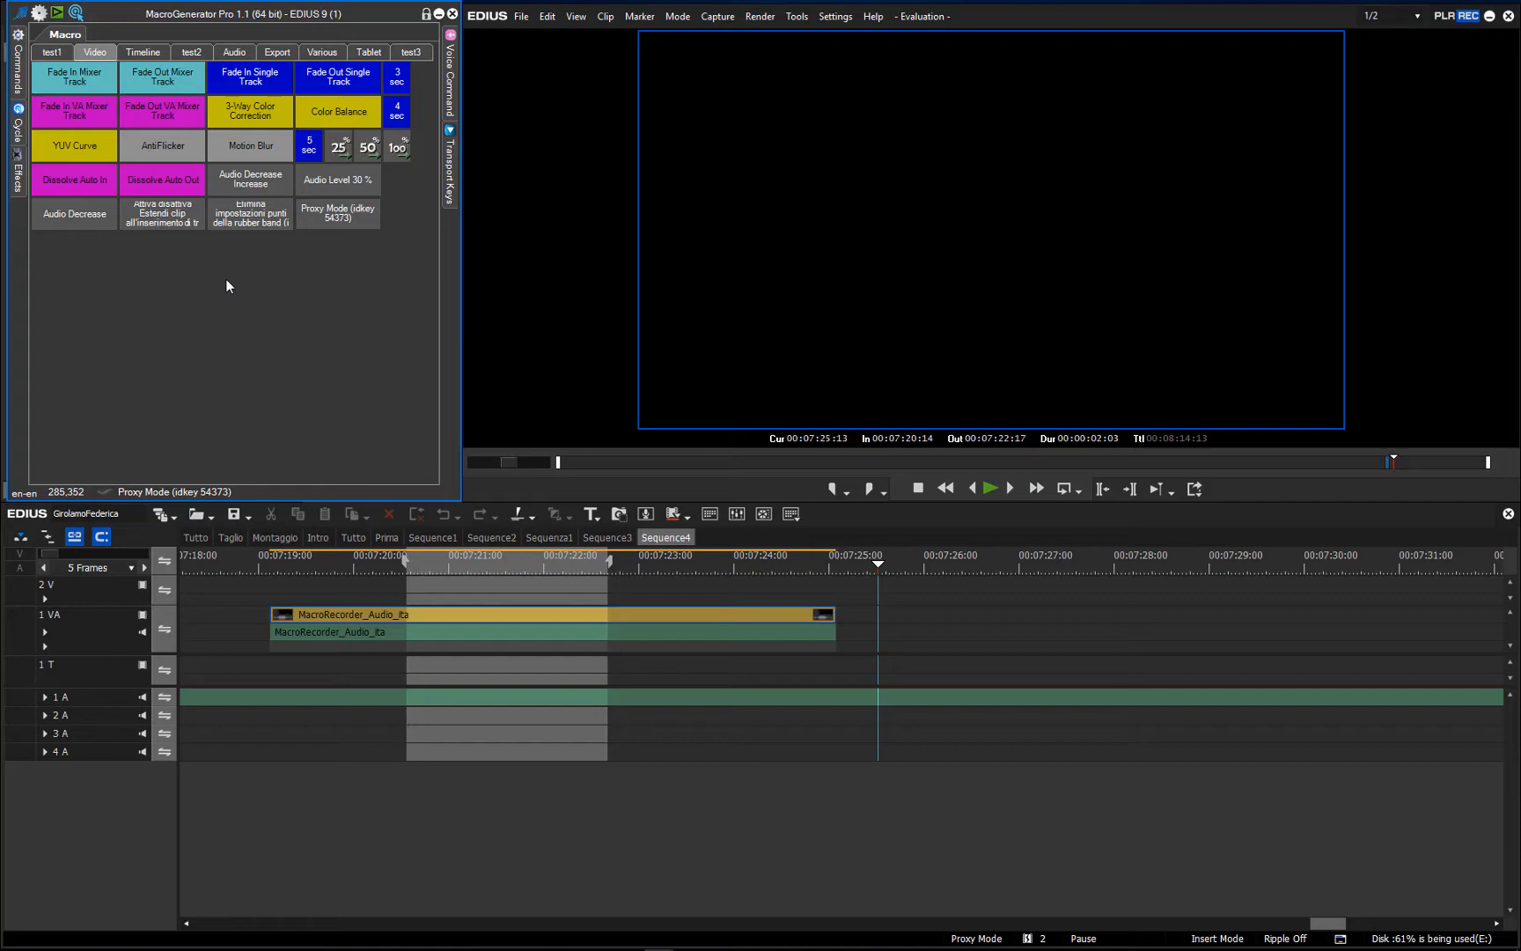
mouse_move(230, 272)
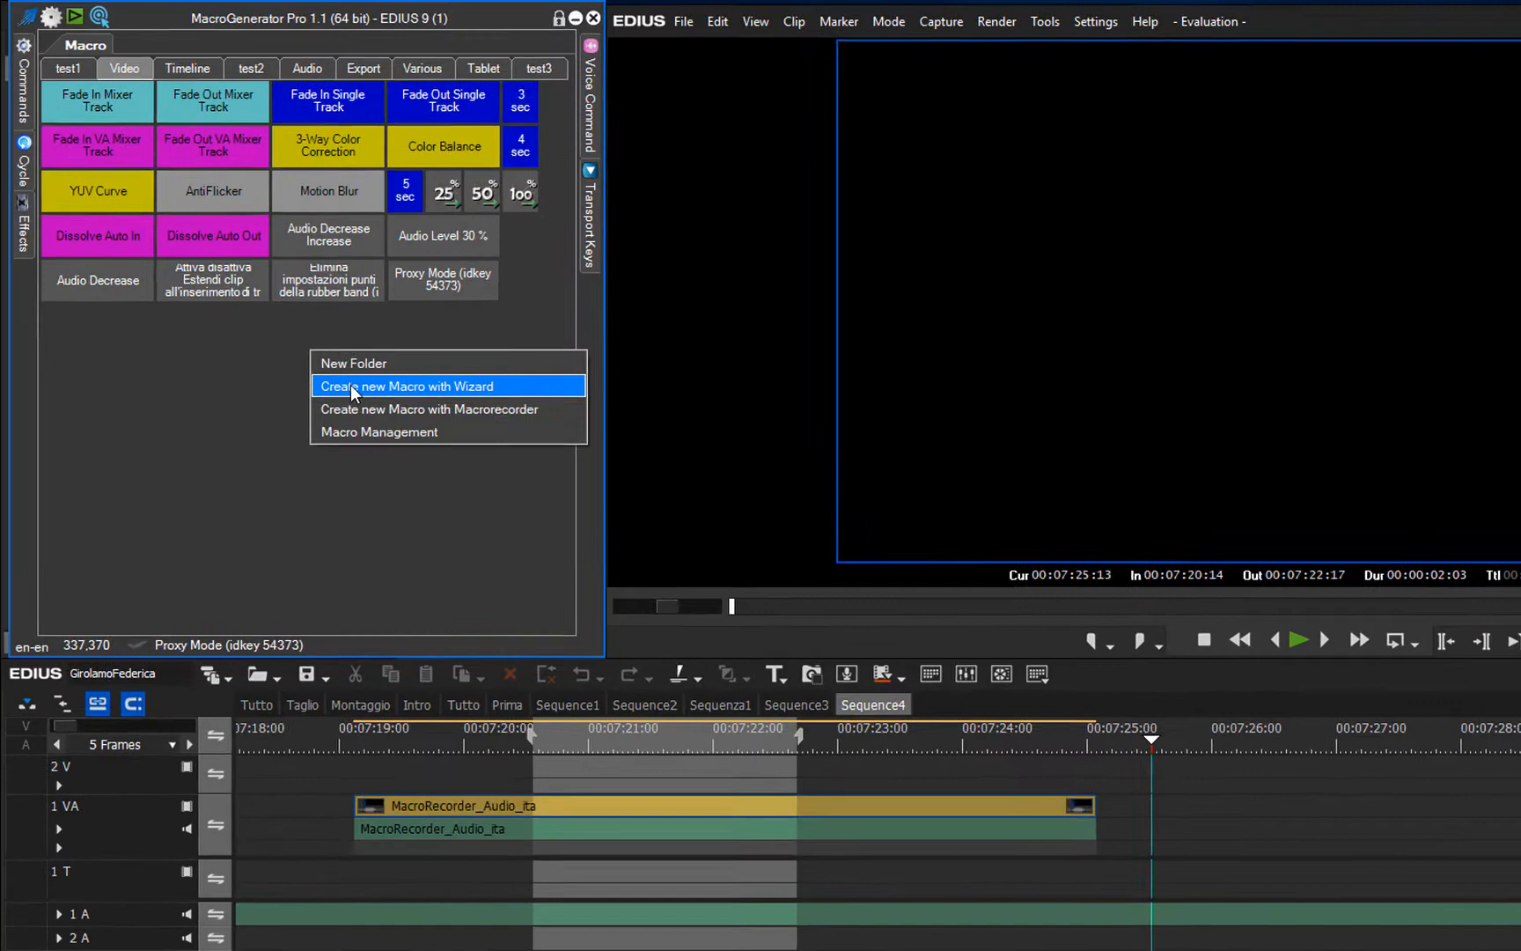
- Start a wizard IDKEY macro and filter the idKey list by 'zebra'
click(407, 386)
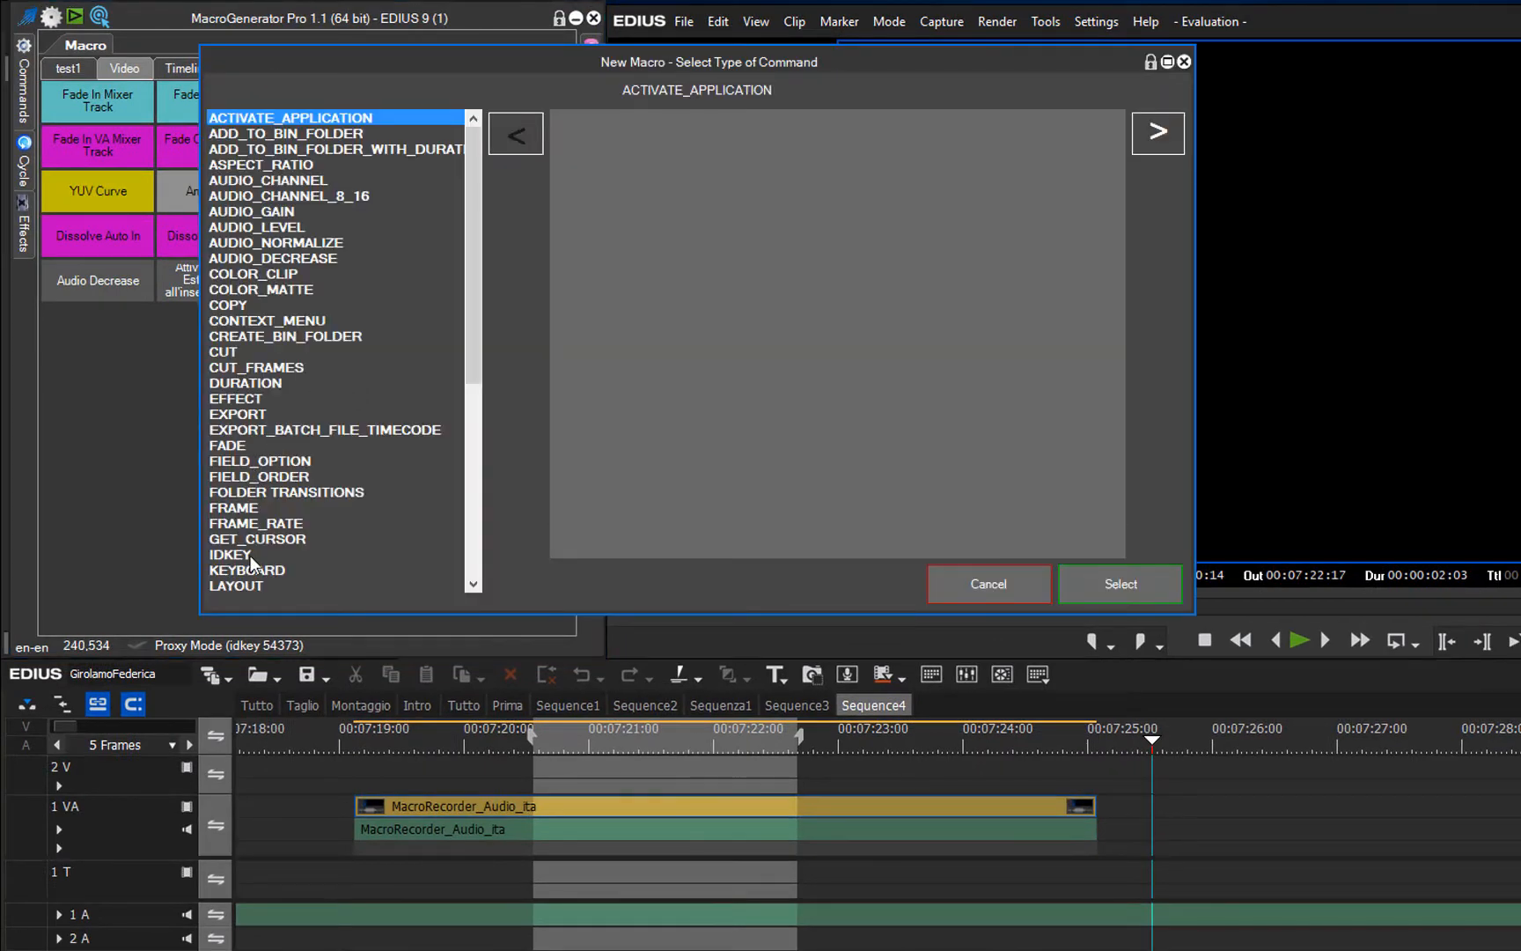
click(231, 554)
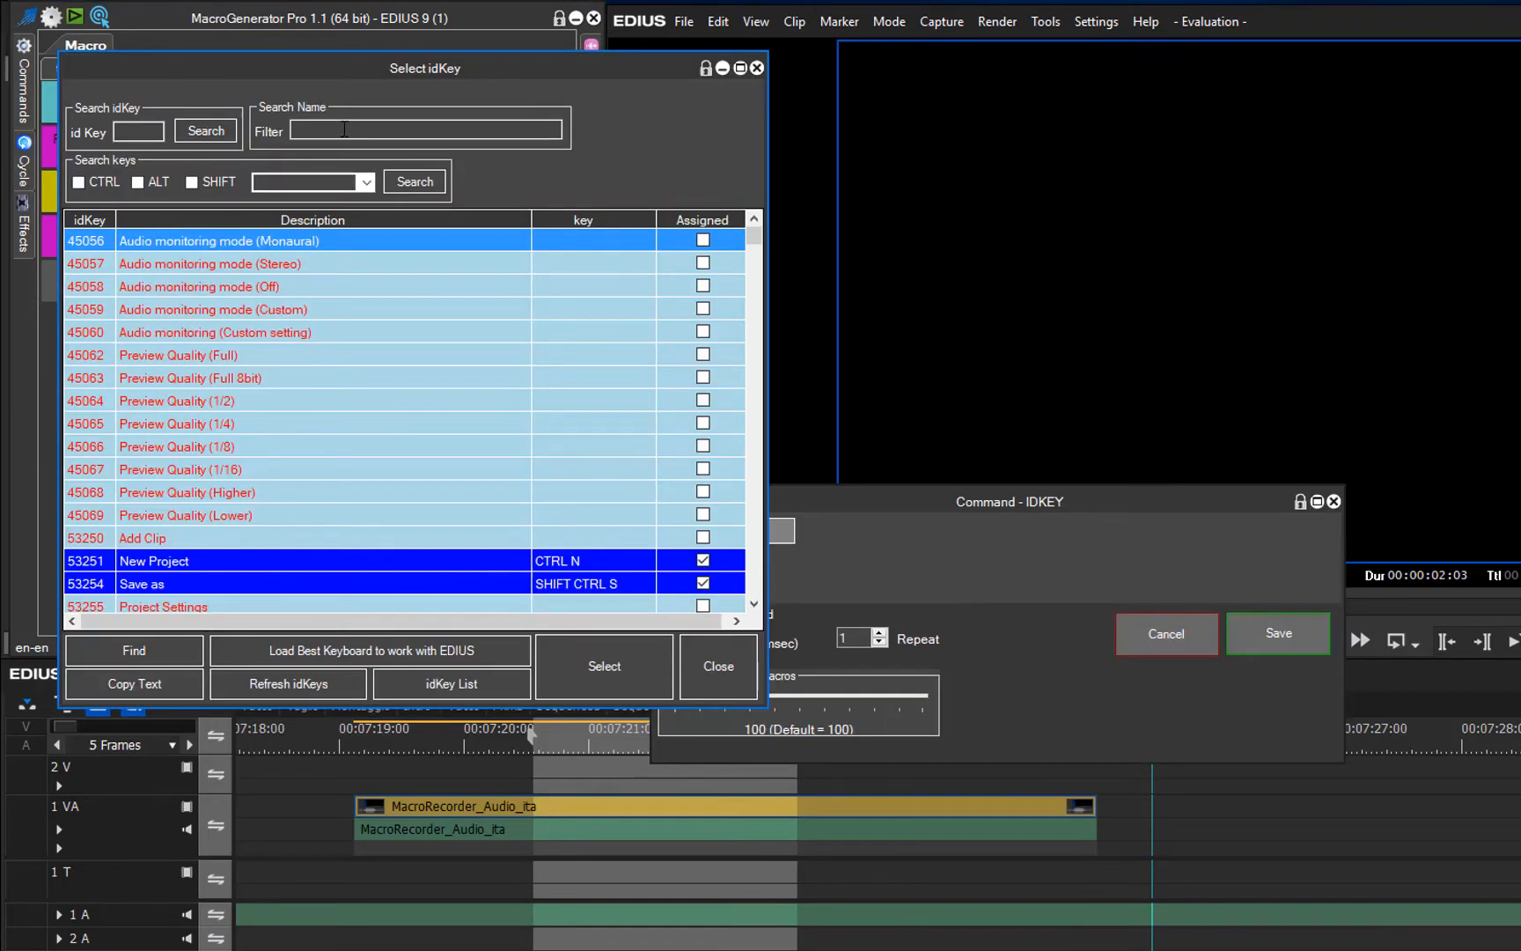
text(p)
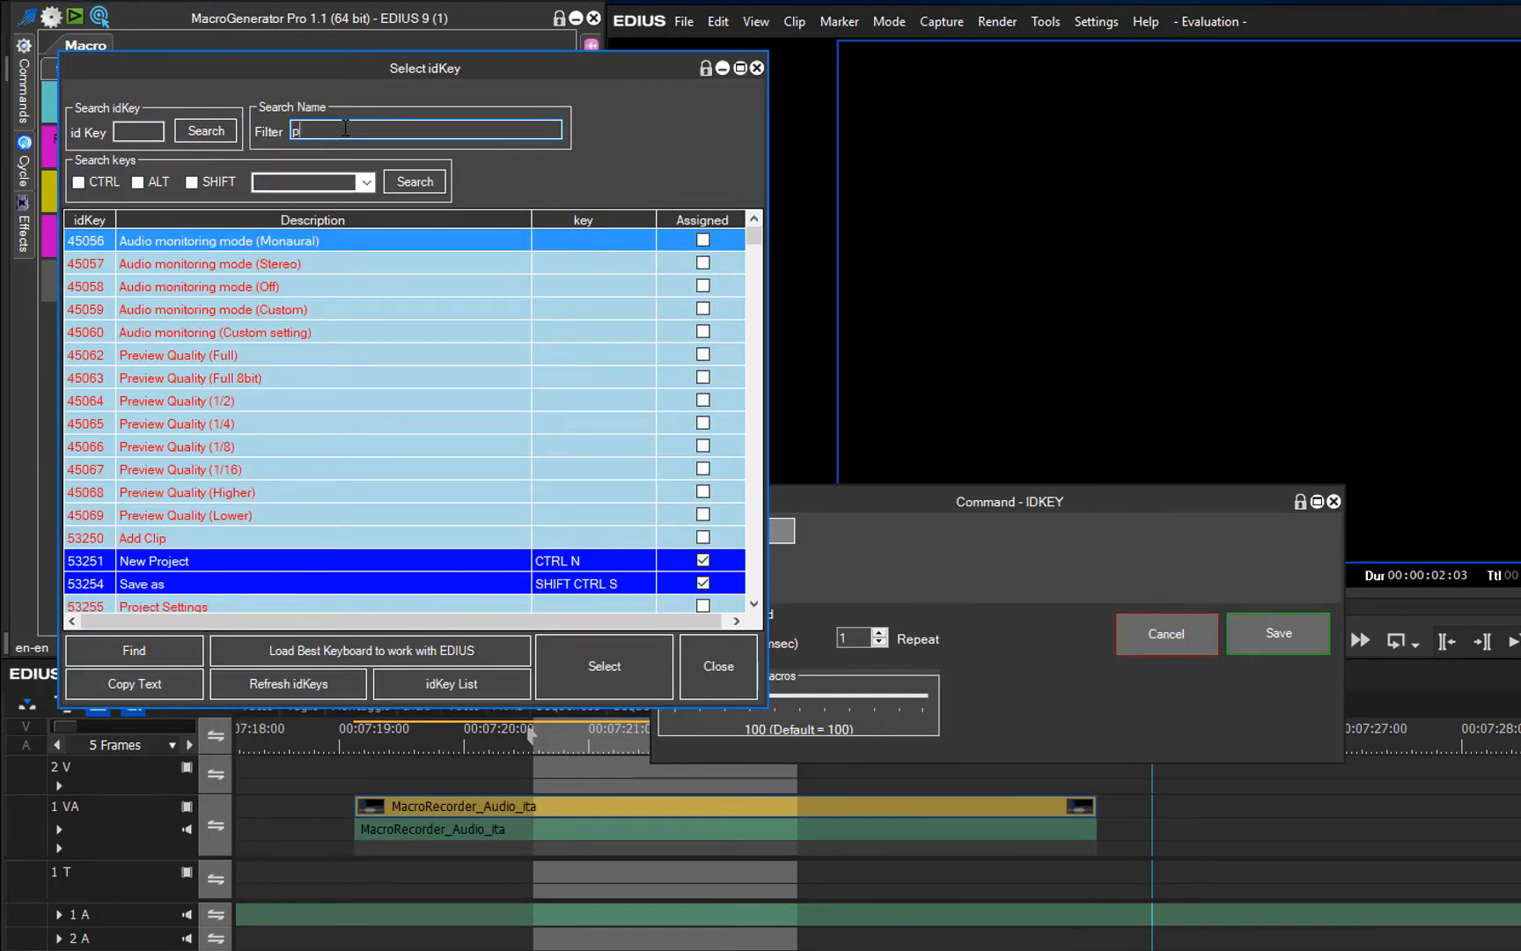
key(Backspace)
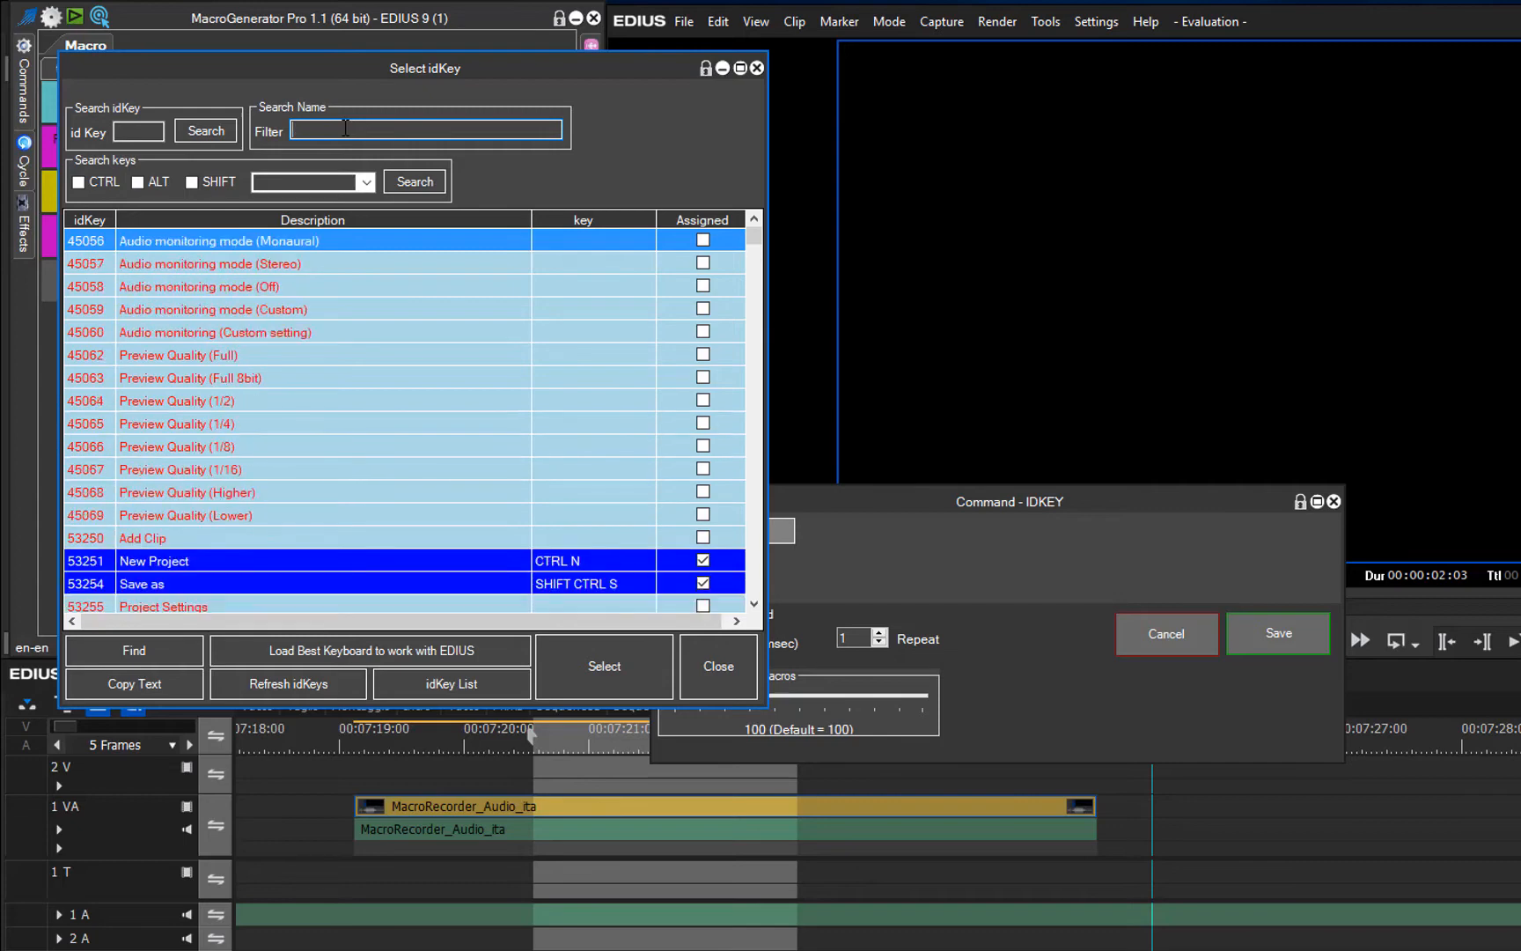
text(zebra)
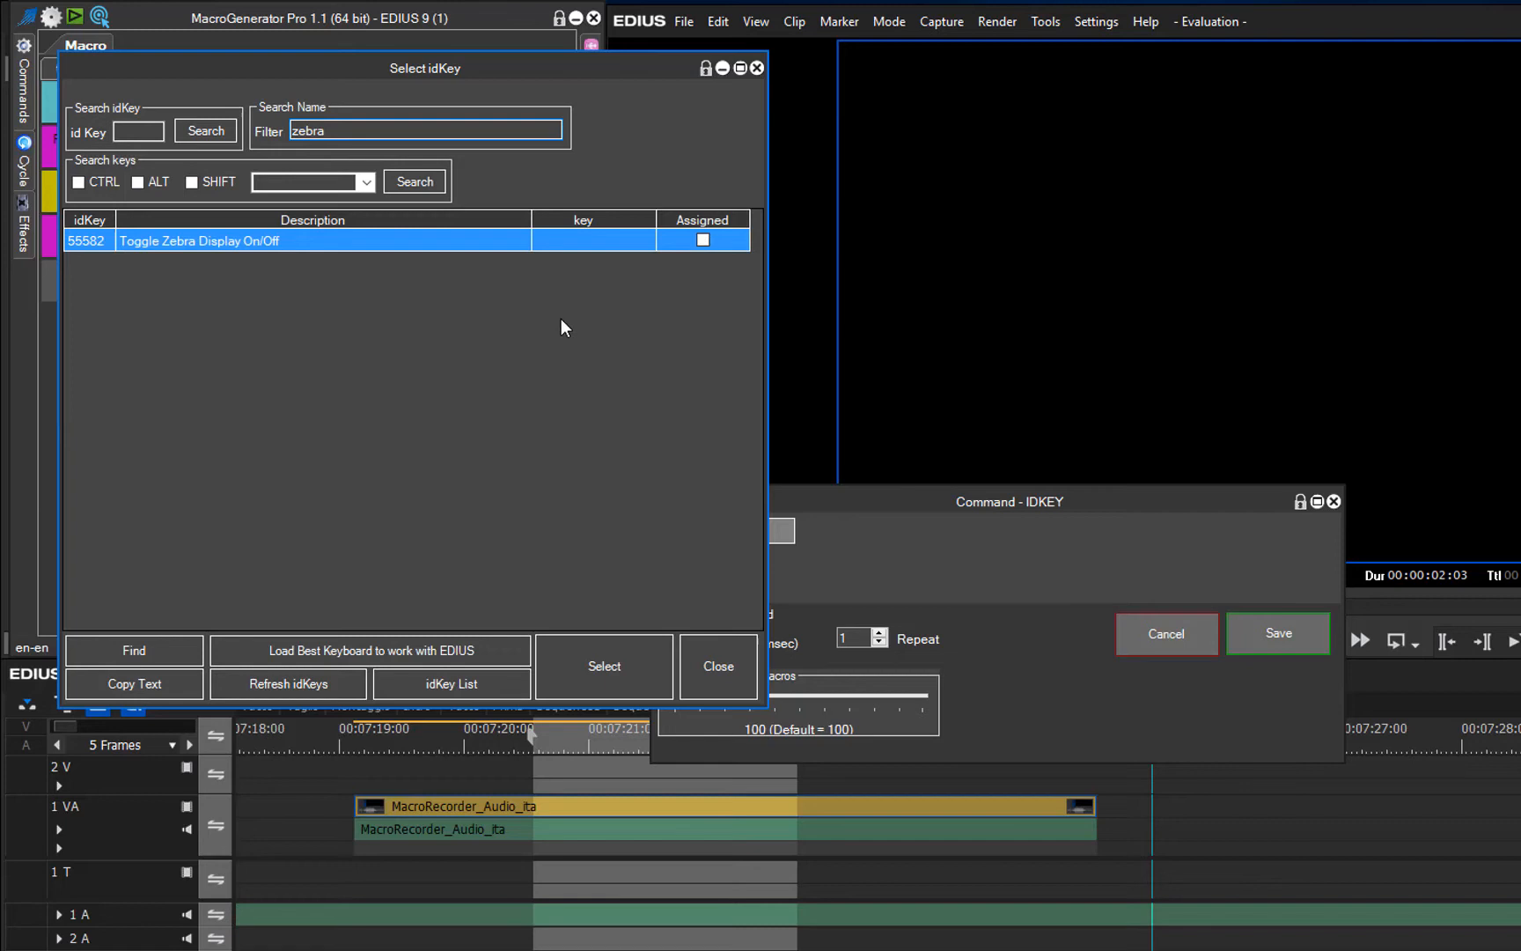
mouse_move(543, 298)
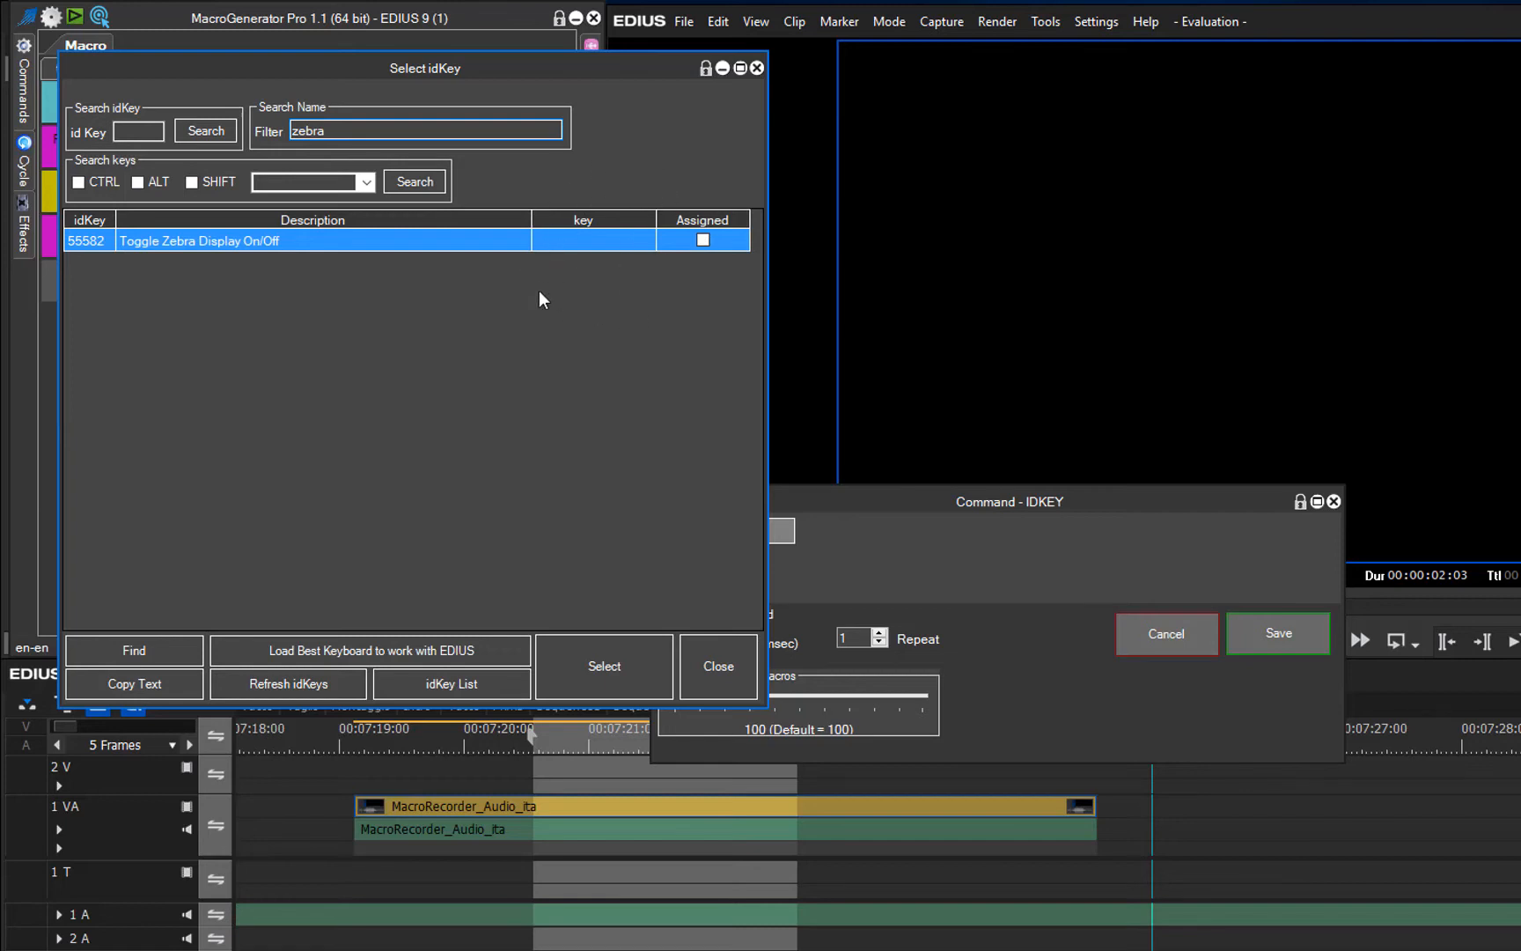
mouse_move(574, 247)
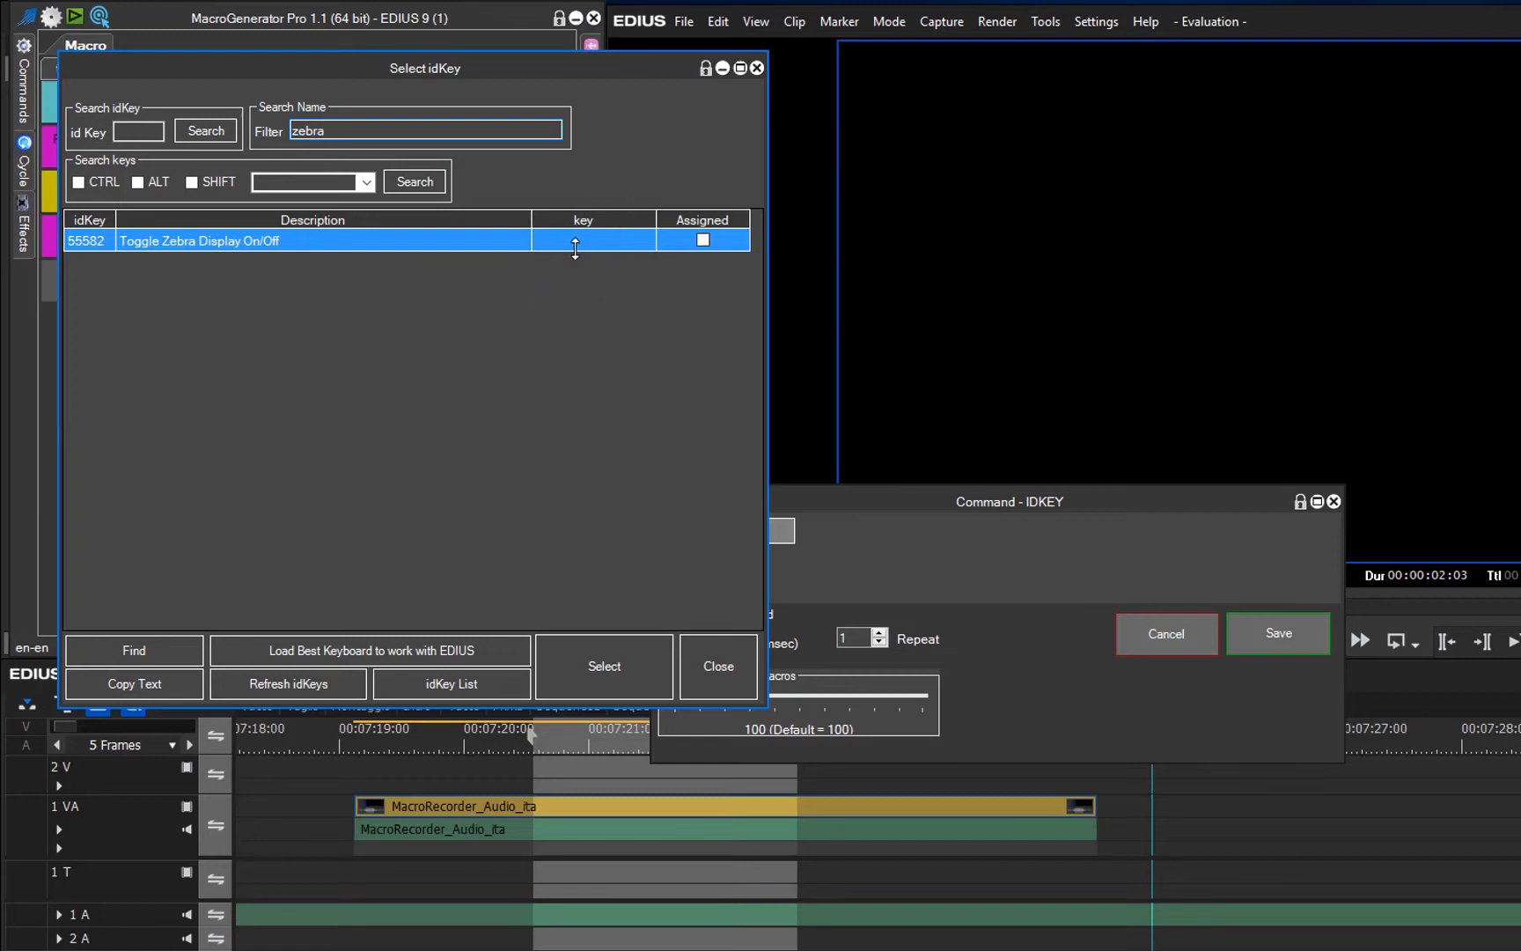
mouse_move(613, 285)
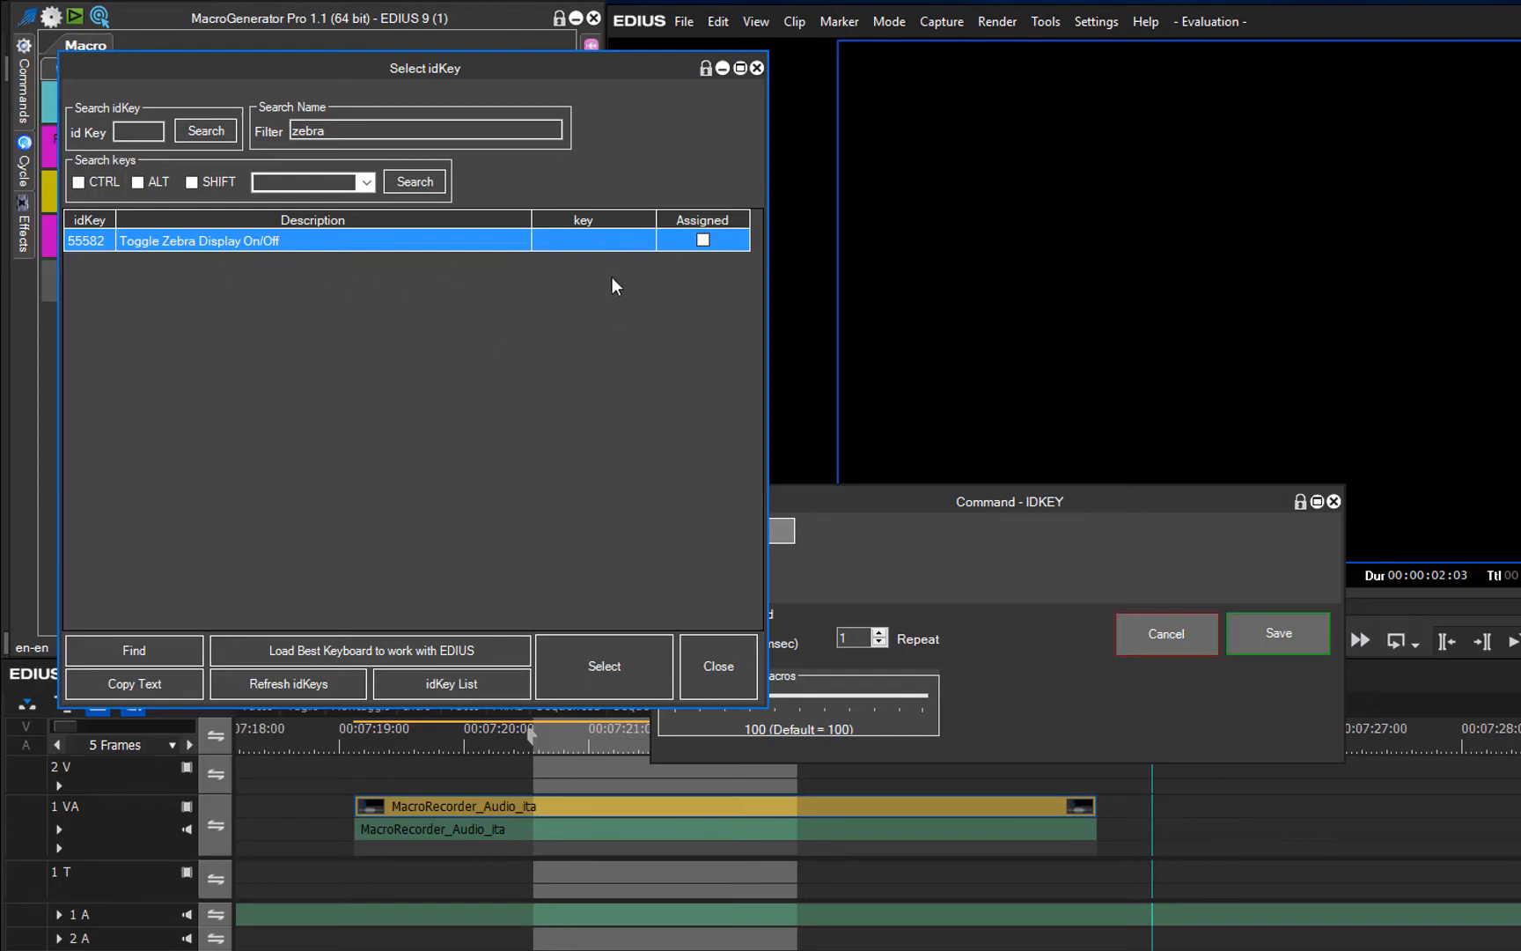
mouse_move(606, 255)
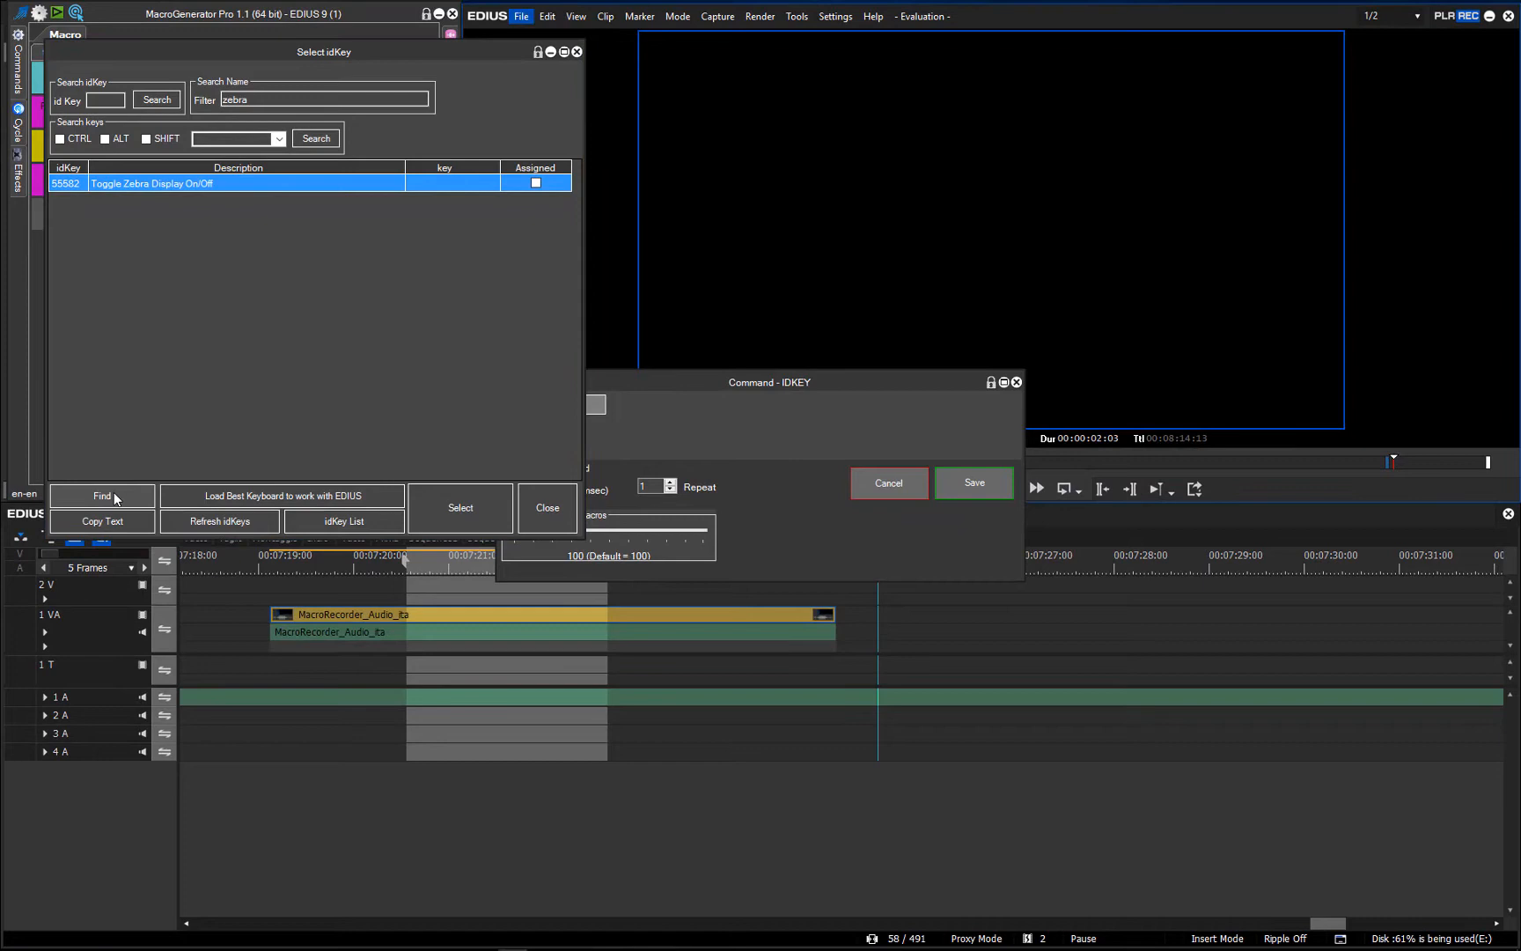
- In EDIUS keyboard shortcut settings, assign a key combination to Toggle Zebra Display On/Off
click(835, 17)
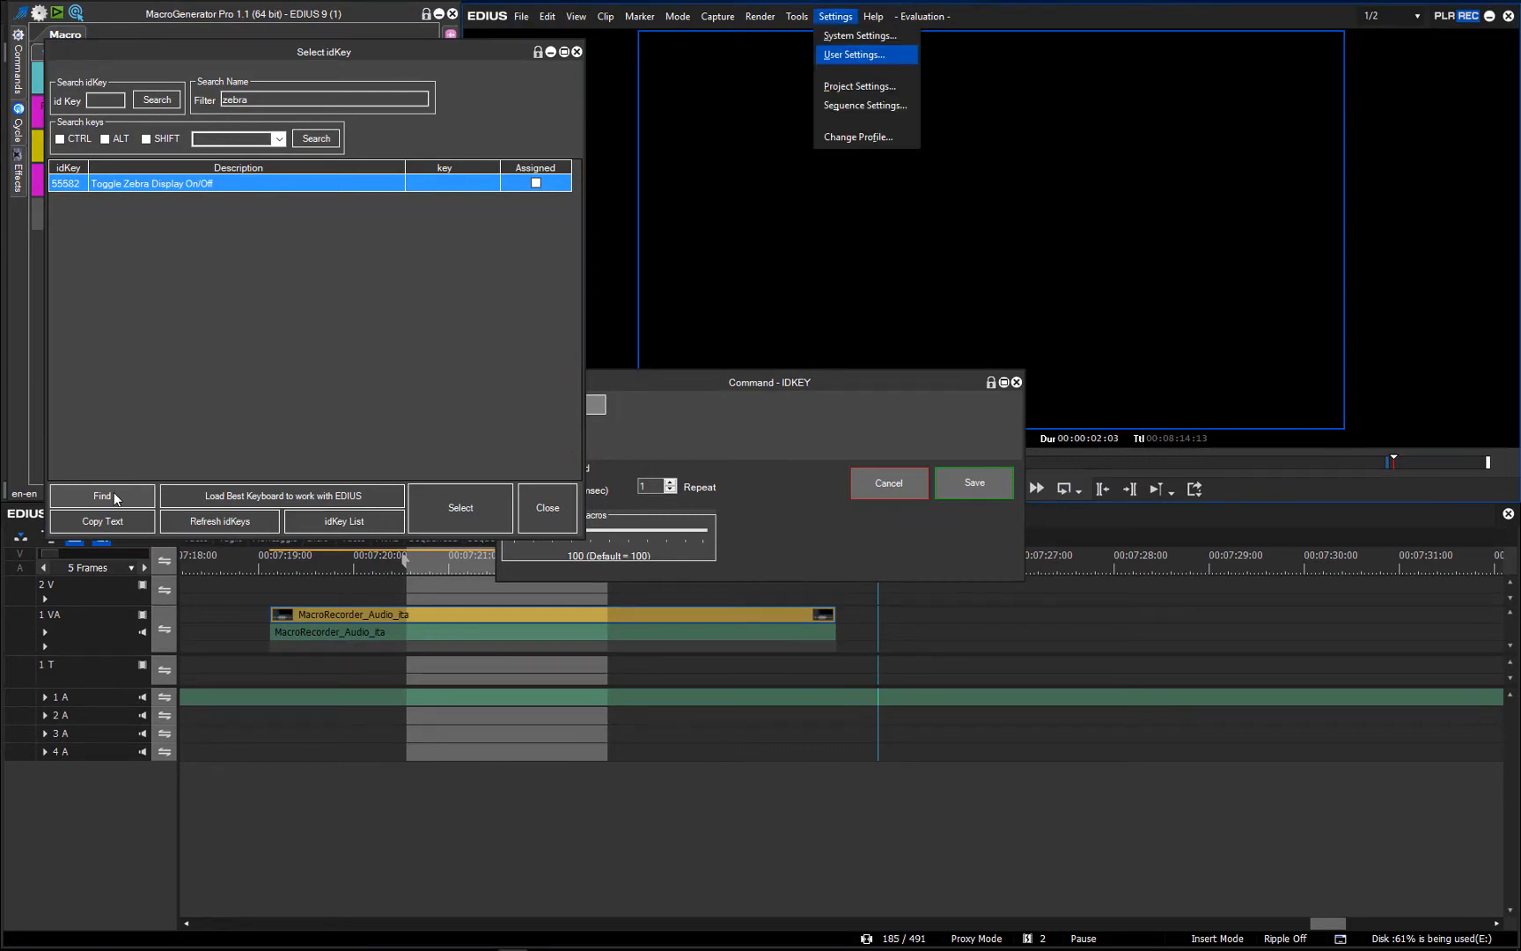
click(853, 54)
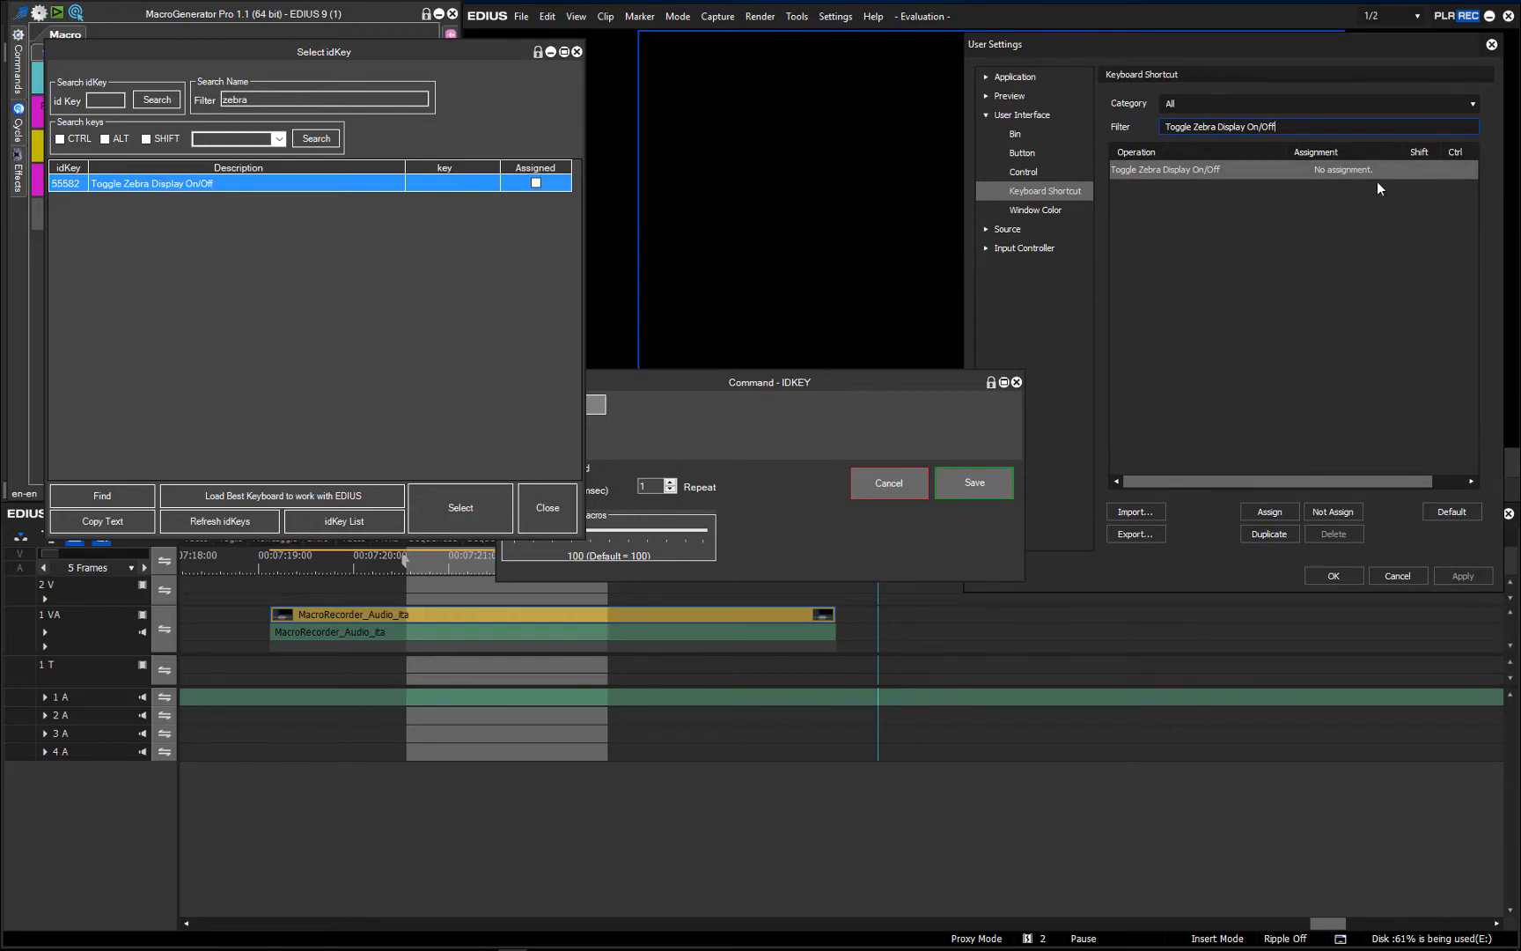
mouse_move(1272, 520)
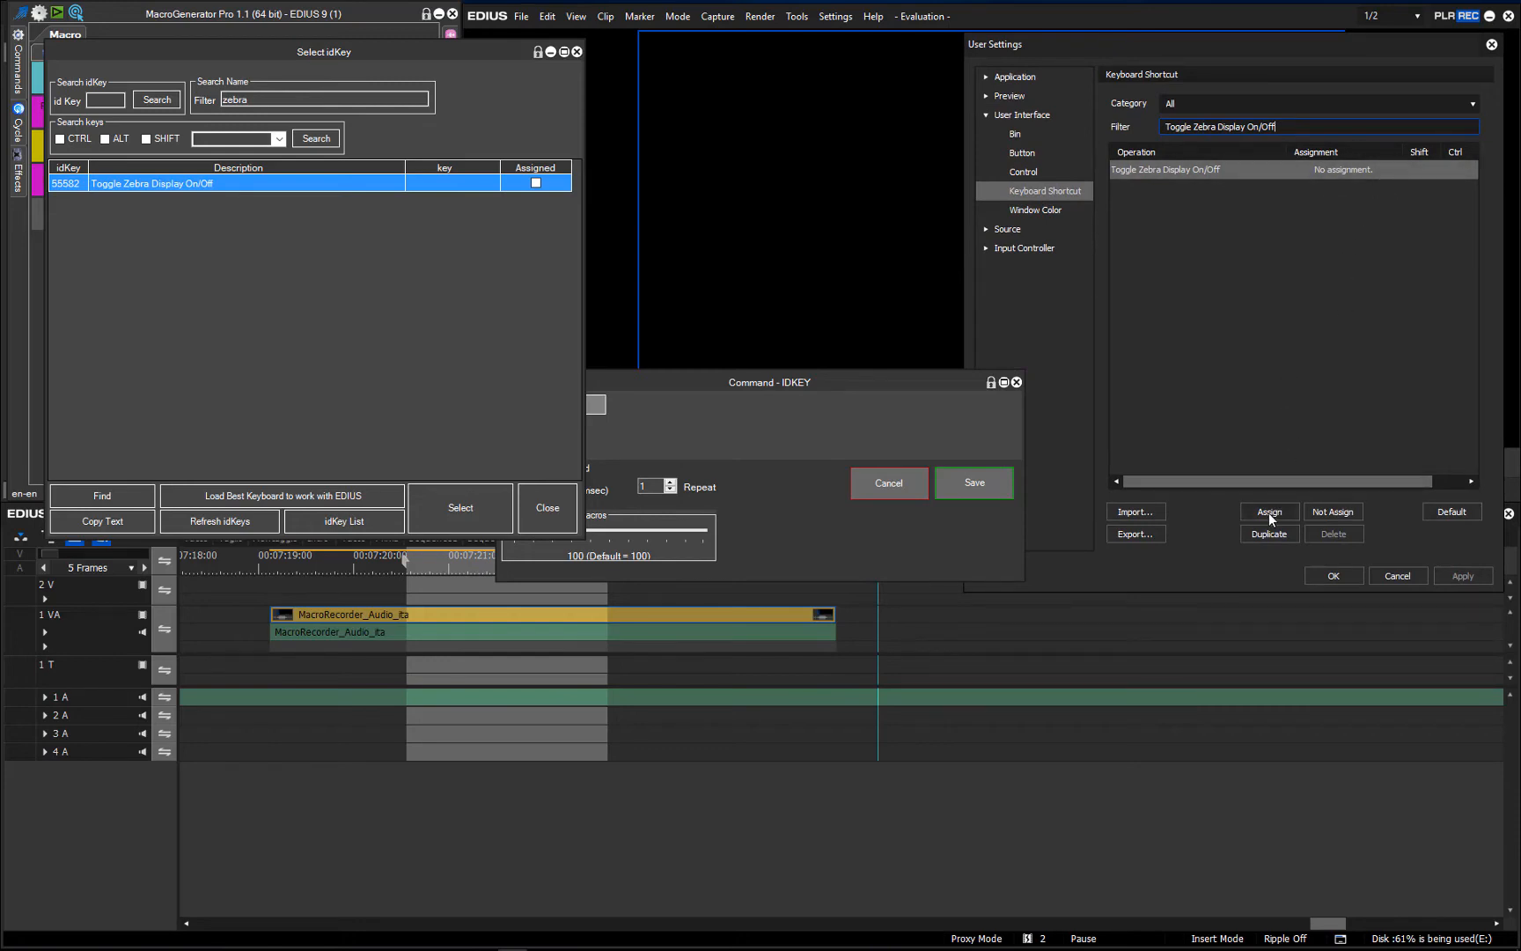
click(1267, 512)
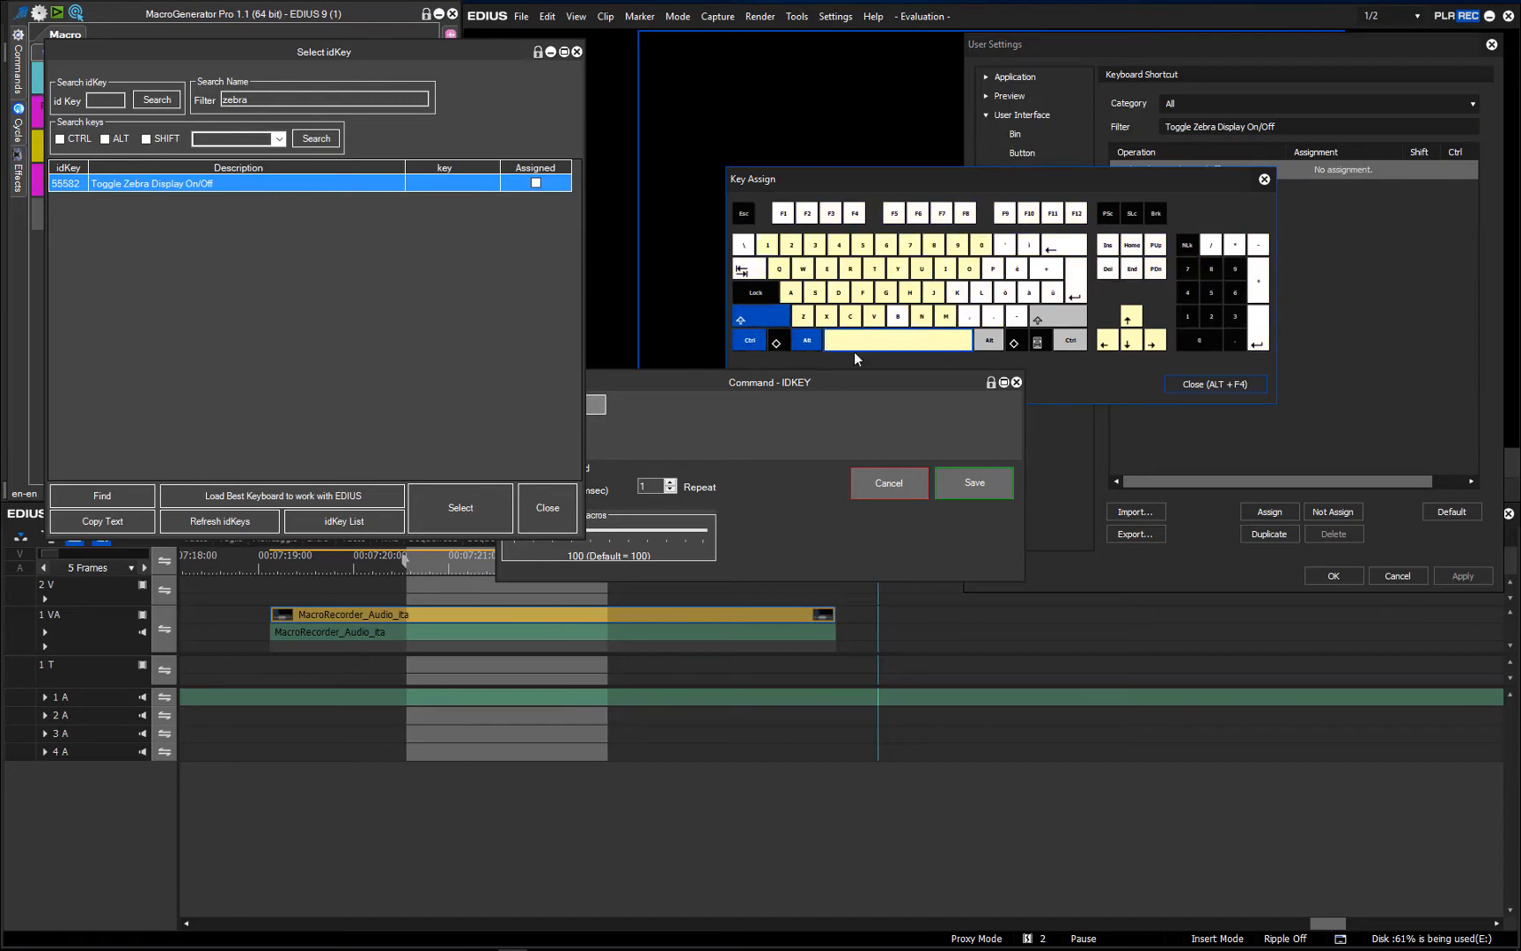
click(897, 316)
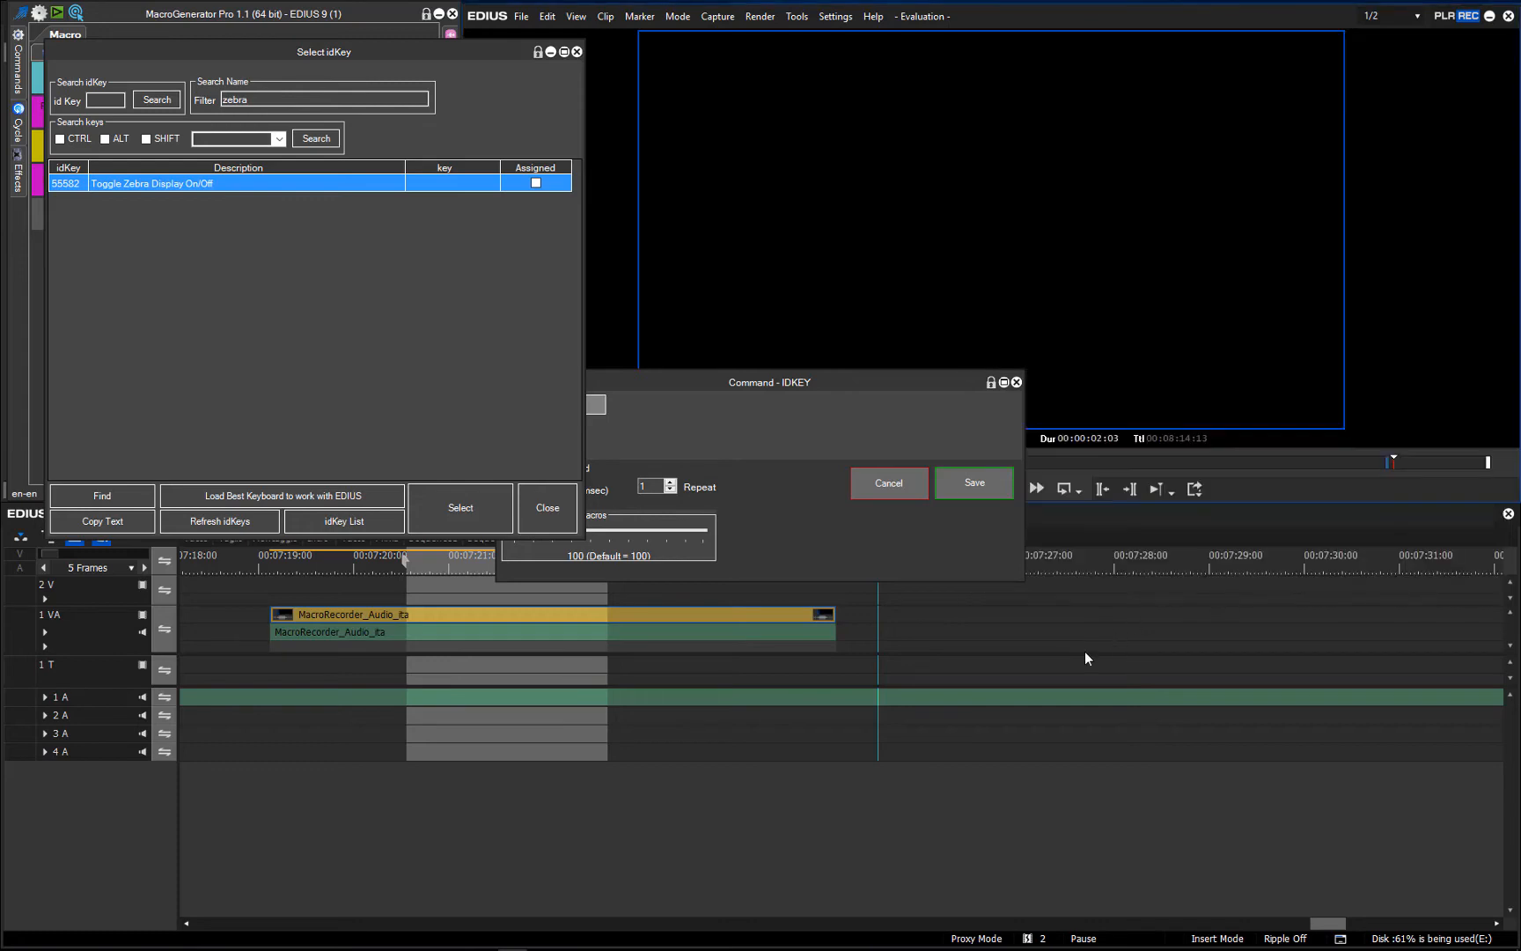
mouse_move(201, 487)
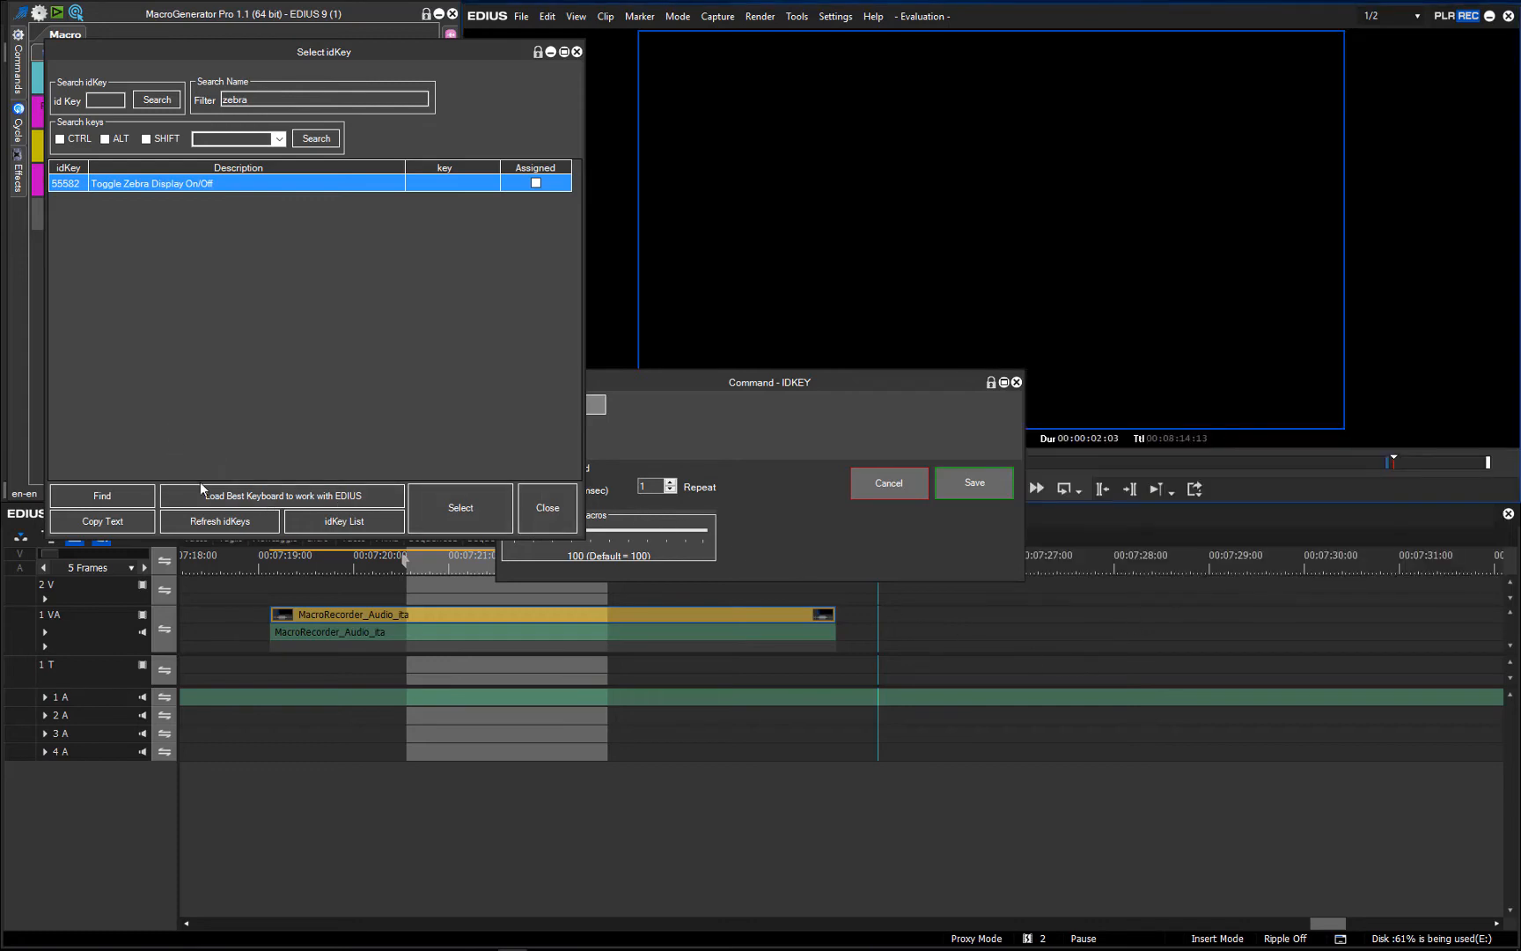
- Reload the idKey list and select Toggle Zebra Display On/Off (55582) as the command
click(534, 183)
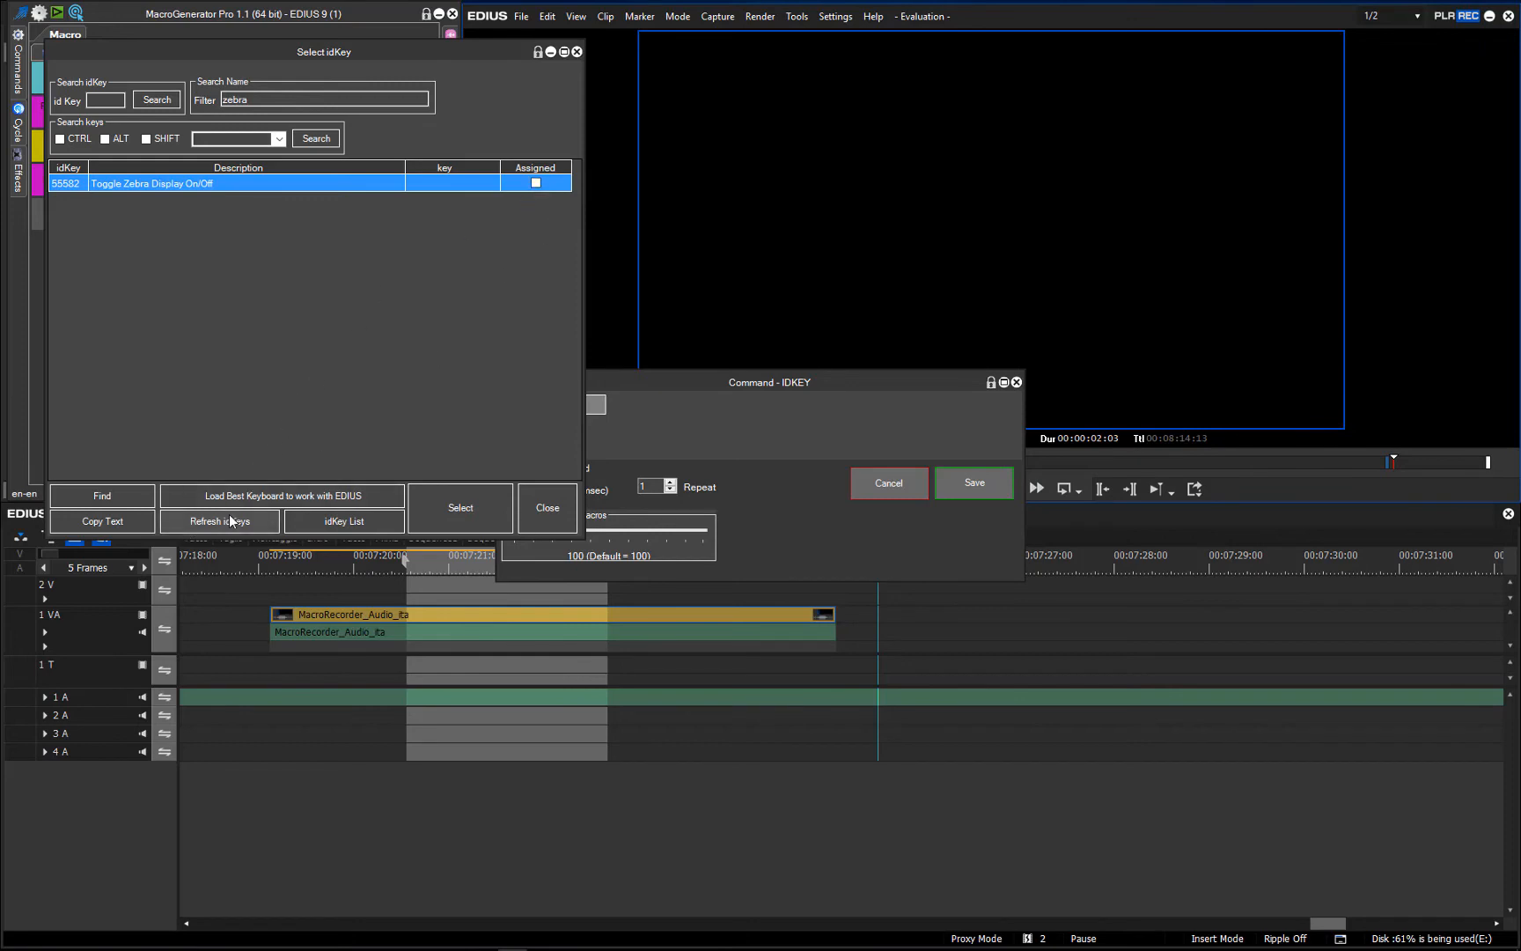
click(219, 521)
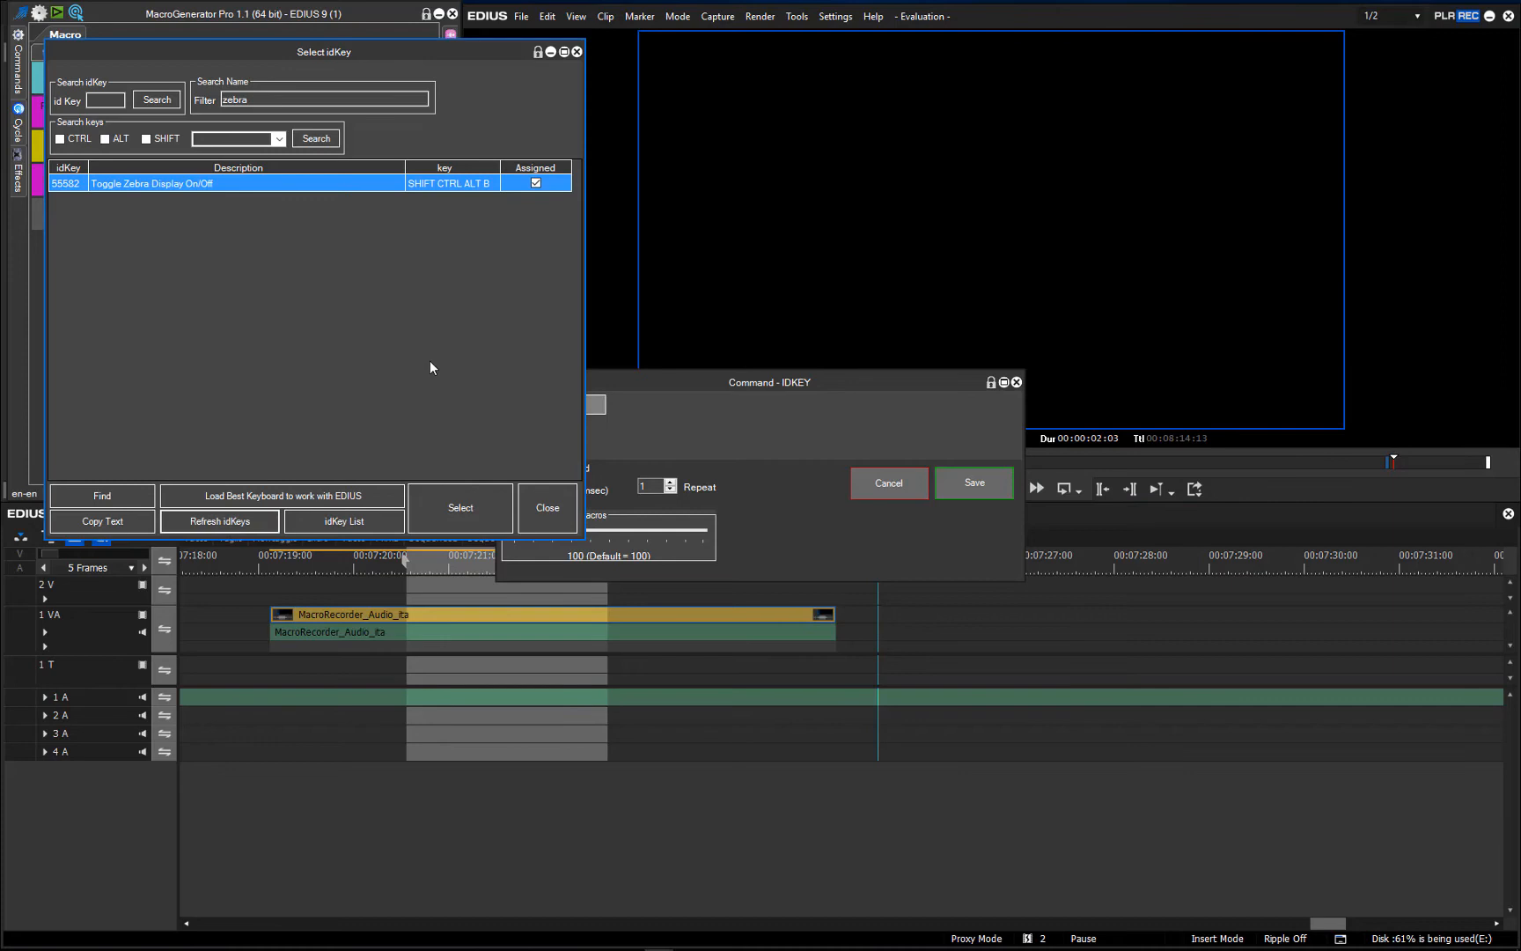
mouse_move(420, 345)
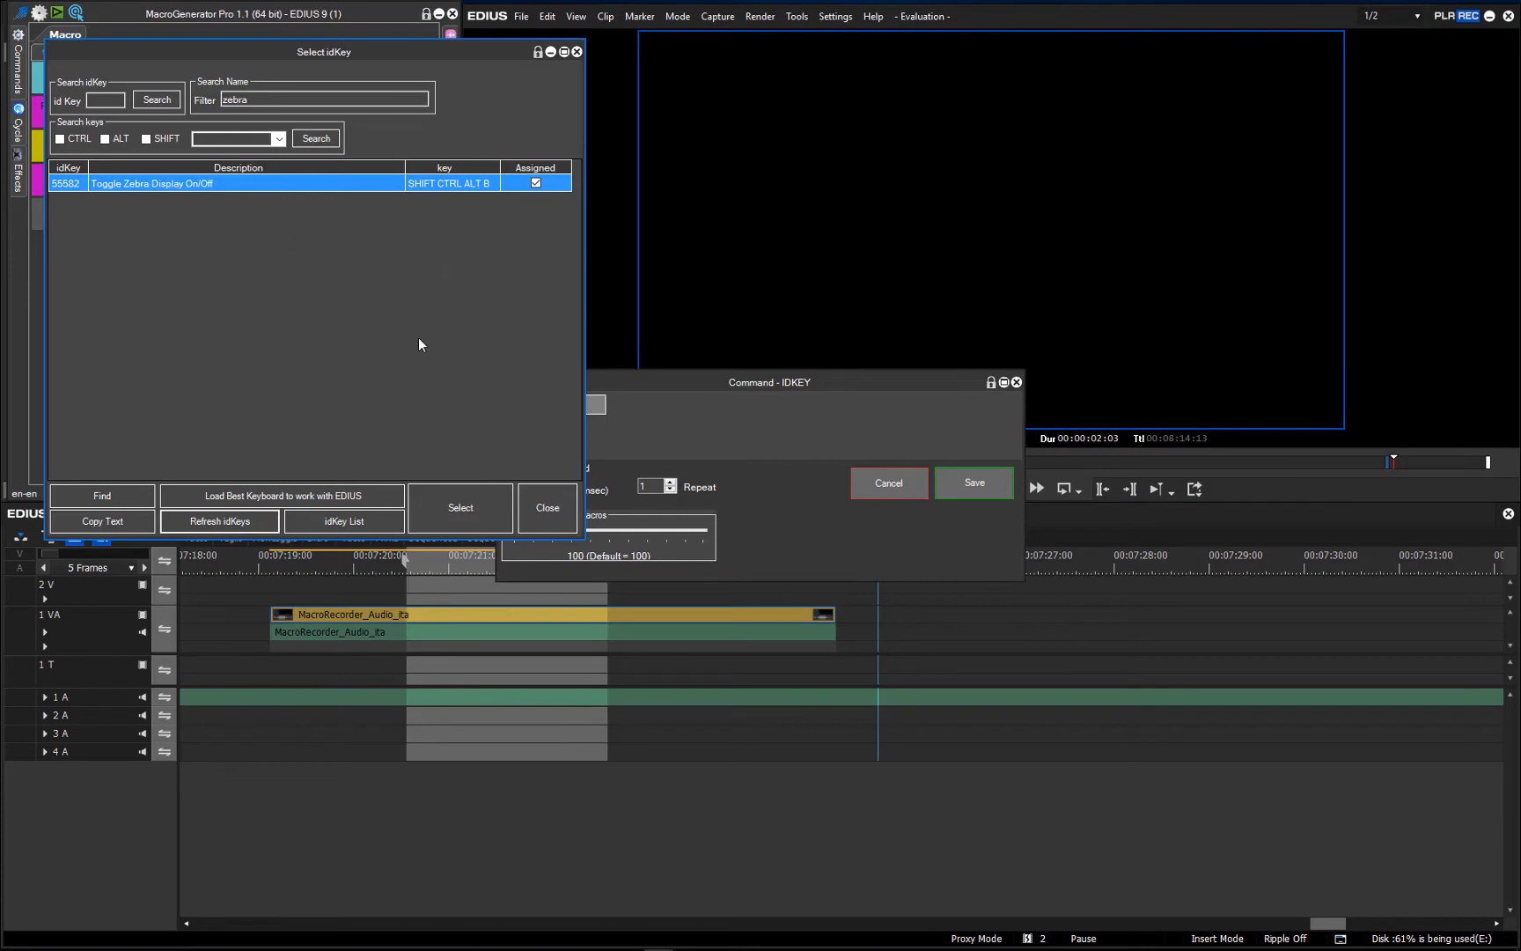
mouse_move(475, 184)
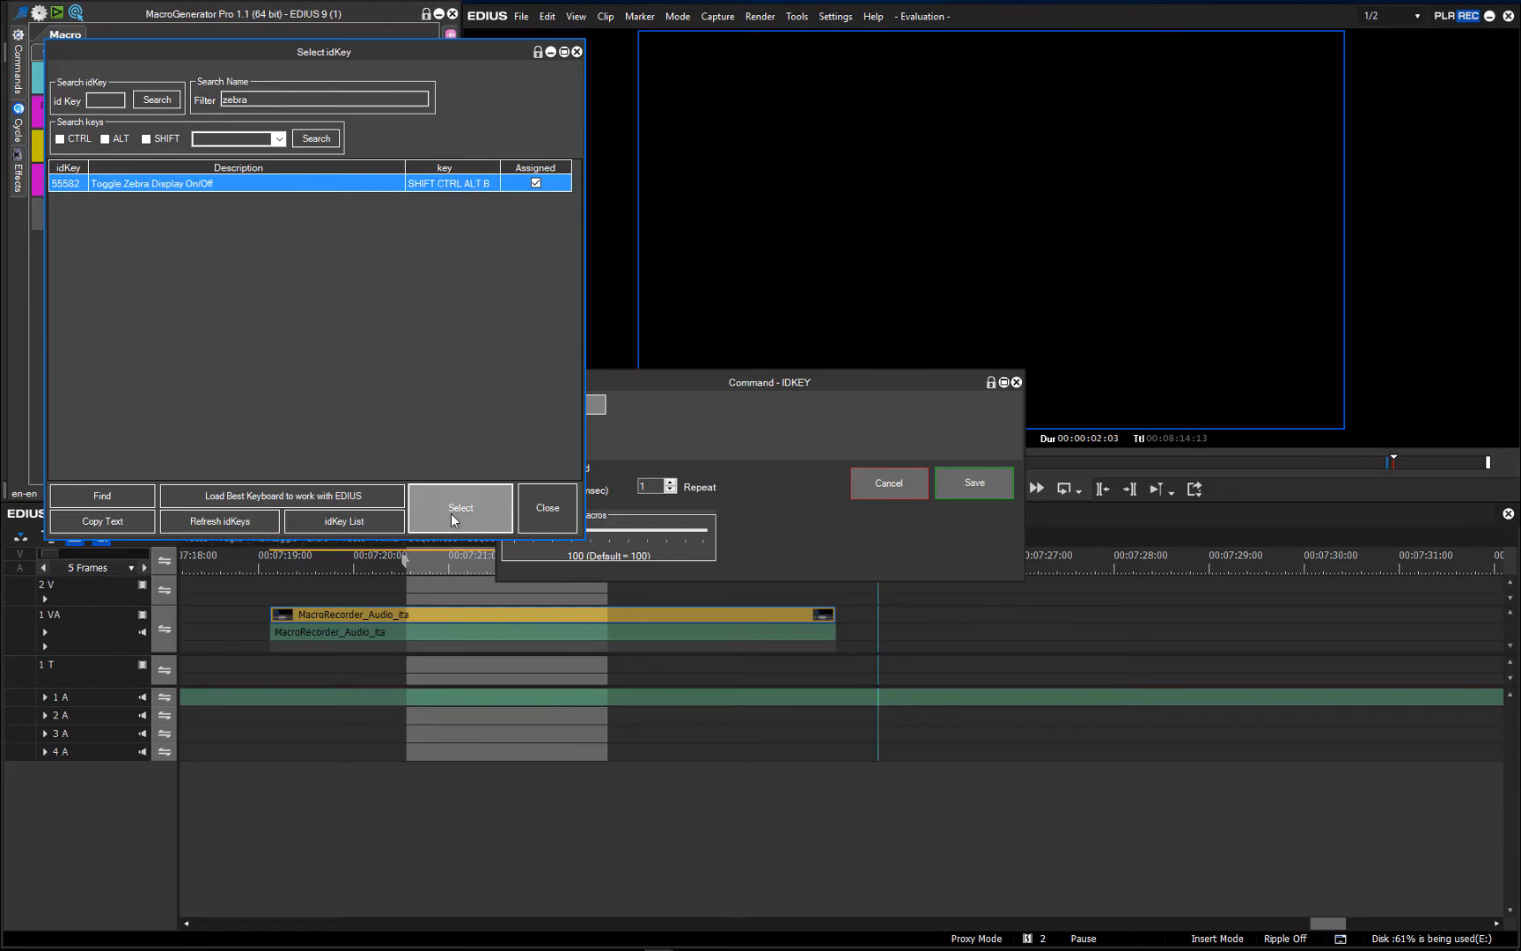
click(459, 507)
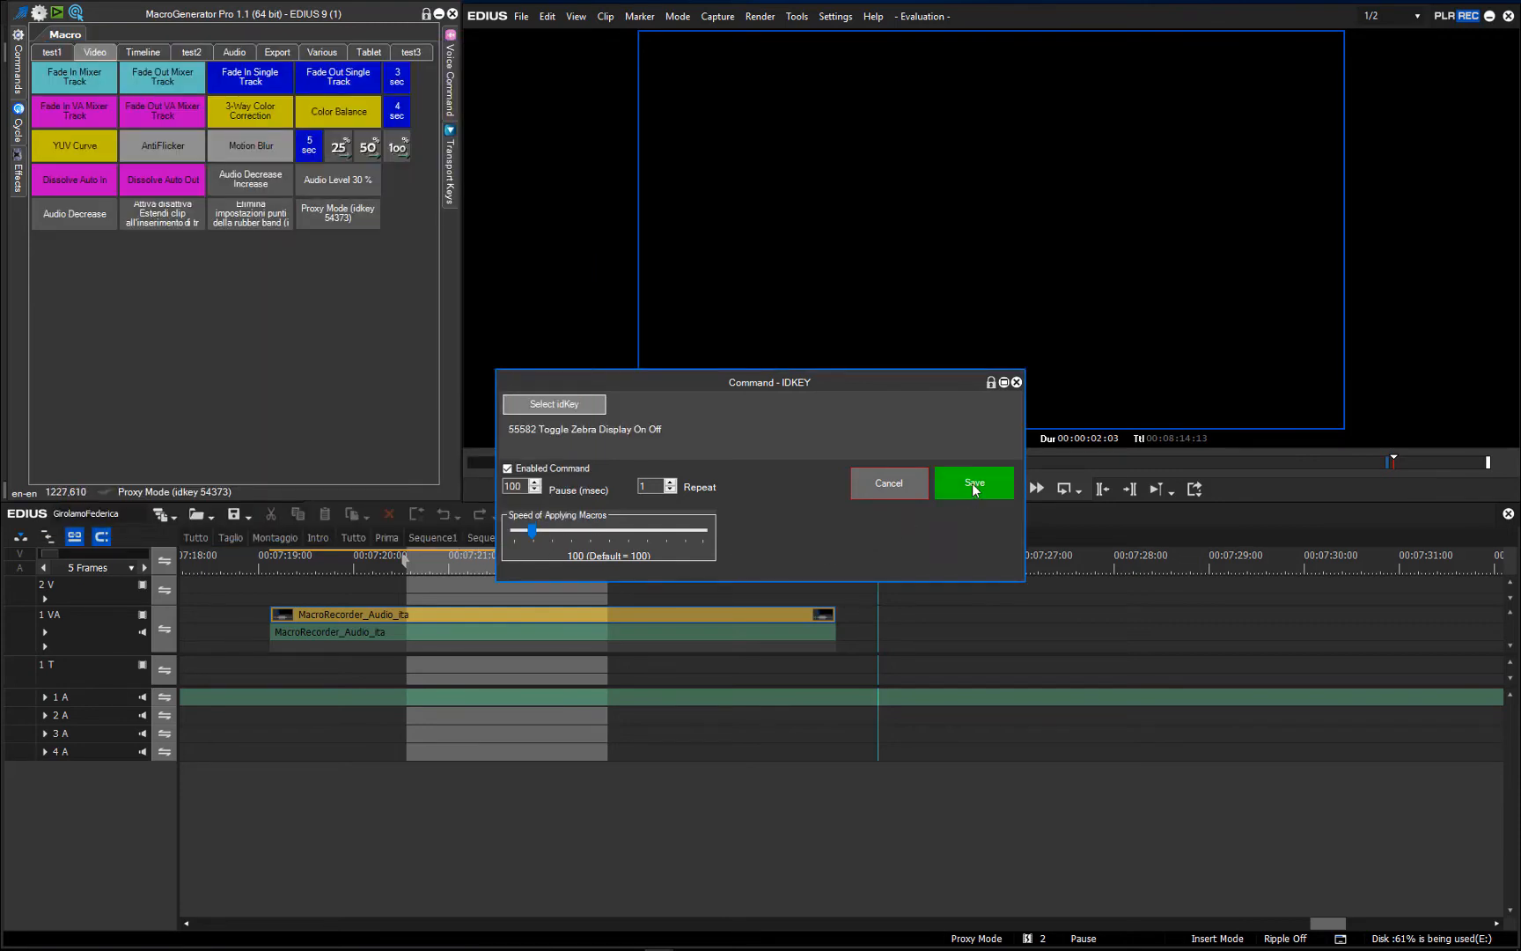
- Save the zebra toggle macro as a button and toggle zebra display on and off repeatedly
click(971, 483)
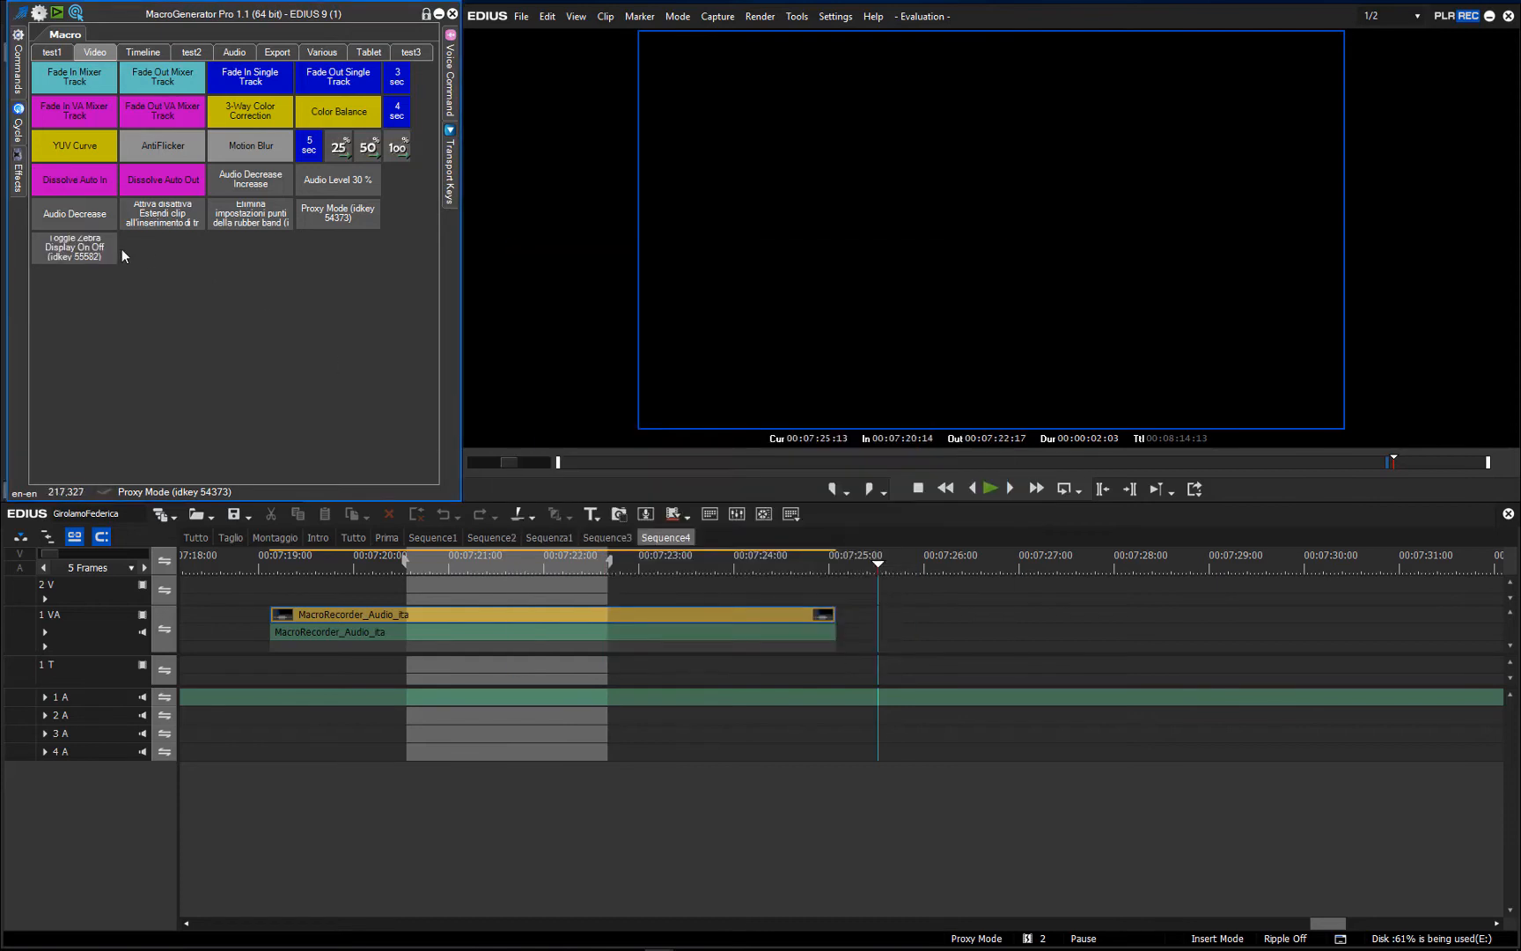
mouse_move(104, 357)
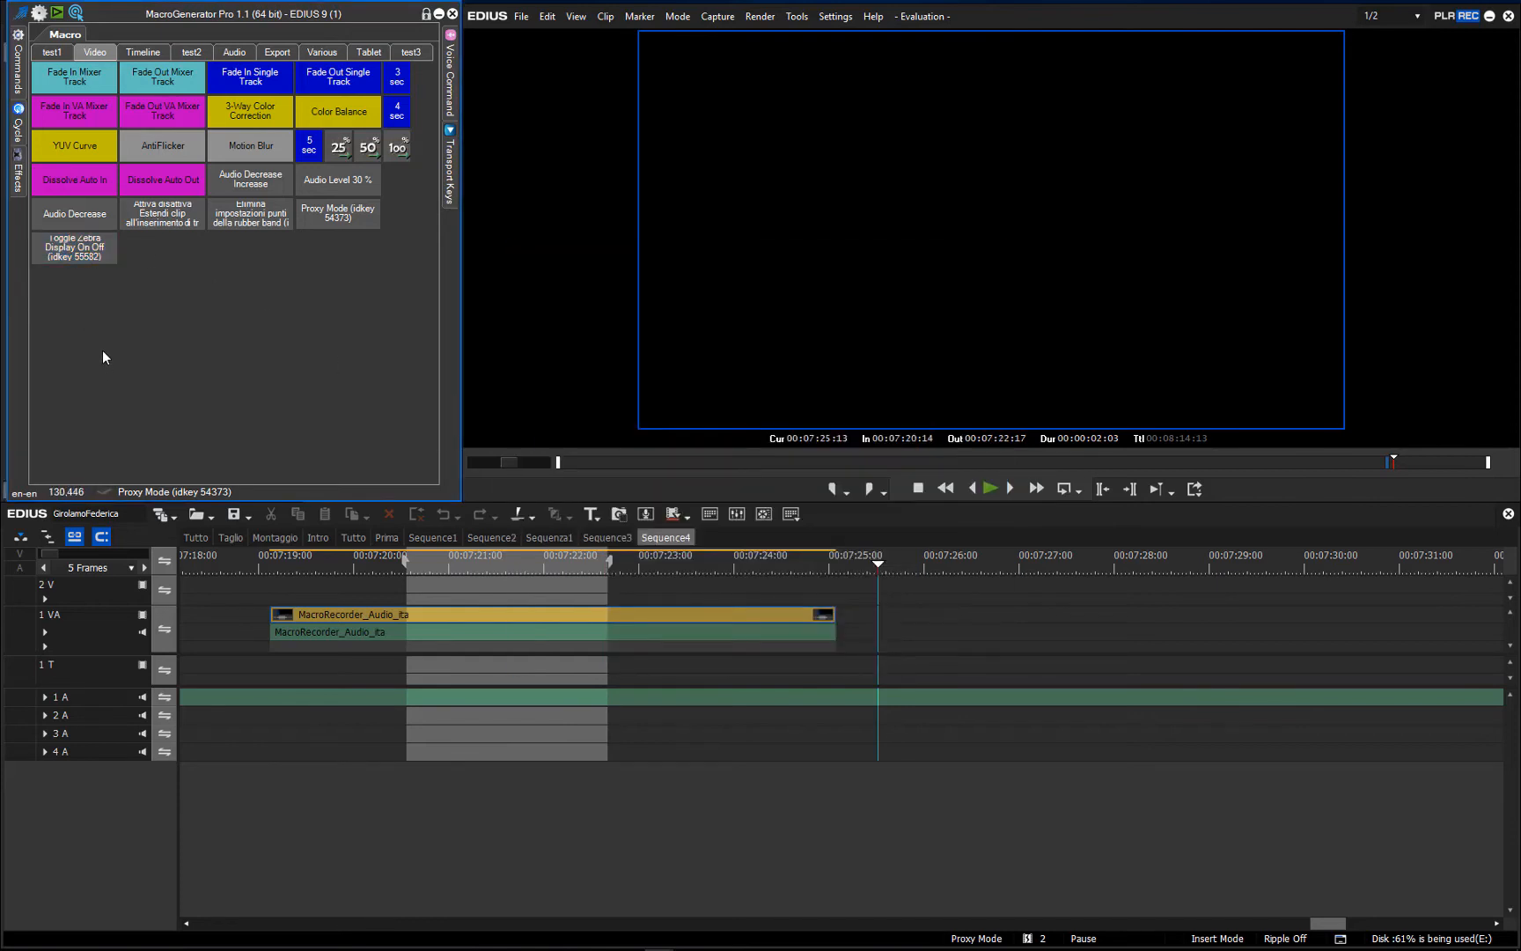
click(749, 554)
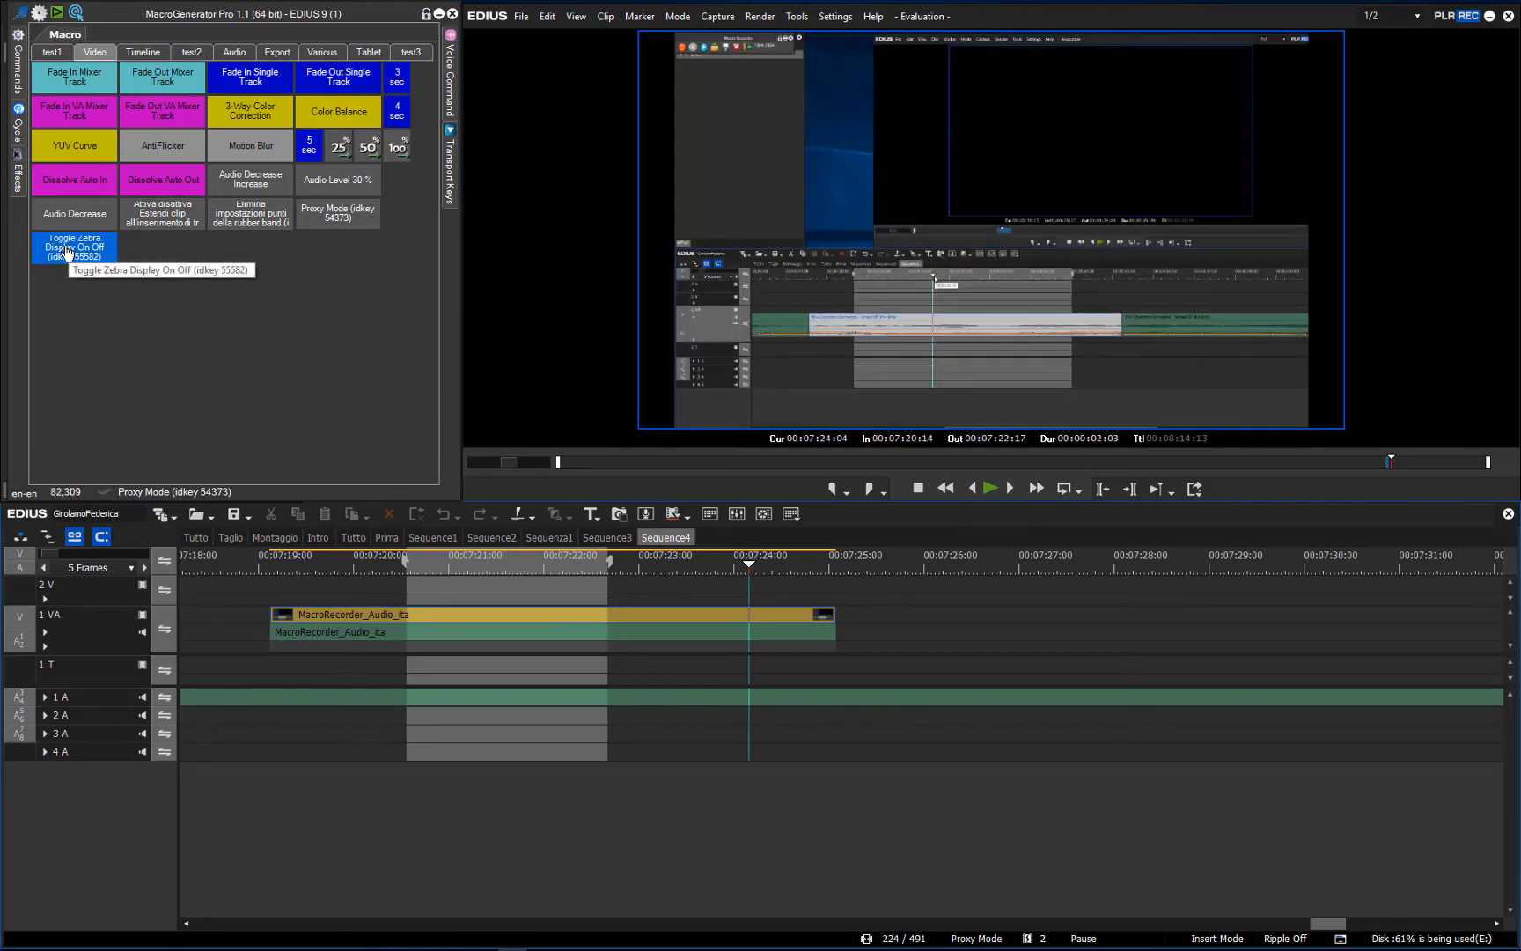
click(74, 247)
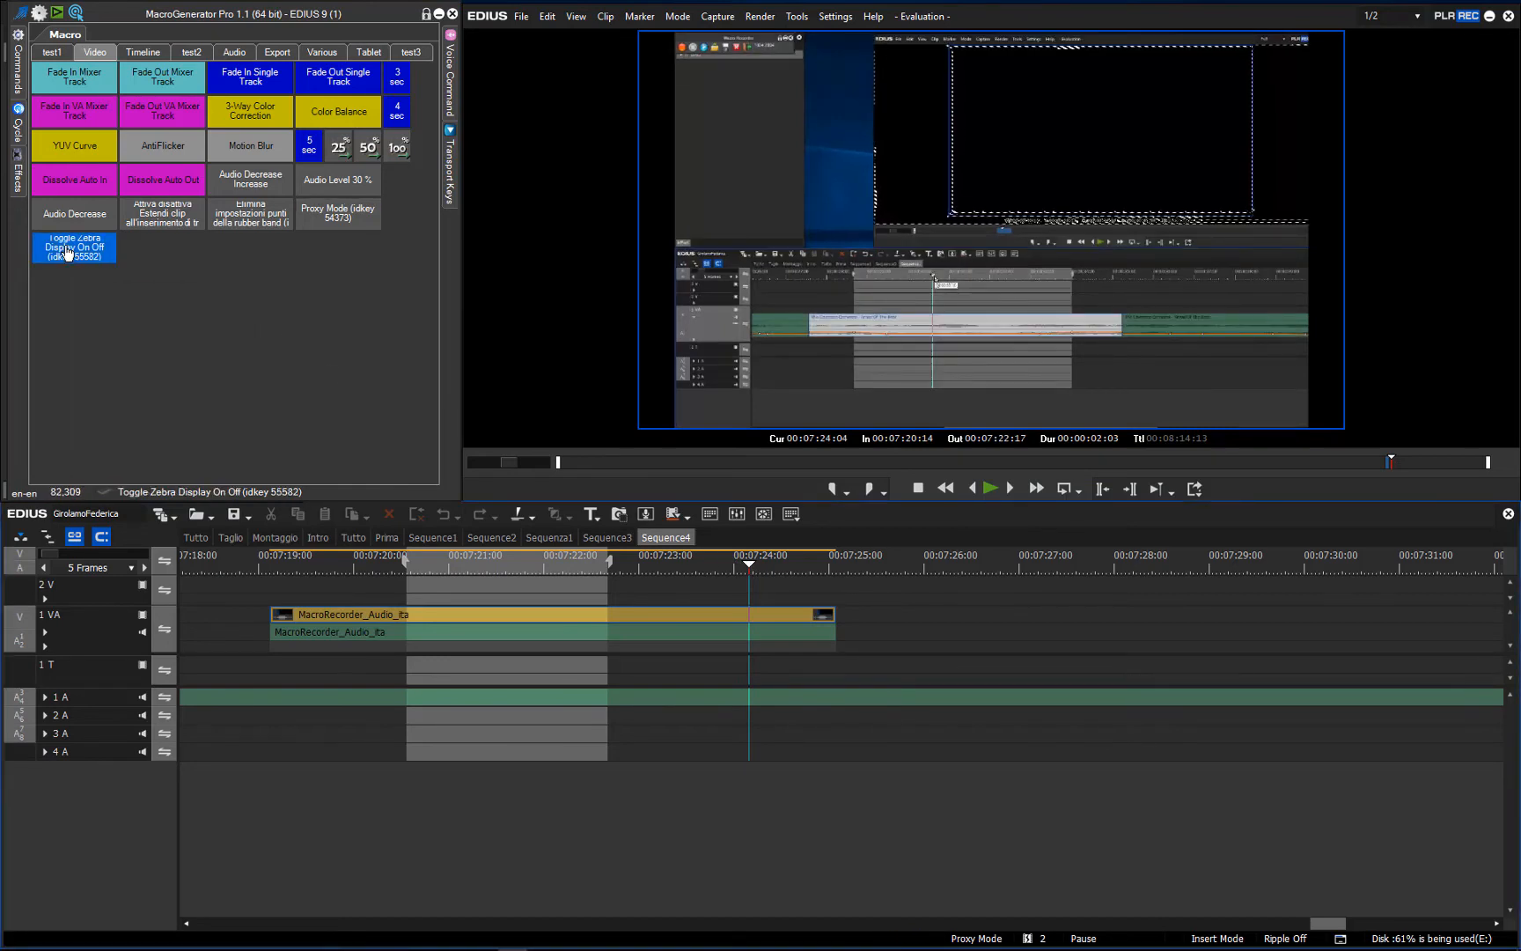
click(74, 246)
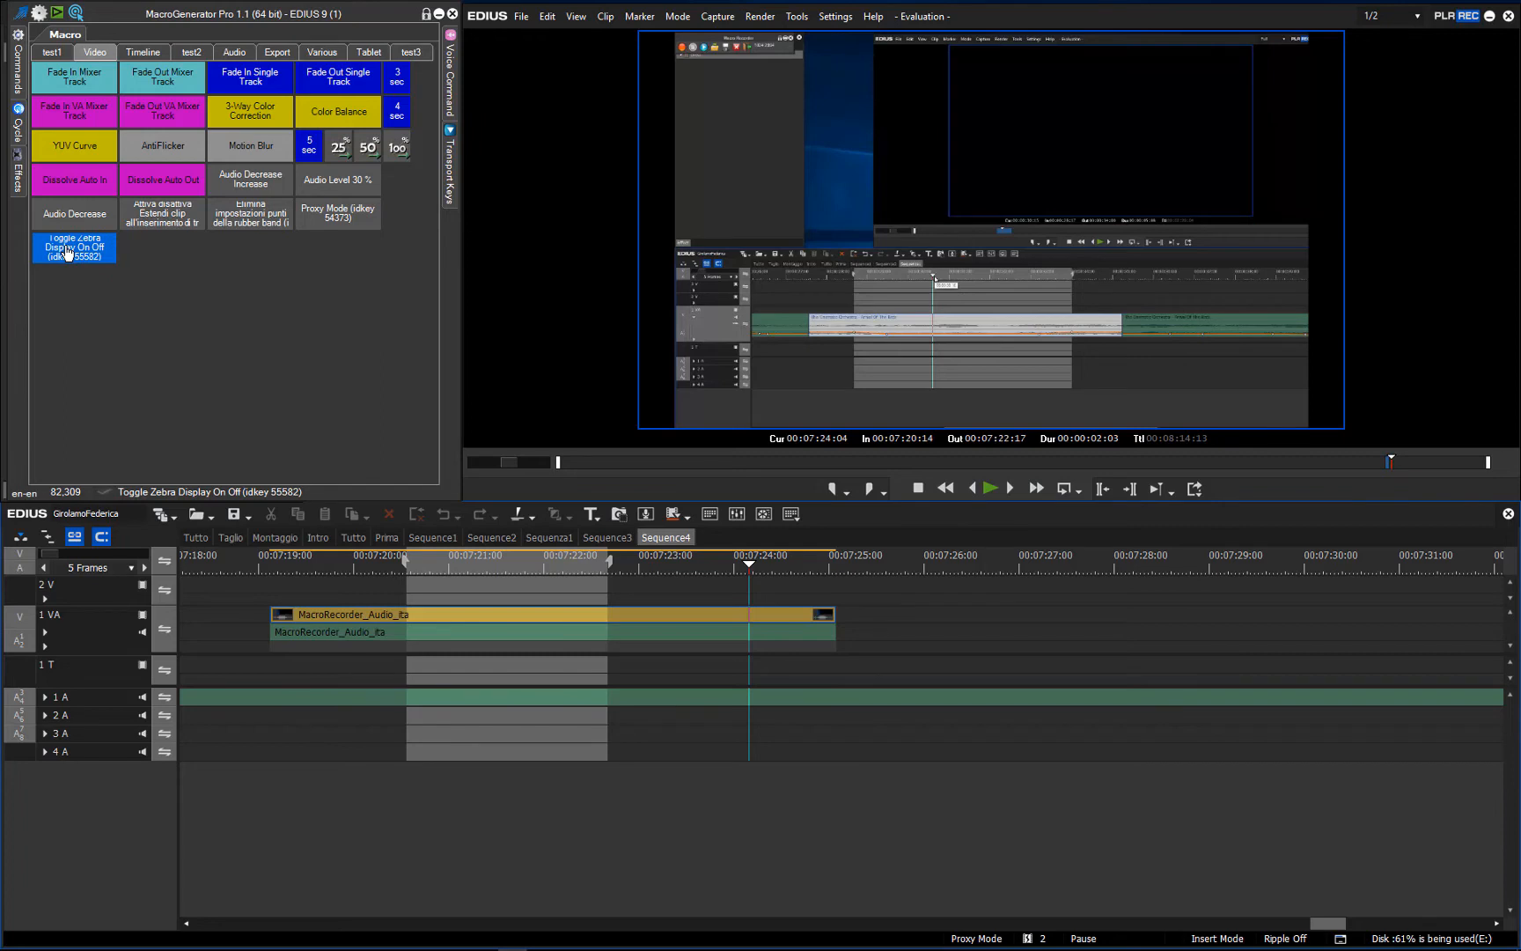
click(73, 247)
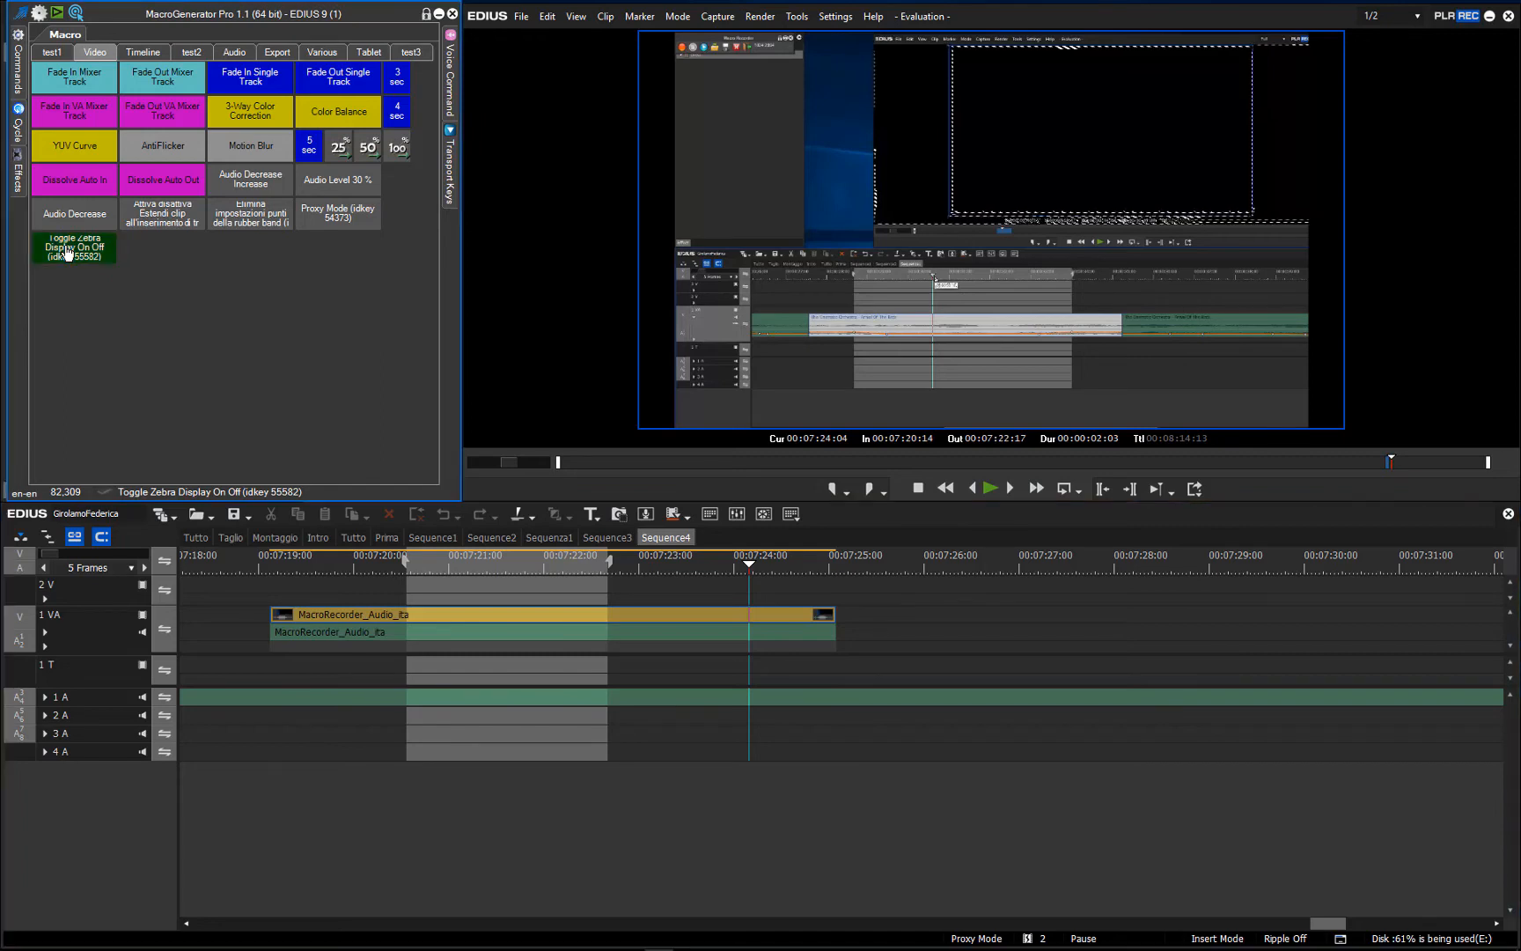
click(74, 247)
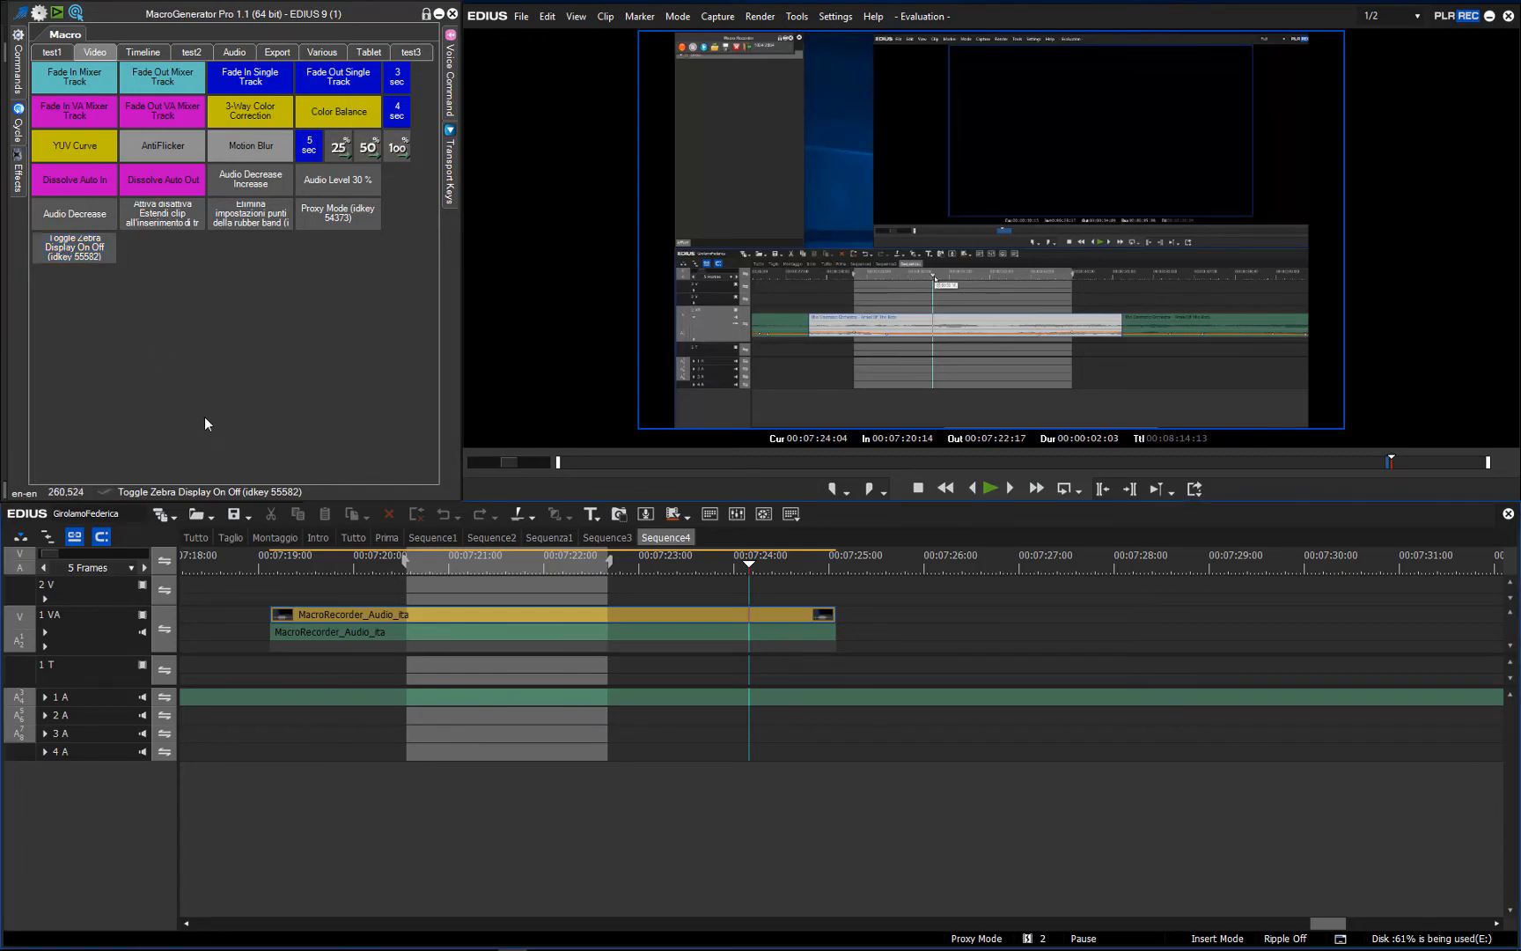
click(73, 247)
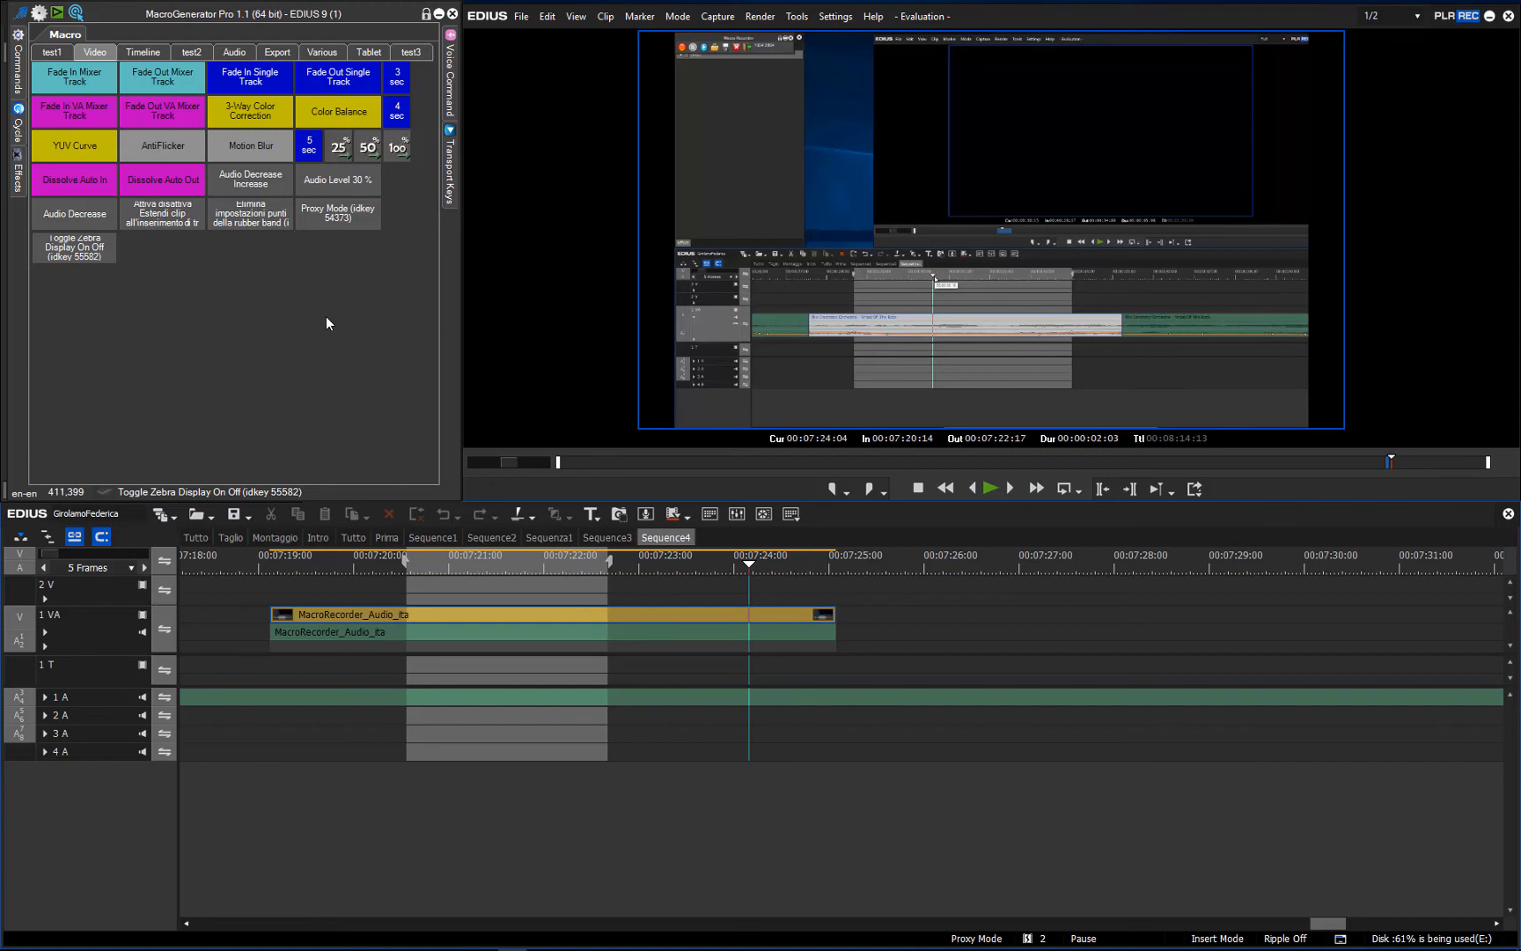
- Start a new IDKEY macro from the Video tab and select Create New Sequence (53260)
right_click(328, 323)
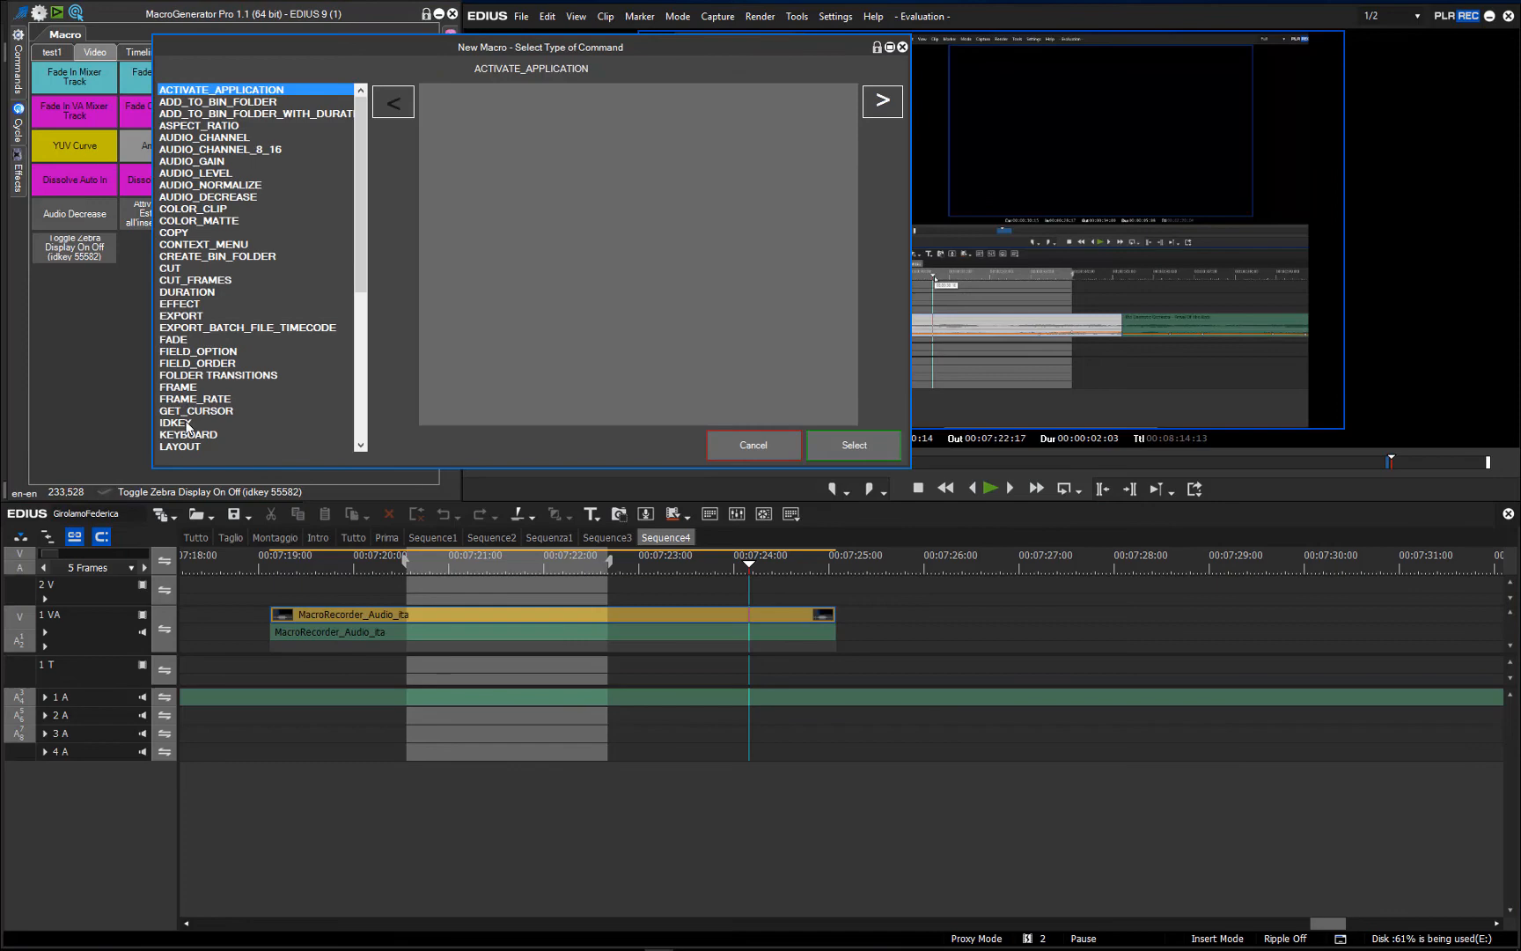
click(853, 444)
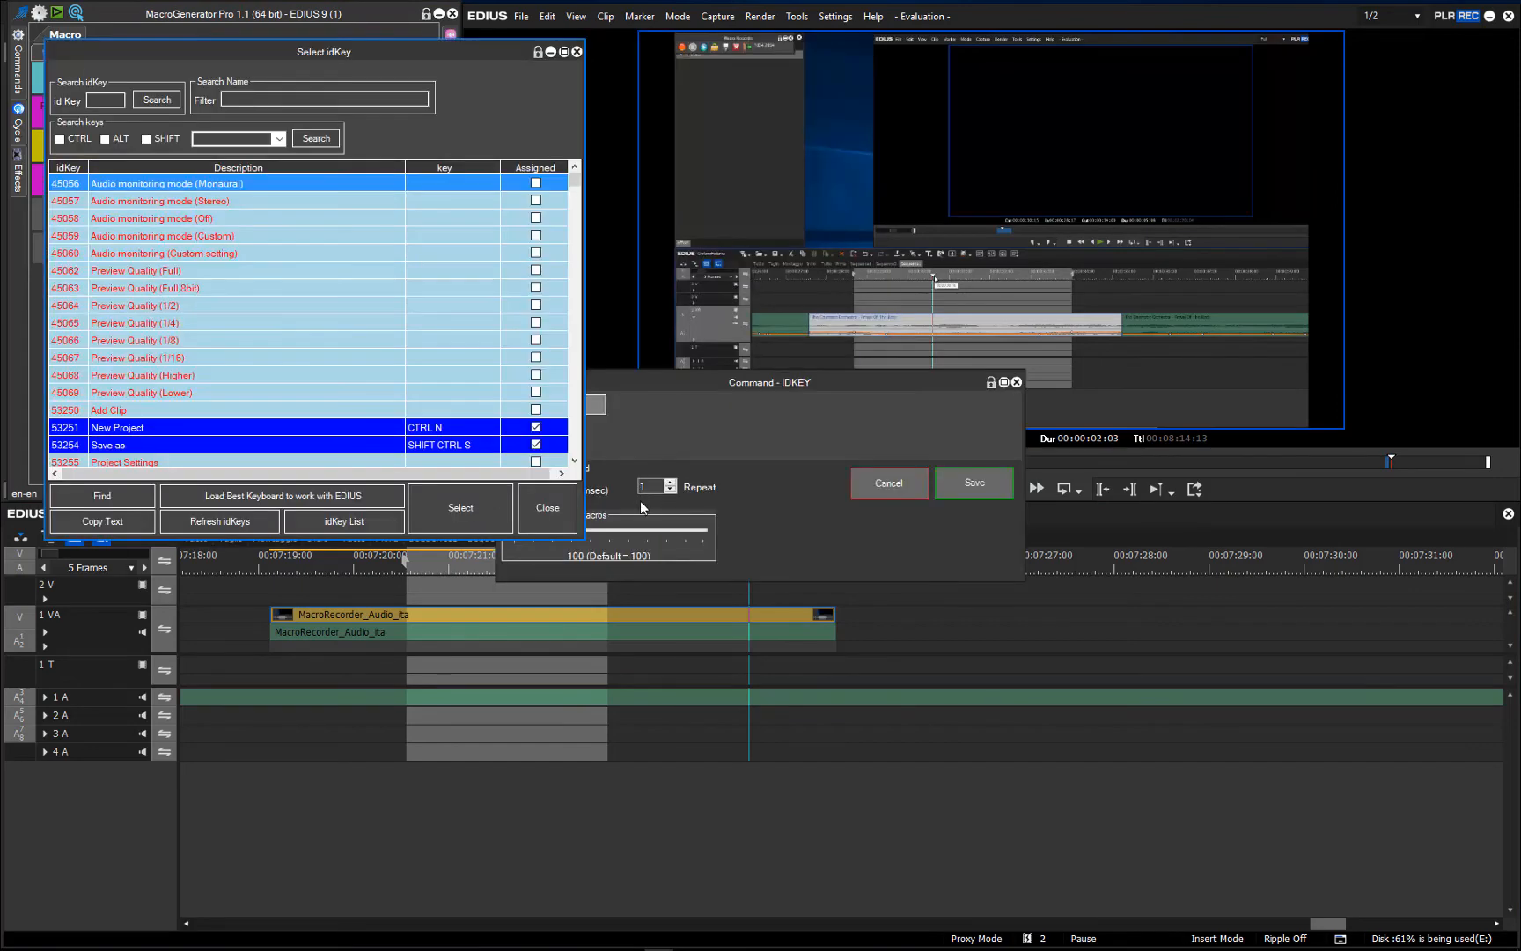
scroll(down, 3)
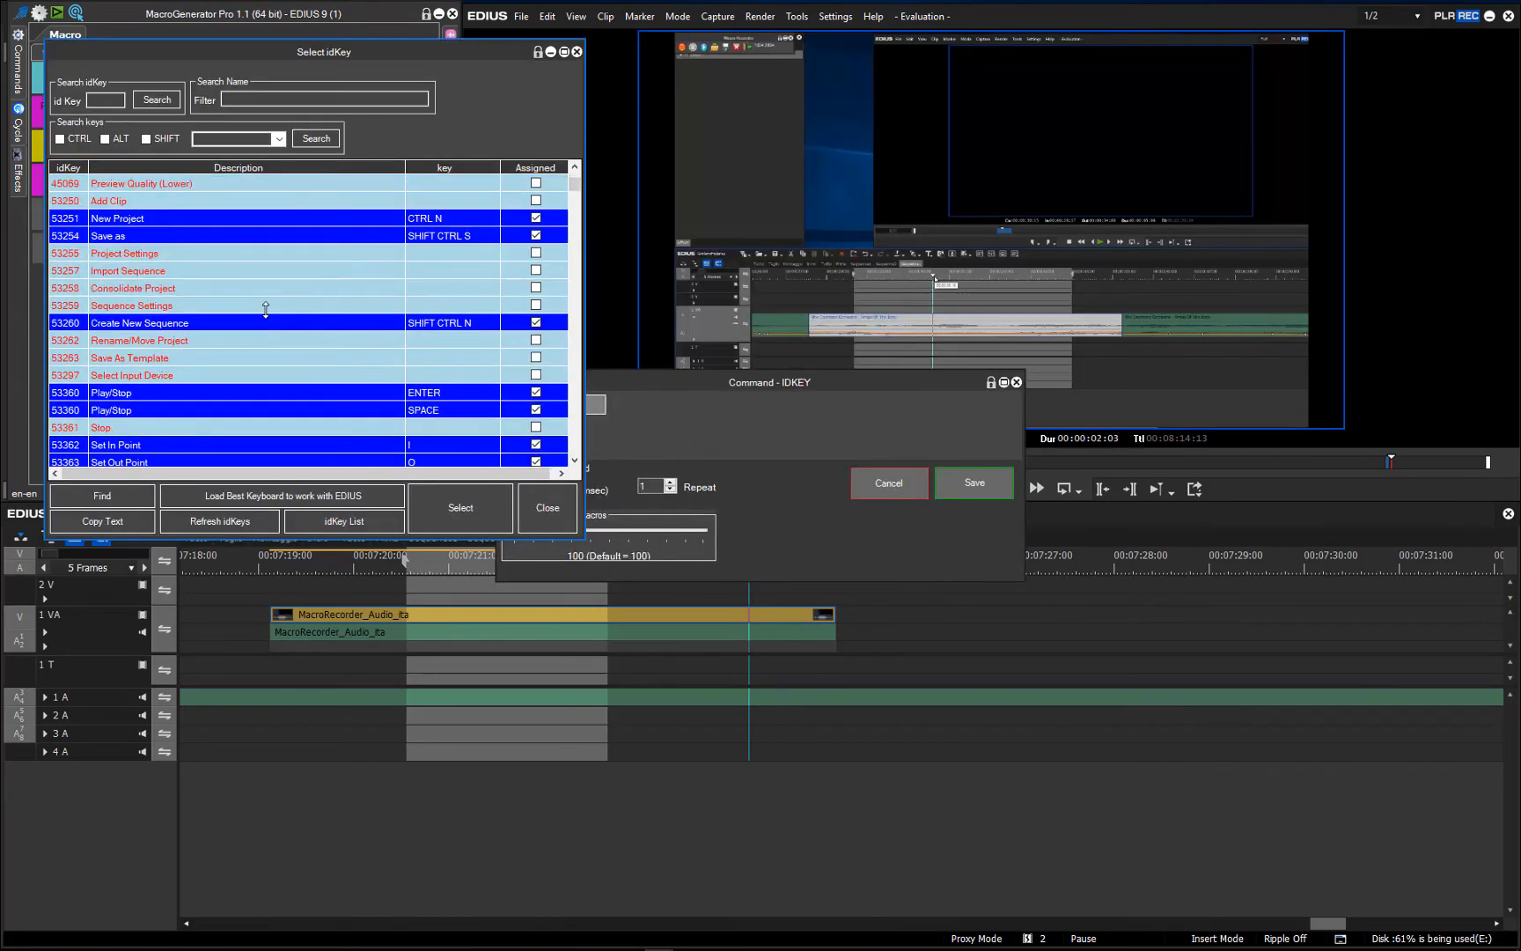
scroll(up, 3)
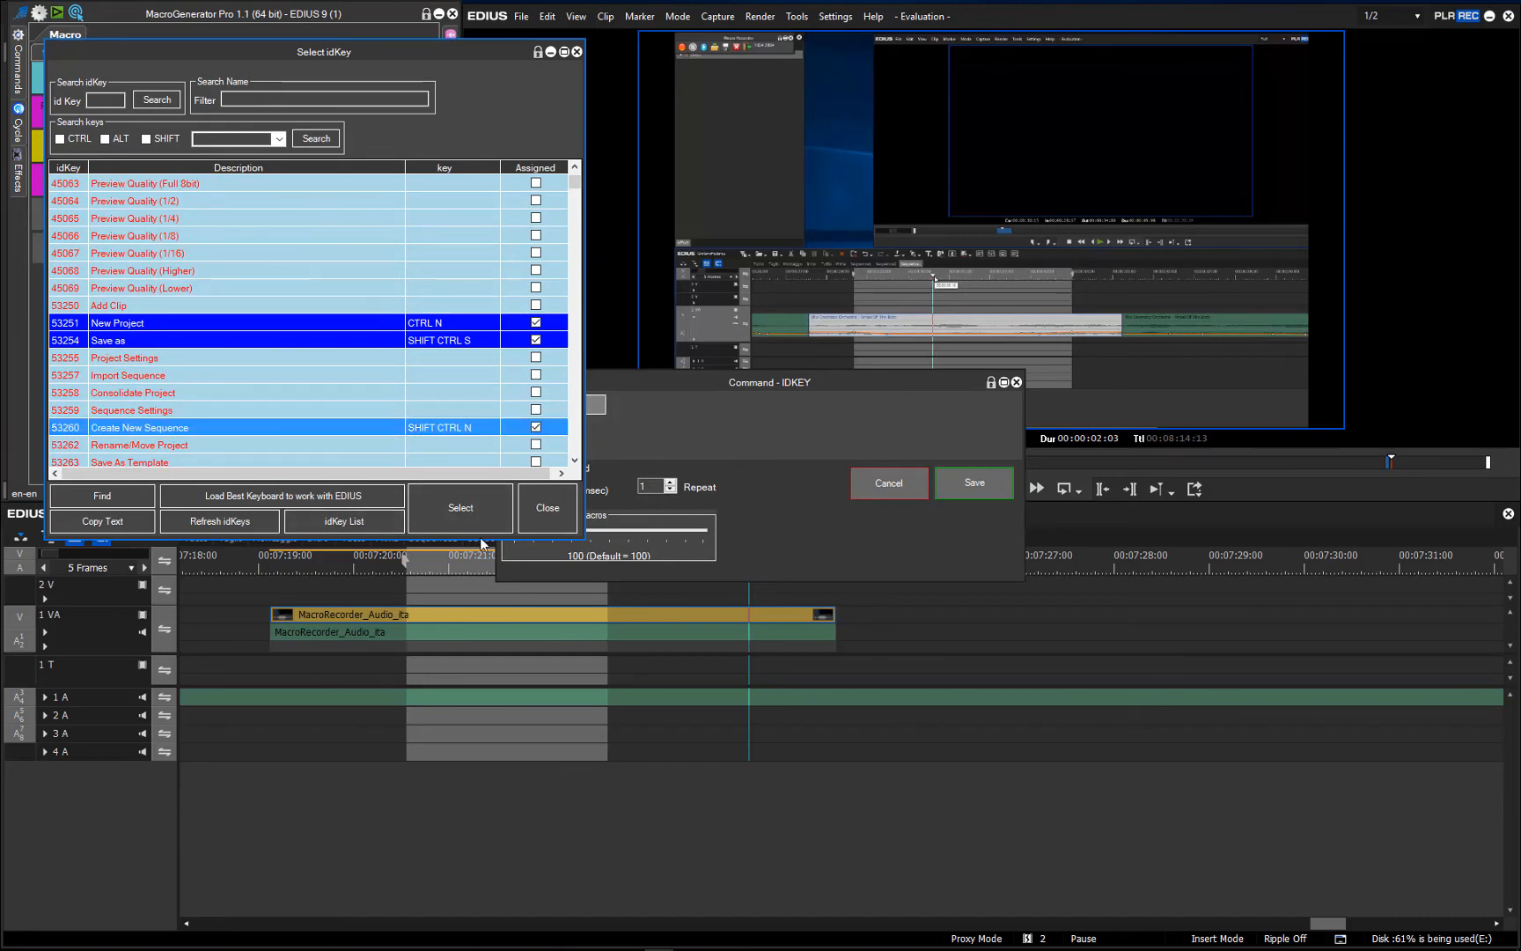
click(459, 507)
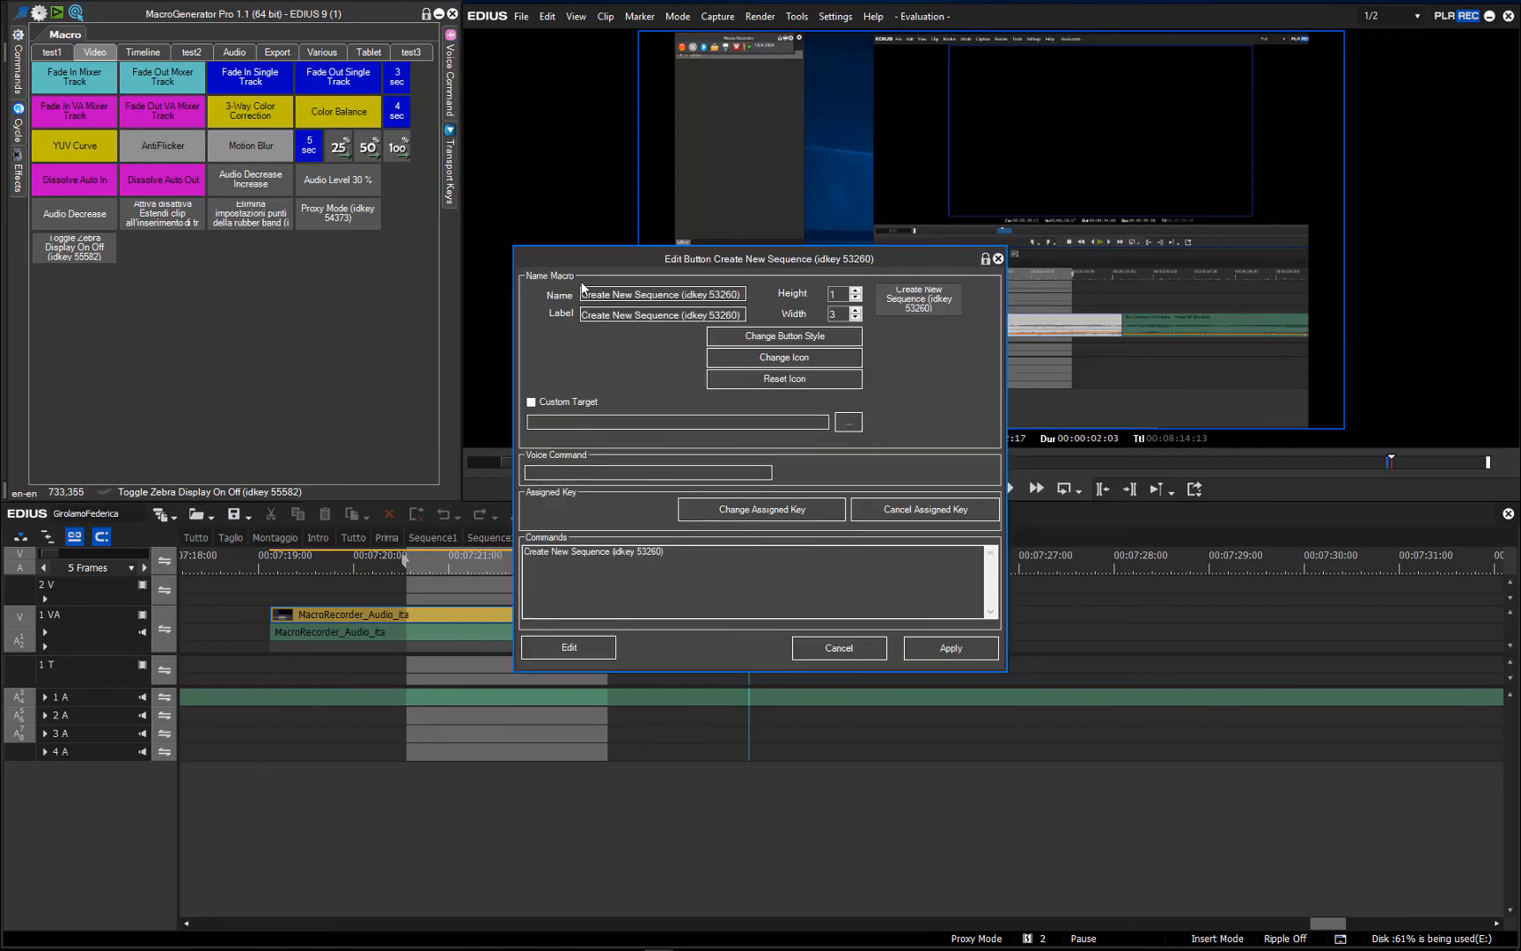
- Apply the Create New Sequence button and run it to add Sequence5 and Sequence6
click(949, 647)
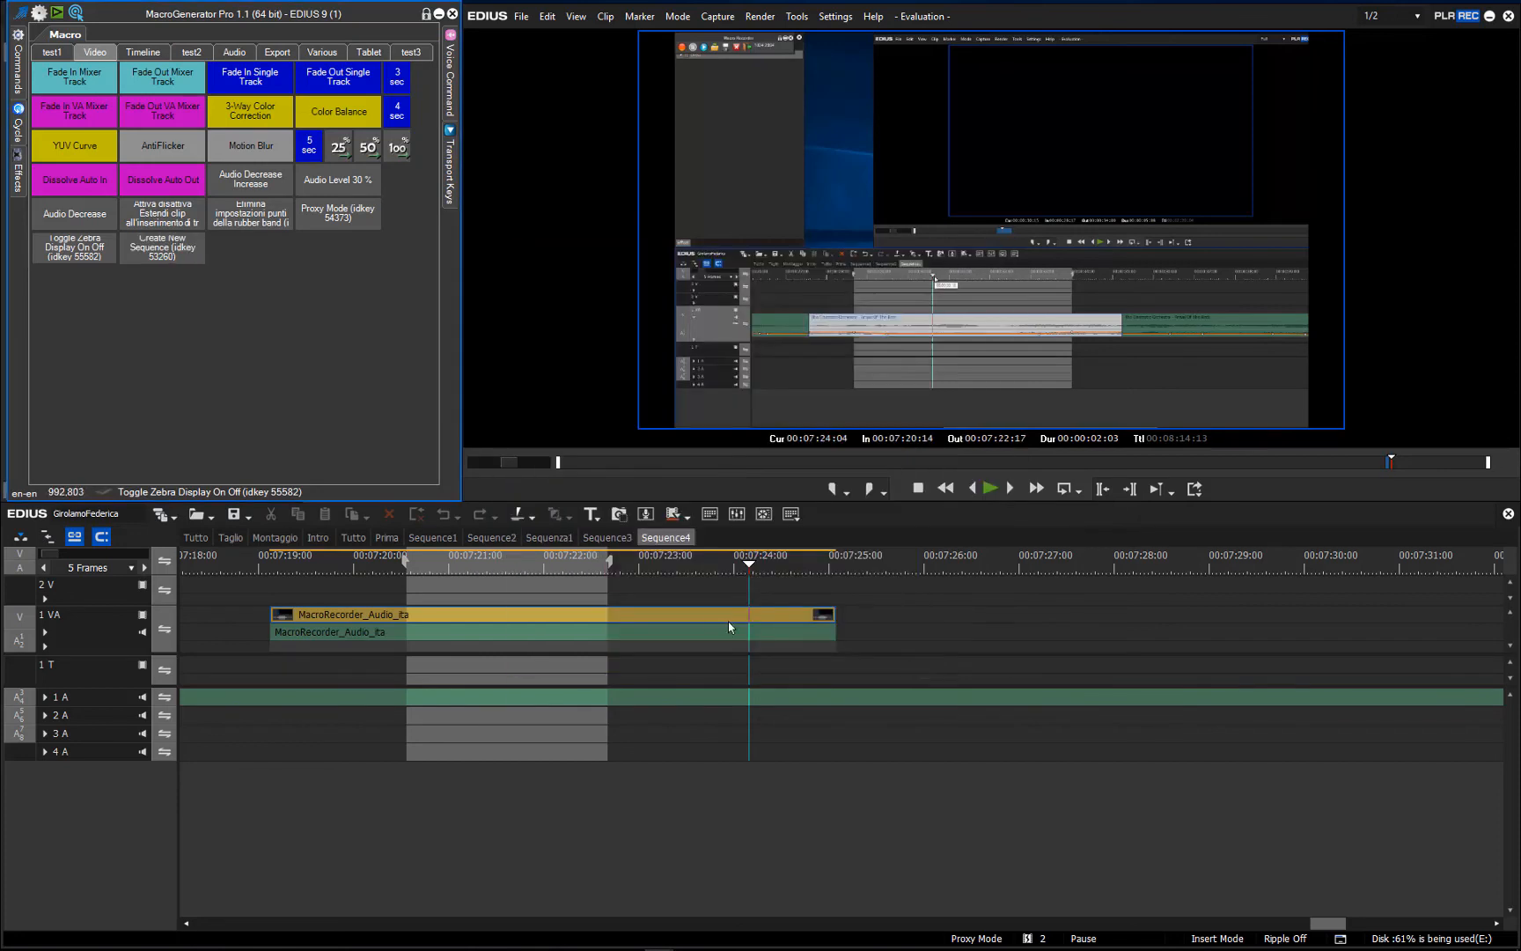
mouse_move(161, 247)
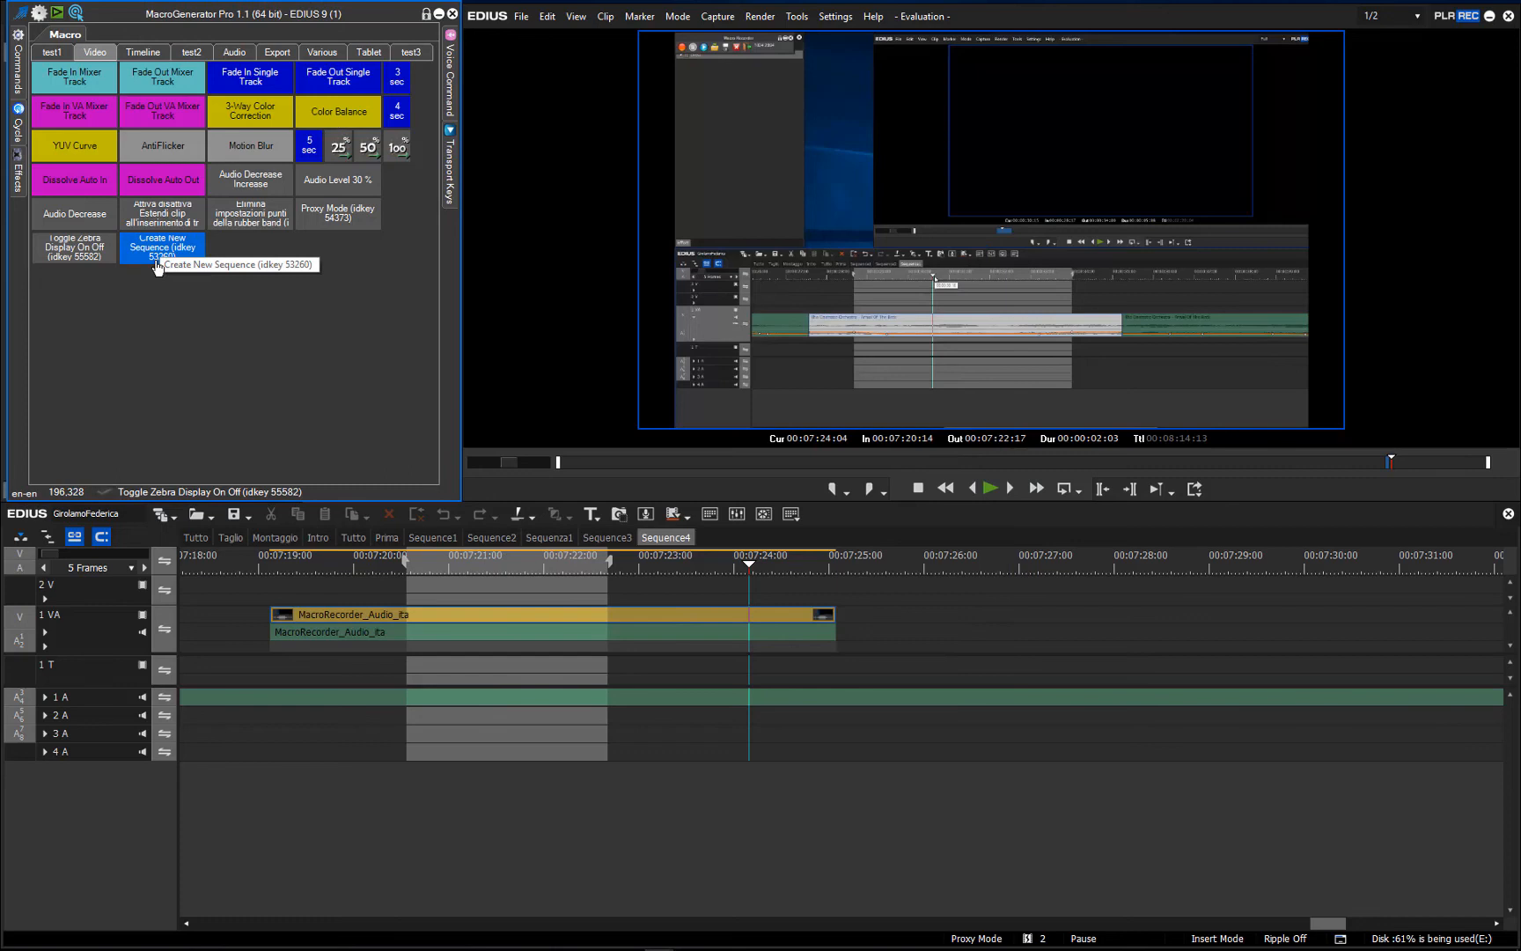
mouse_move(172, 258)
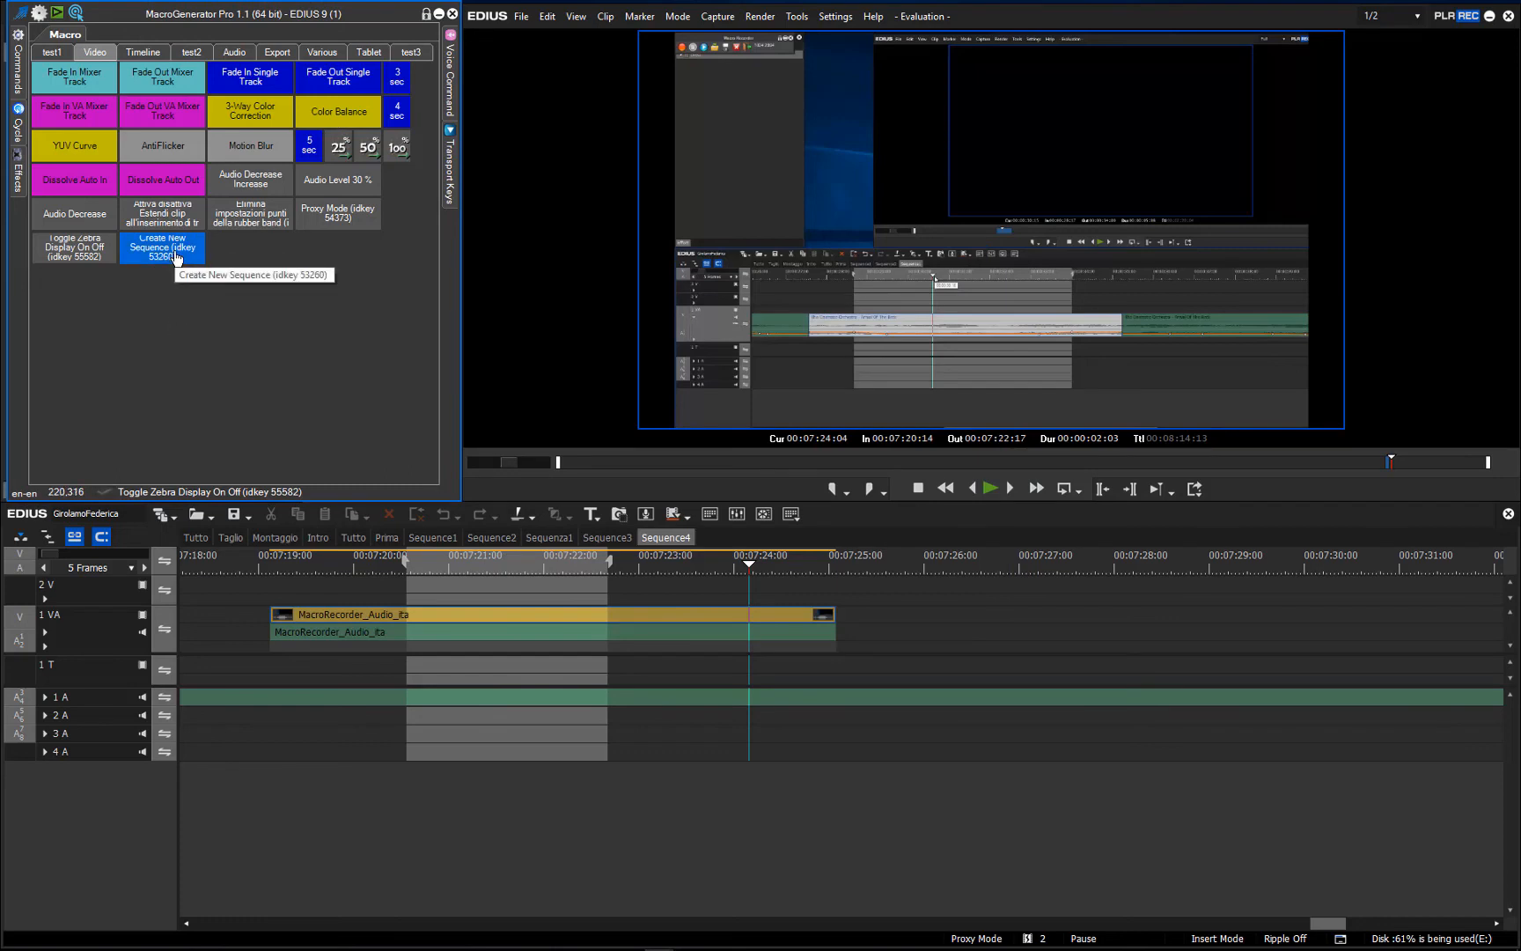
click(162, 247)
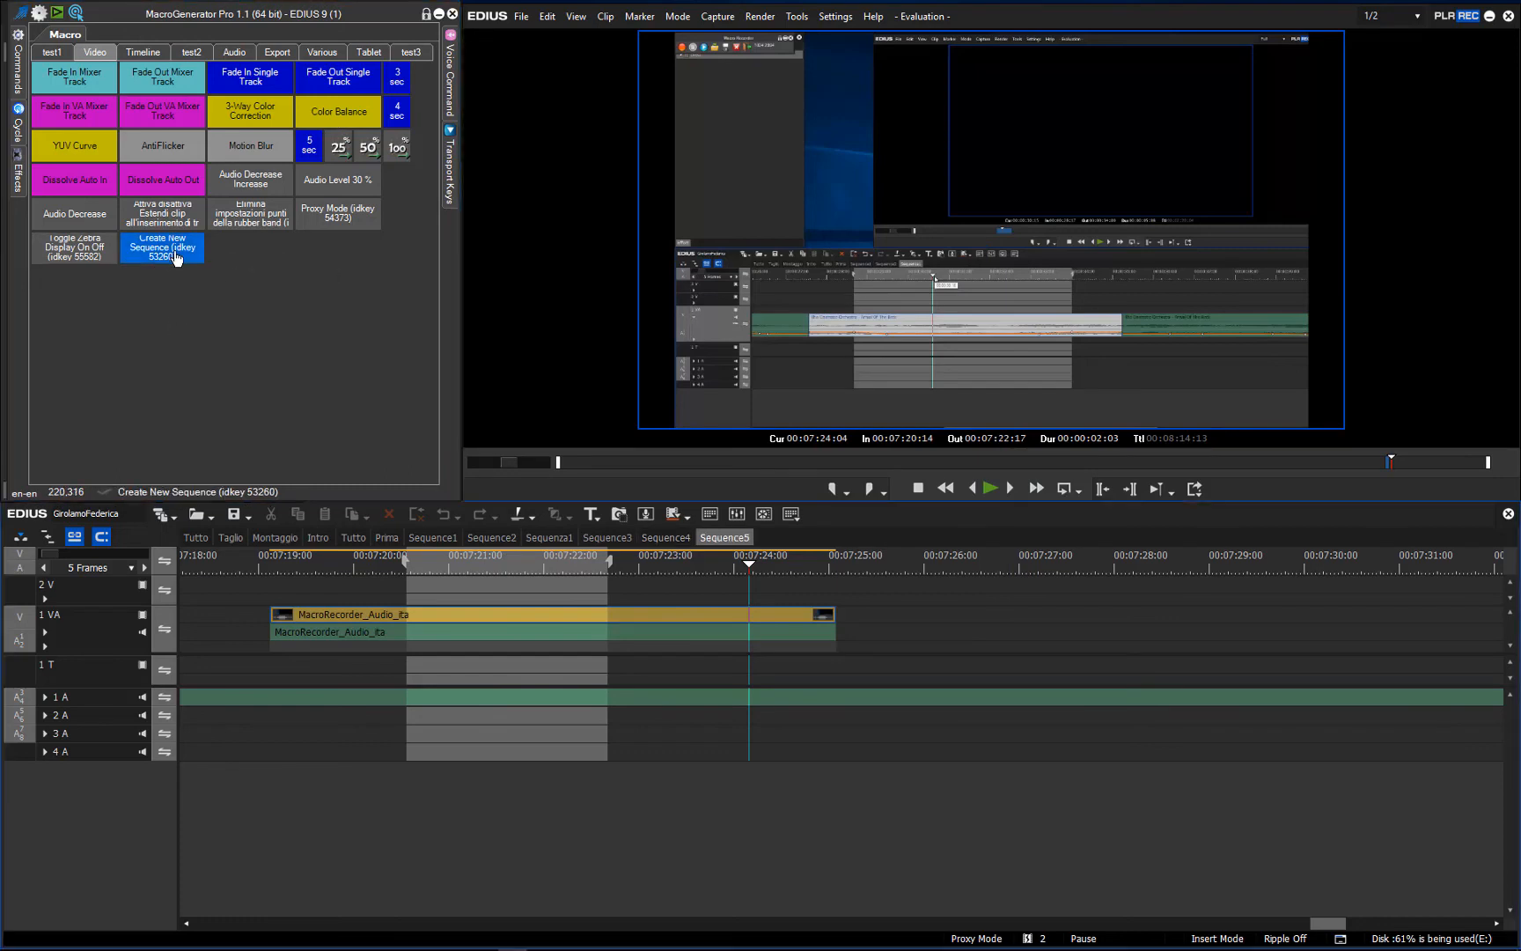
click(162, 247)
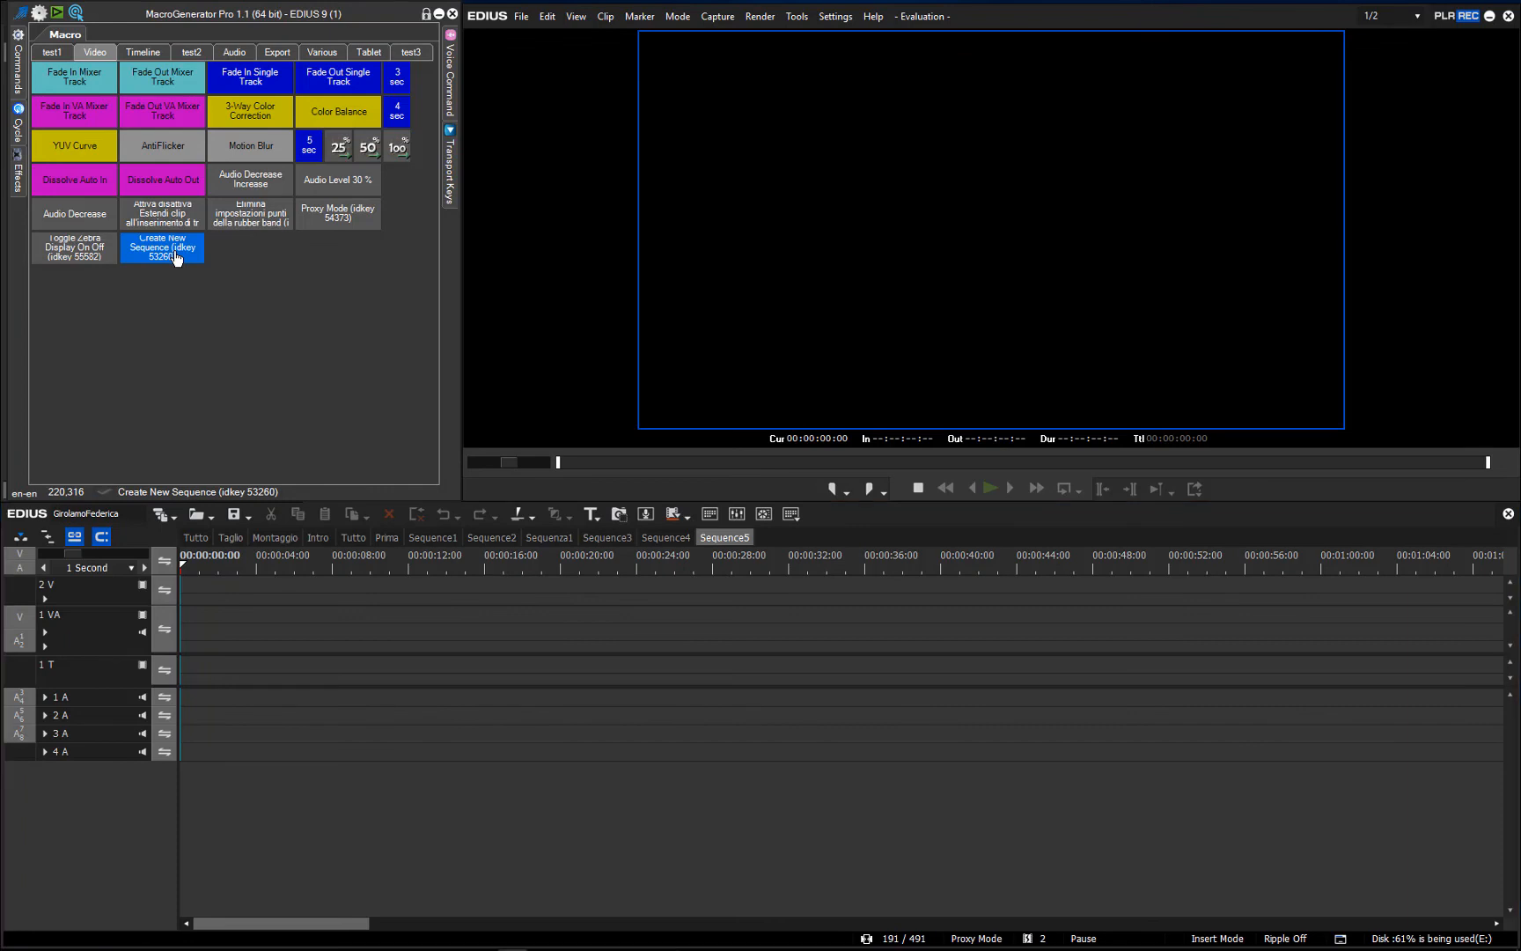
click(161, 246)
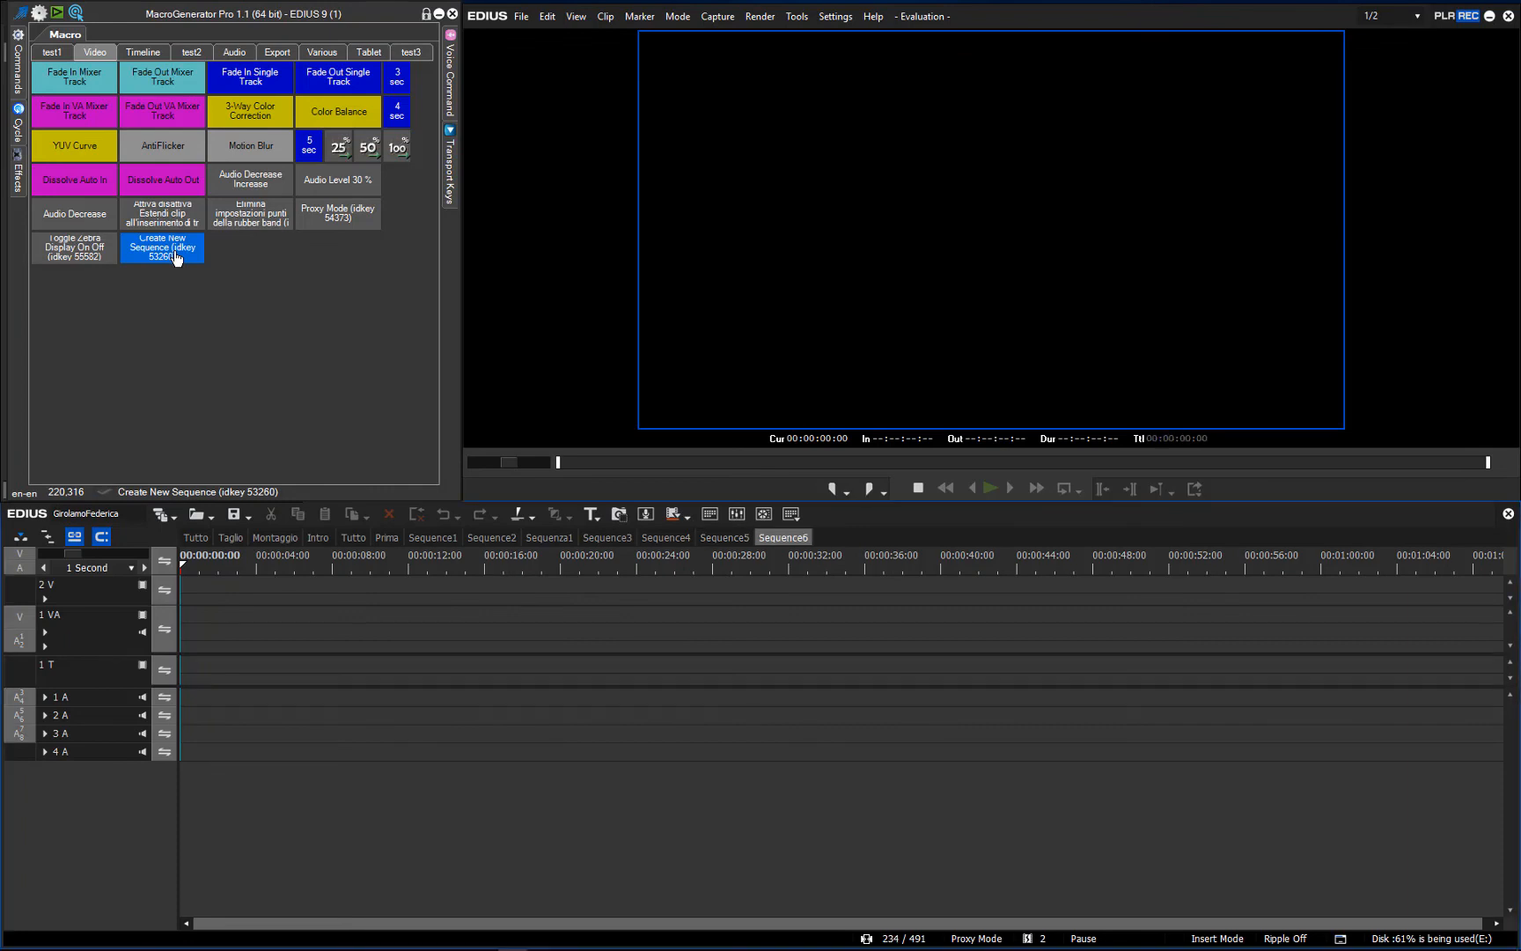